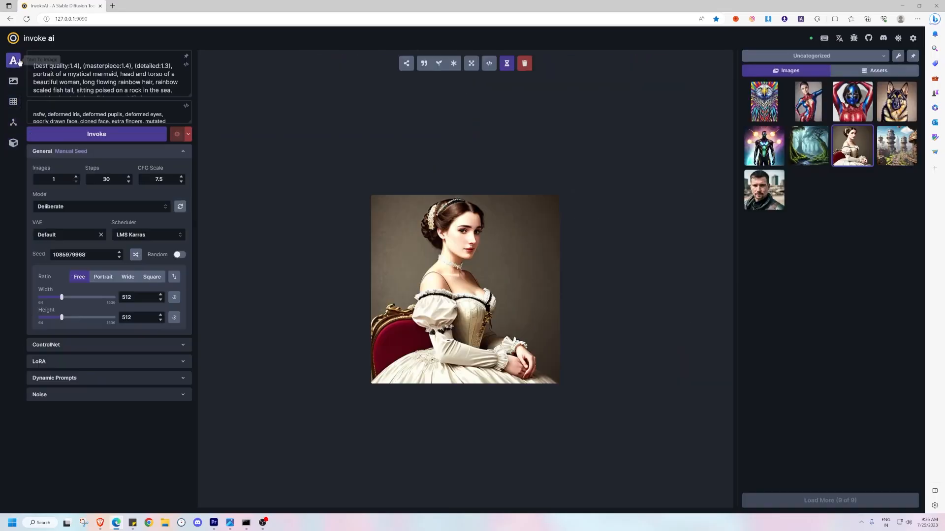
Open the InvokeAI 3.0.0 release page and scroll to its Installation / Upgrading section.
click(148, 5)
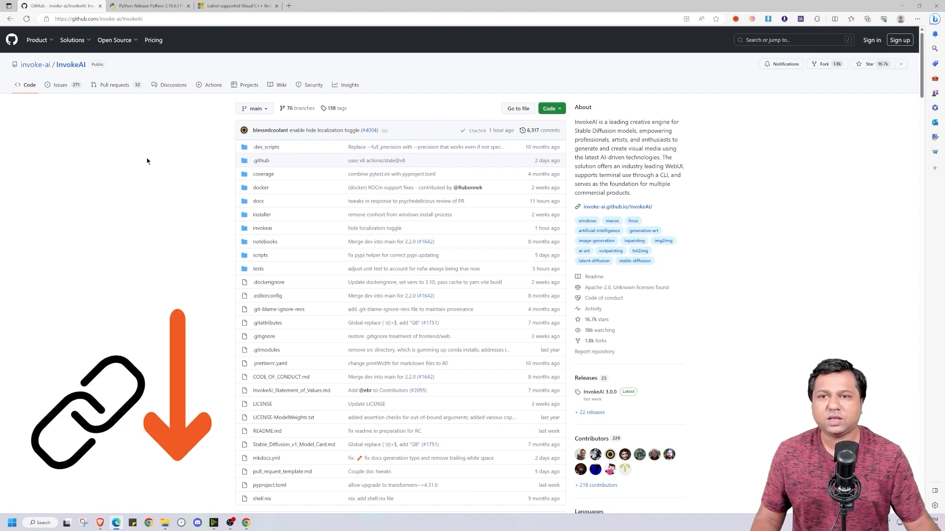
scroll(down, 3)
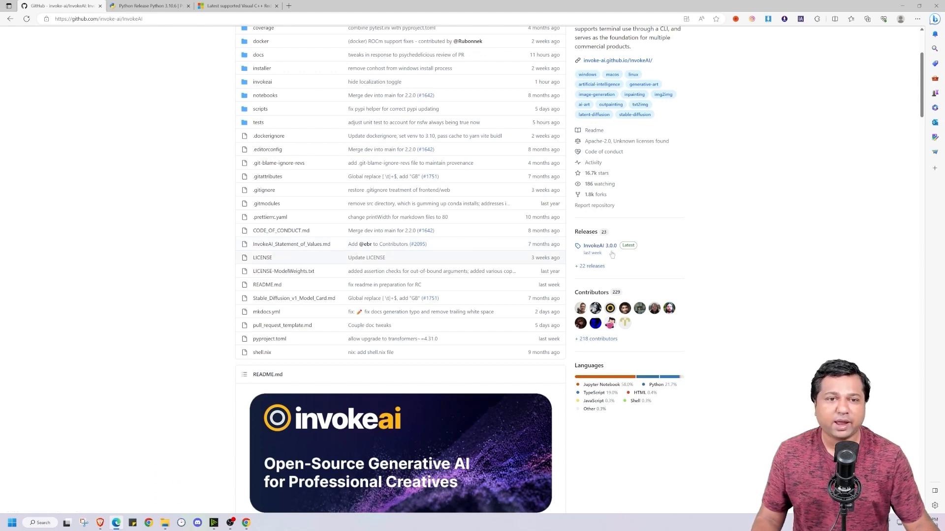
mouse_move(597, 251)
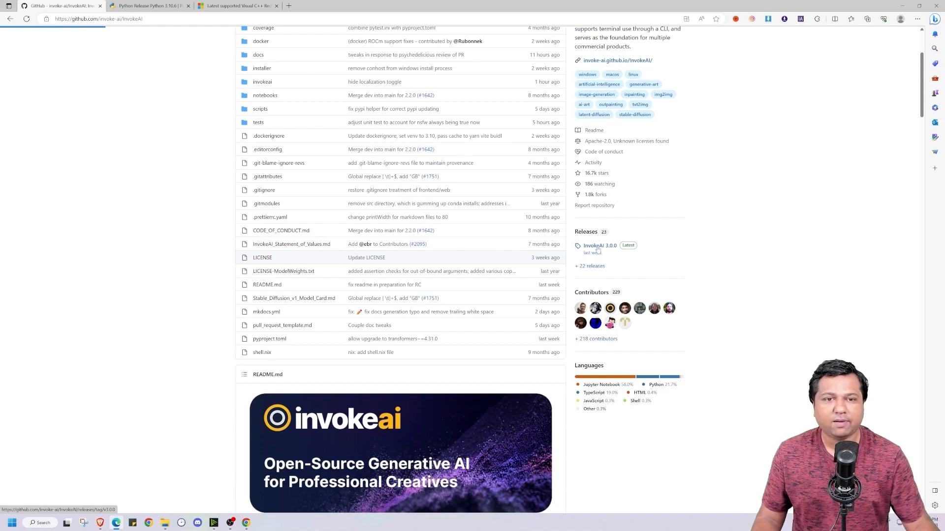
click(599, 245)
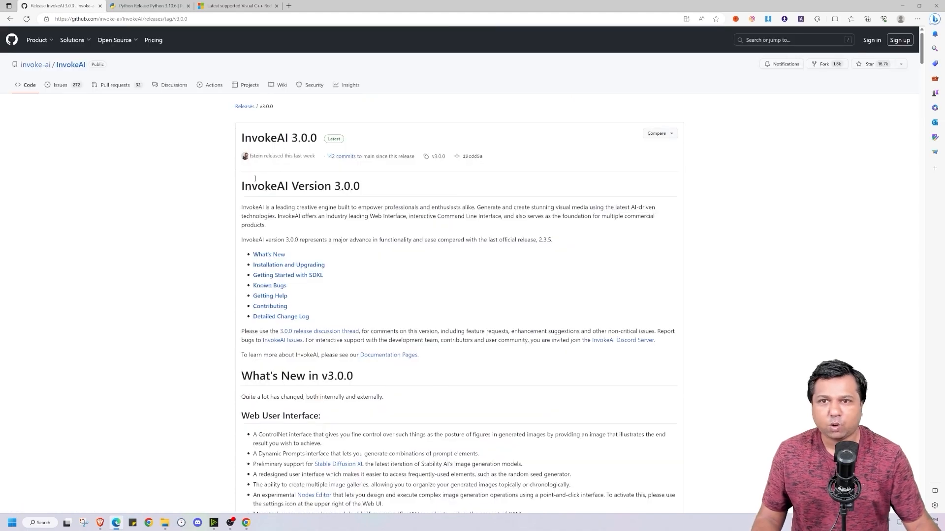
scroll(down, 3)
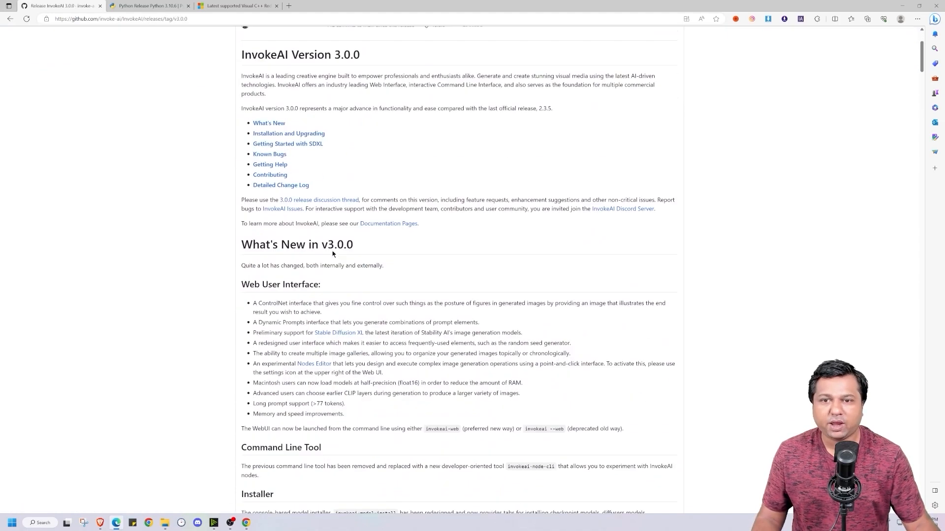
scroll(down, 3)
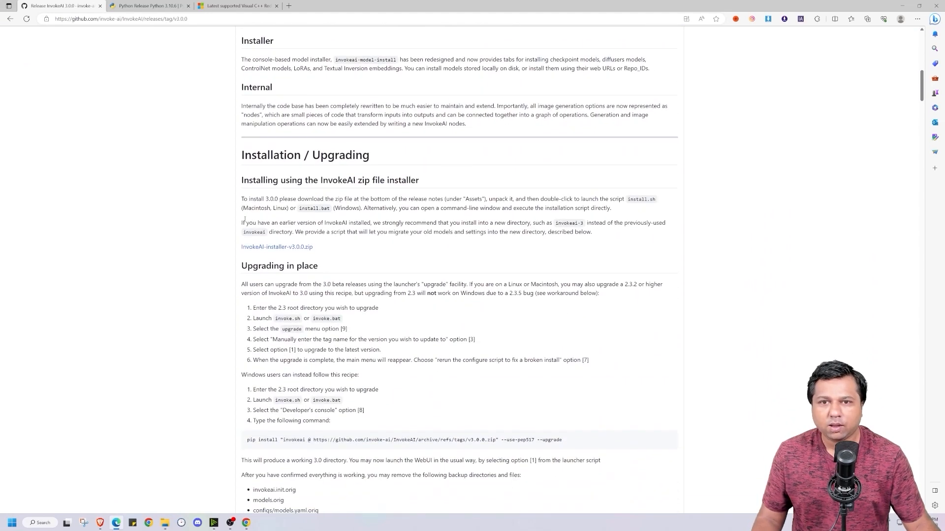
mouse_move(266, 249)
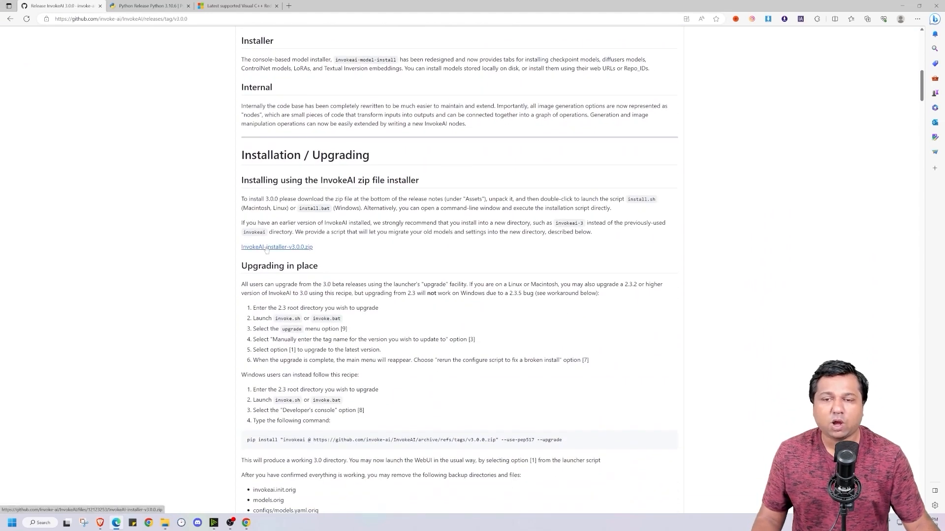
Download InvokeAI-installer-v3.0.0.zip and inspect the extracted InvokeAI Installer folder.
click(276, 246)
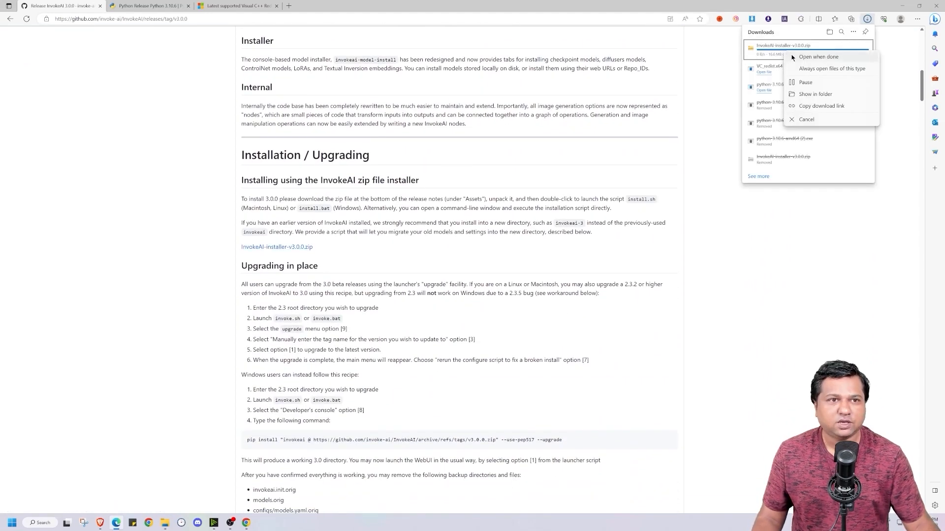
click(815, 94)
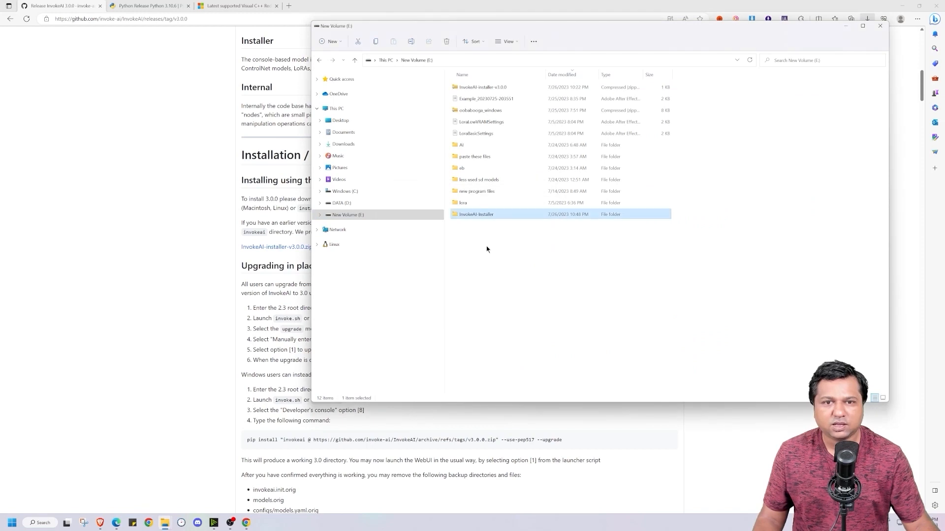
mouse_move(479, 235)
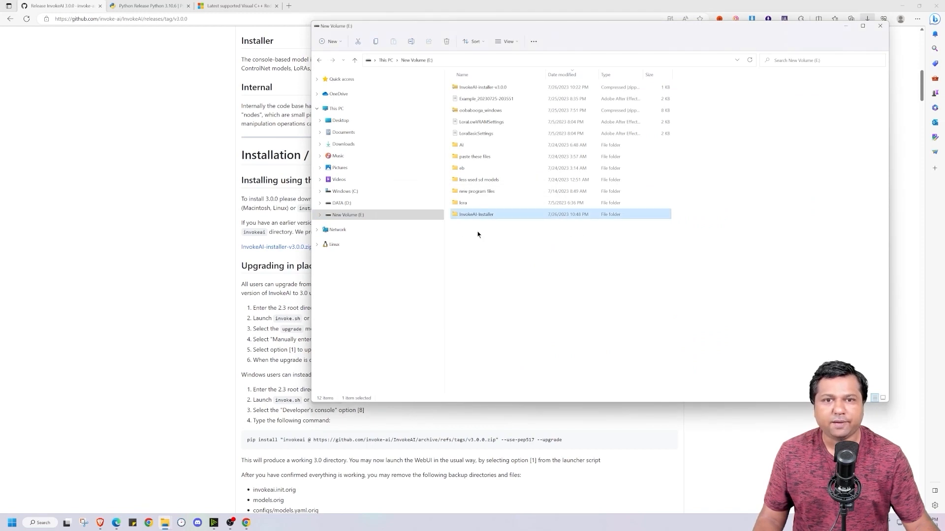
mouse_move(469, 217)
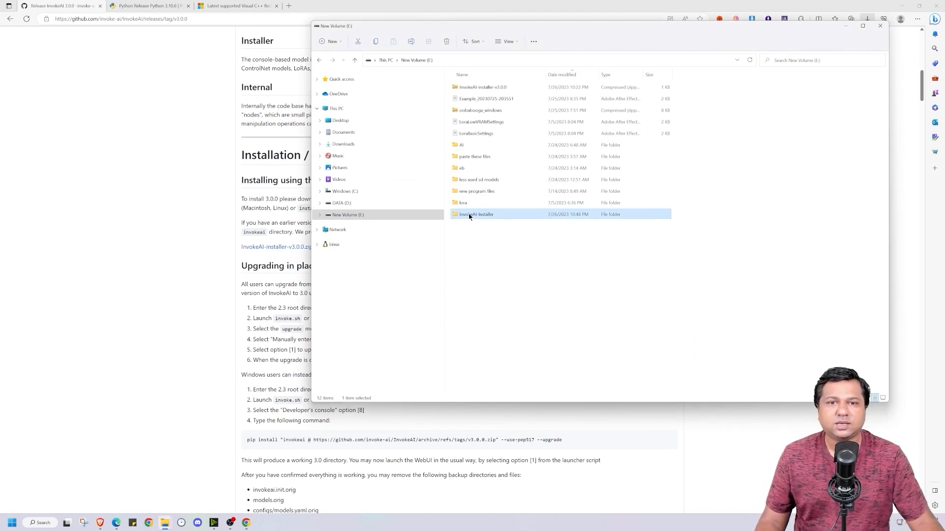
double_click(477, 214)
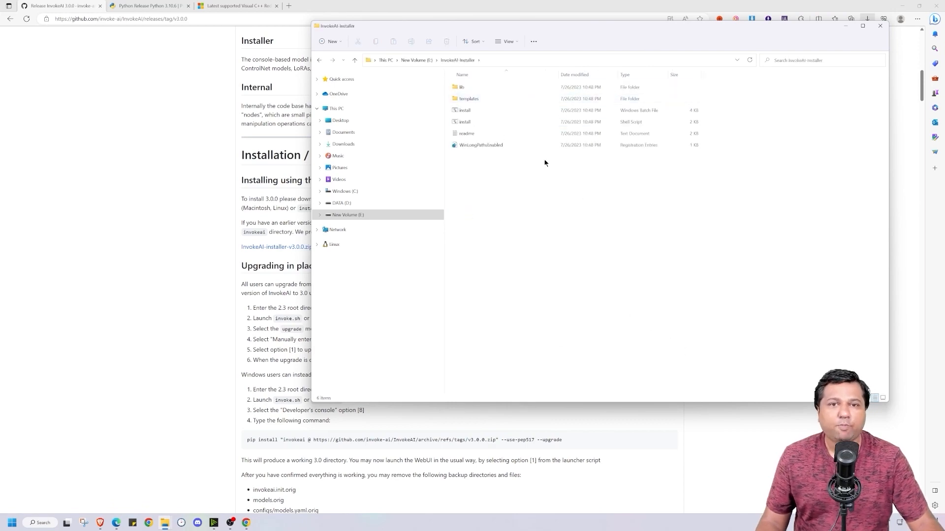
click(878, 26)
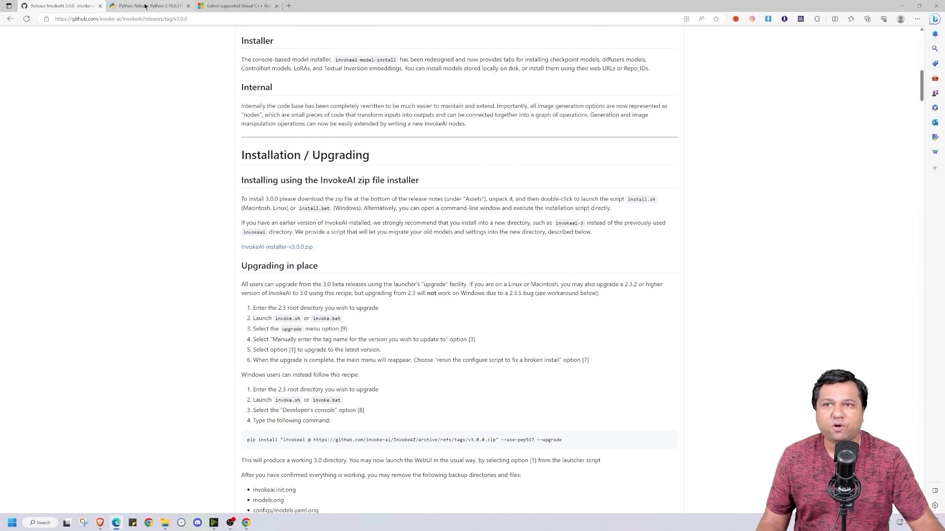
Download and run the Python 3.10.6 64-bit Windows installer with Add Python 3.10 to PATH ticked.
click(247, 5)
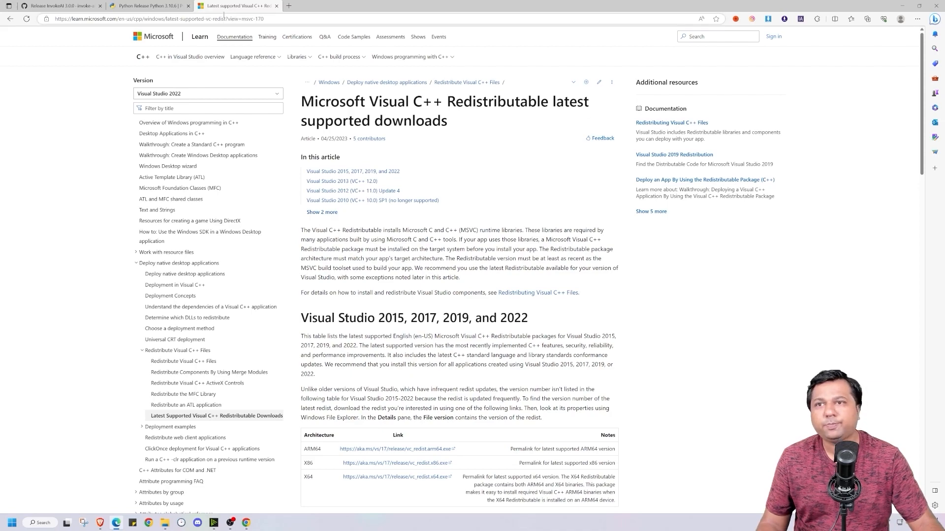
click(138, 7)
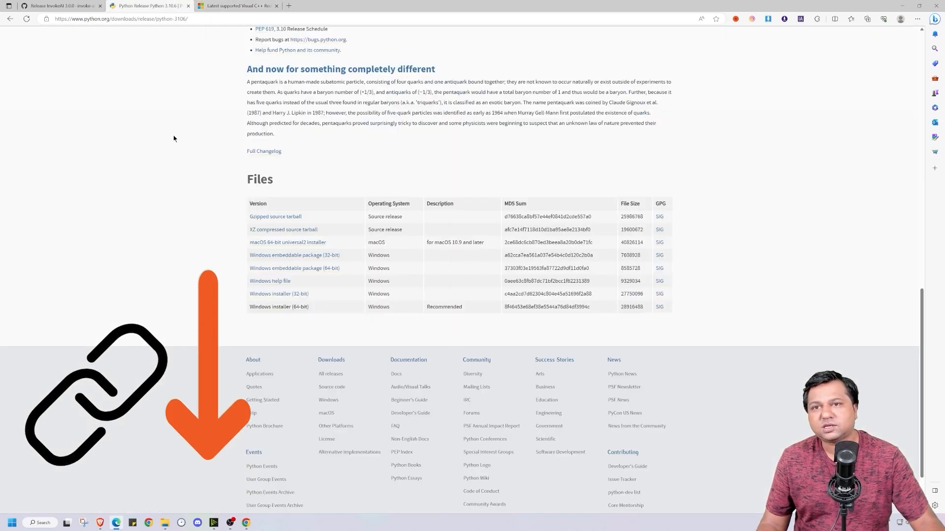
scroll(up, 3)
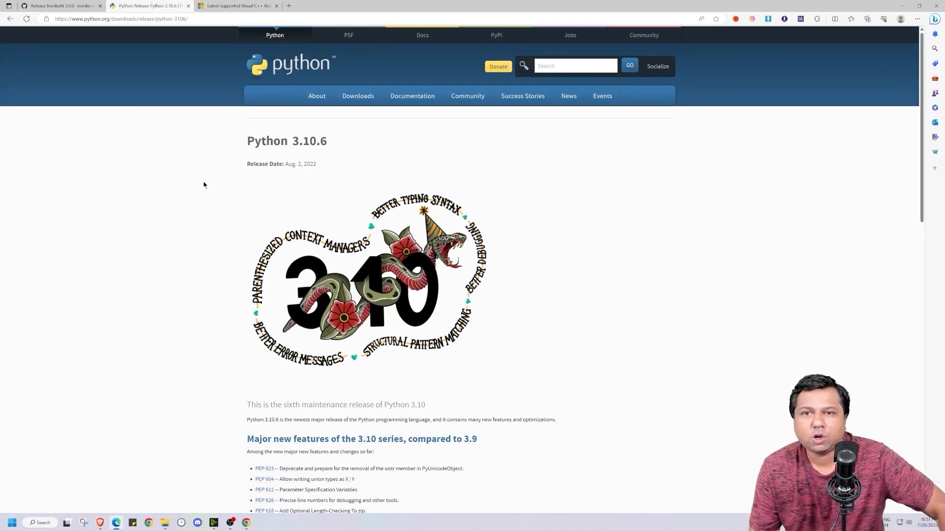
scroll(down, 3)
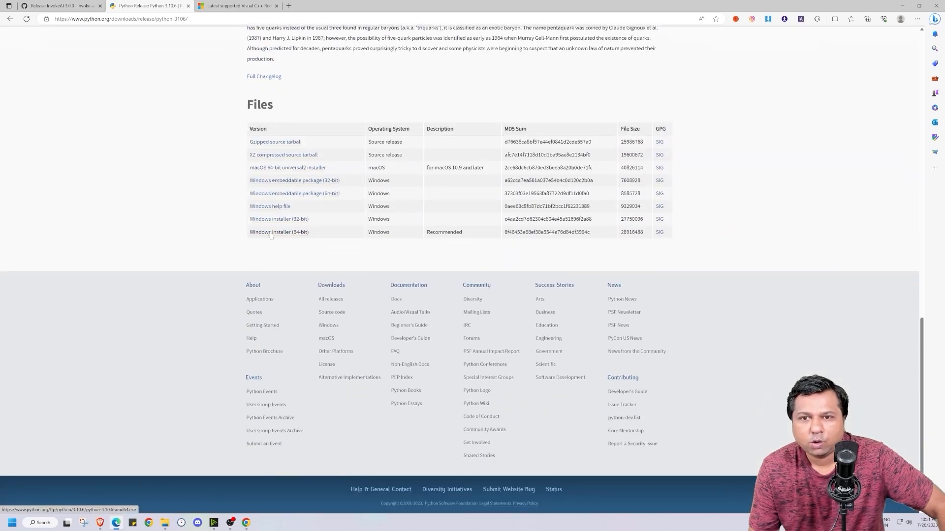
click(867, 19)
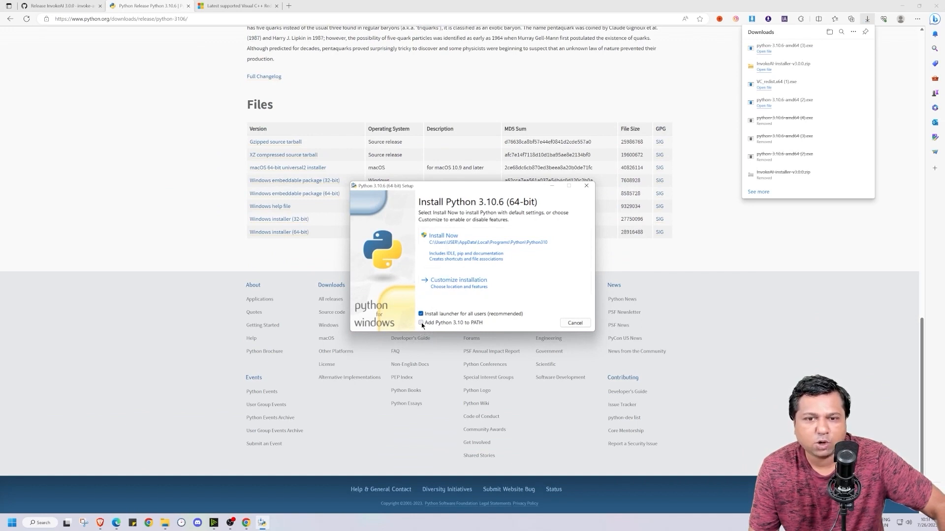
click(443, 236)
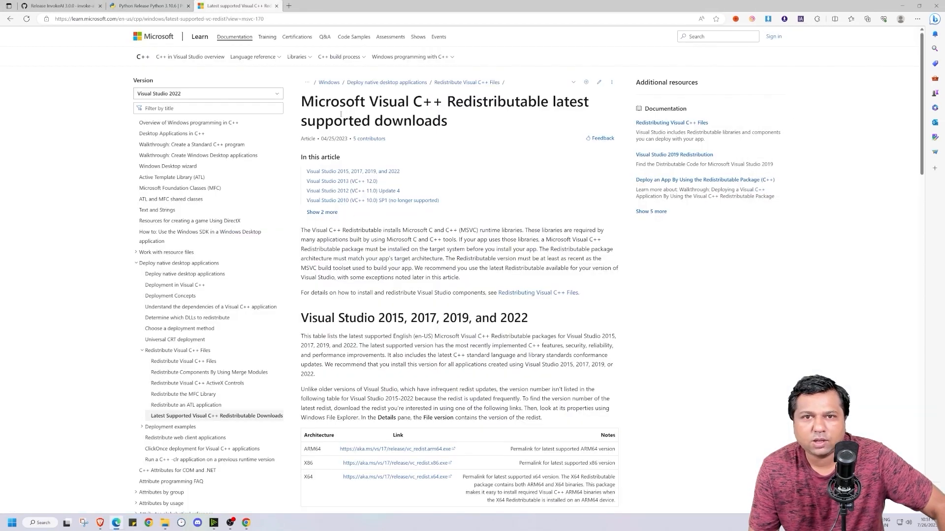
Download vc_redist.x64.exe and install it, closing the Setup Successful notice.
scroll(down, 3)
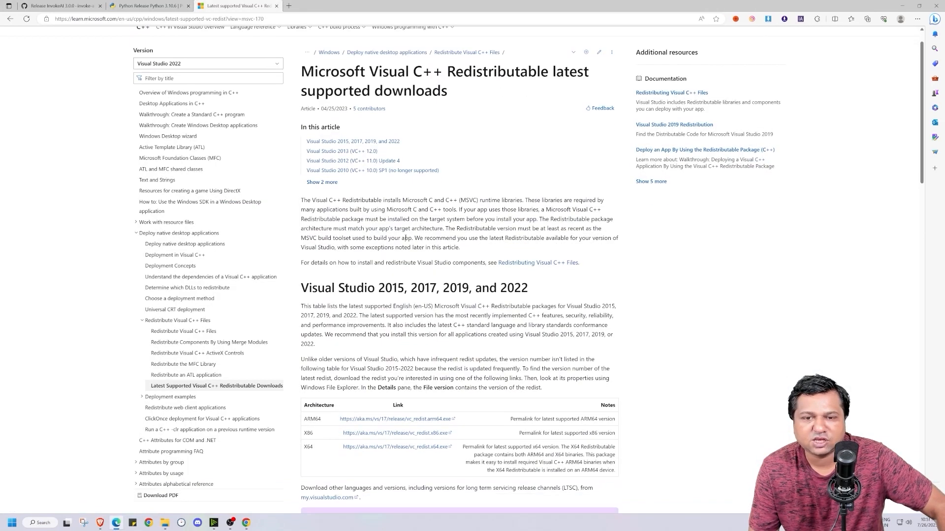
scroll(down, 3)
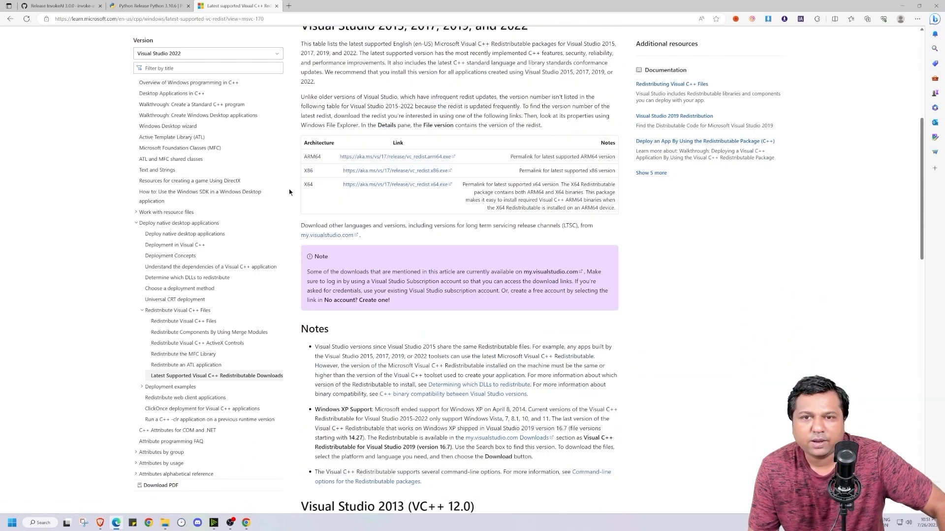
click(394, 184)
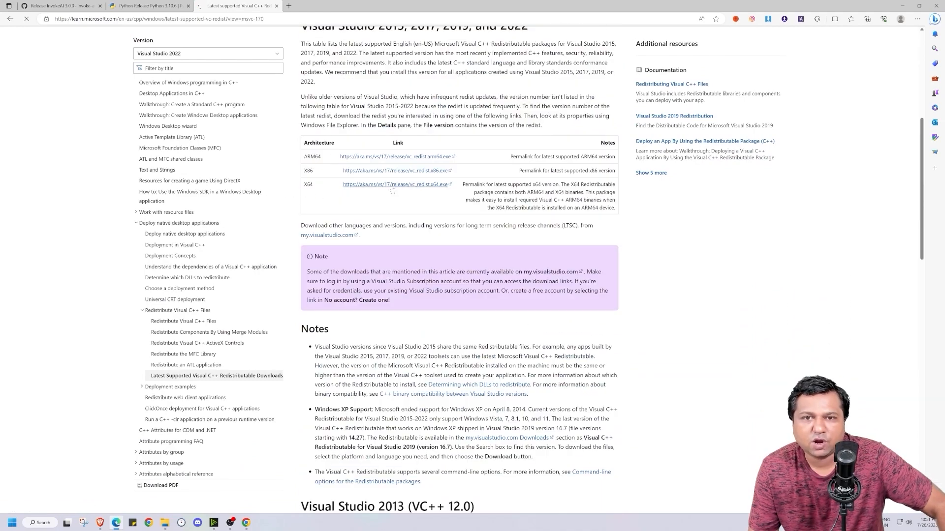
click(868, 18)
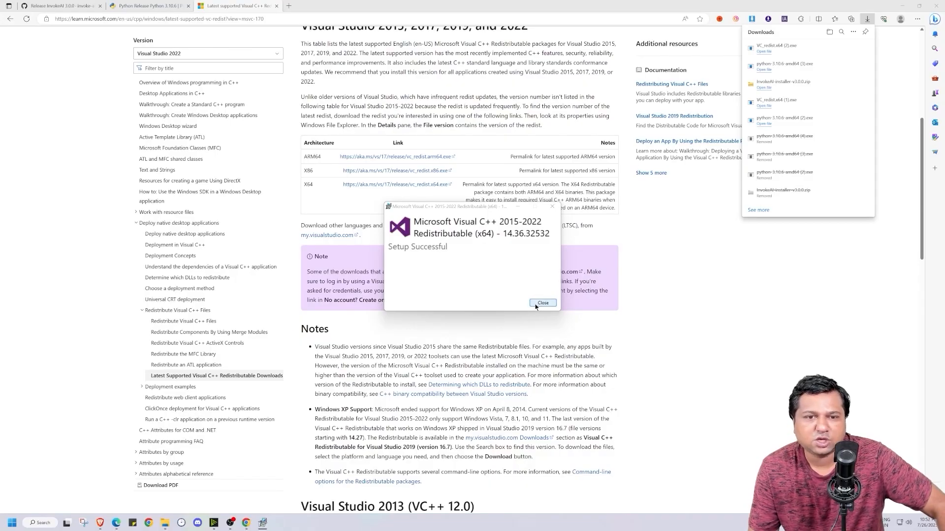
click(542, 302)
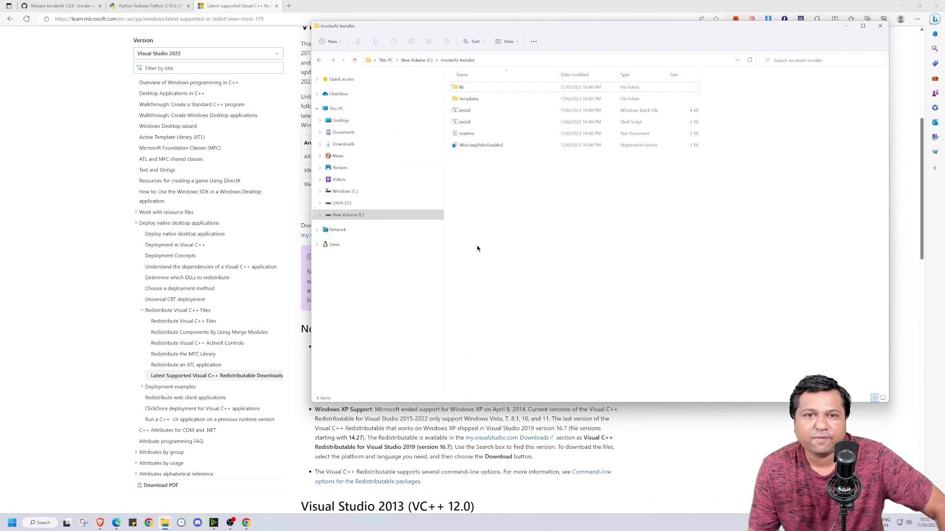
Apply the WinLongPathsEnabled registry setting from the installer folder.
click(481, 144)
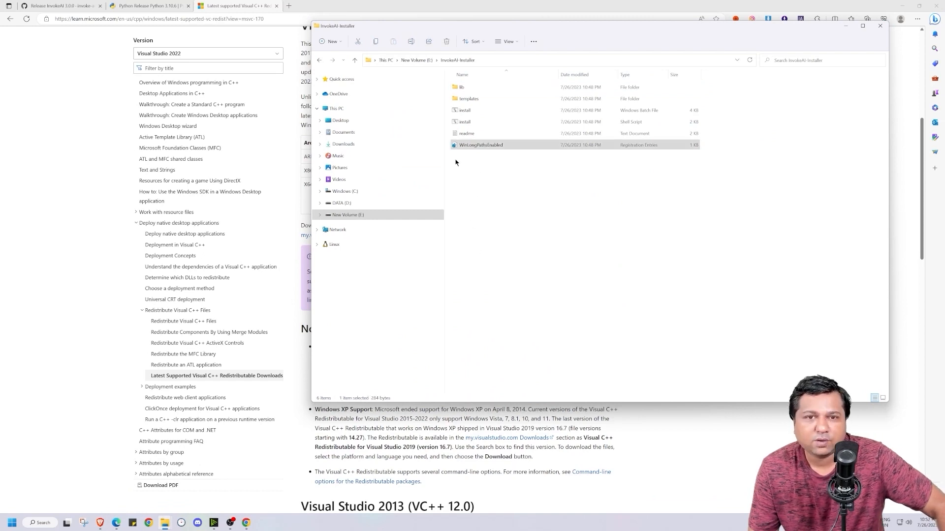
click(481, 145)
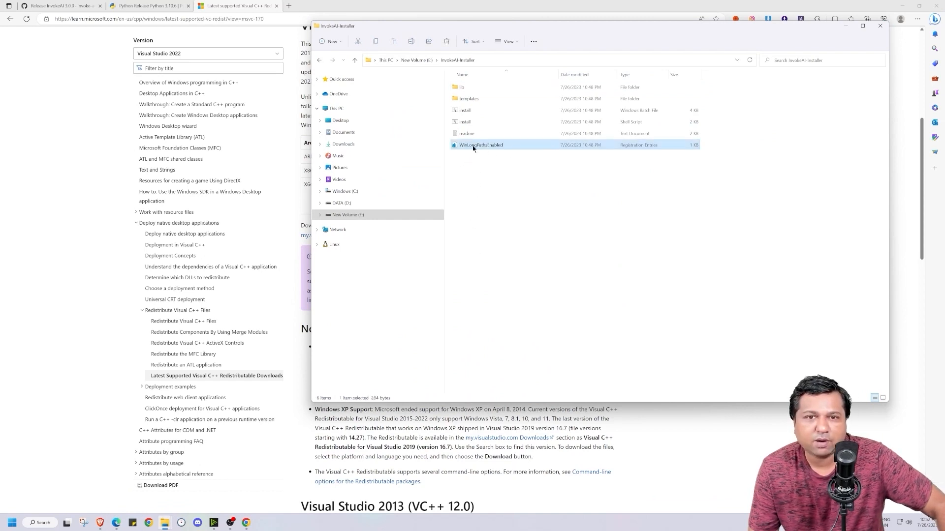
double_click(484, 145)
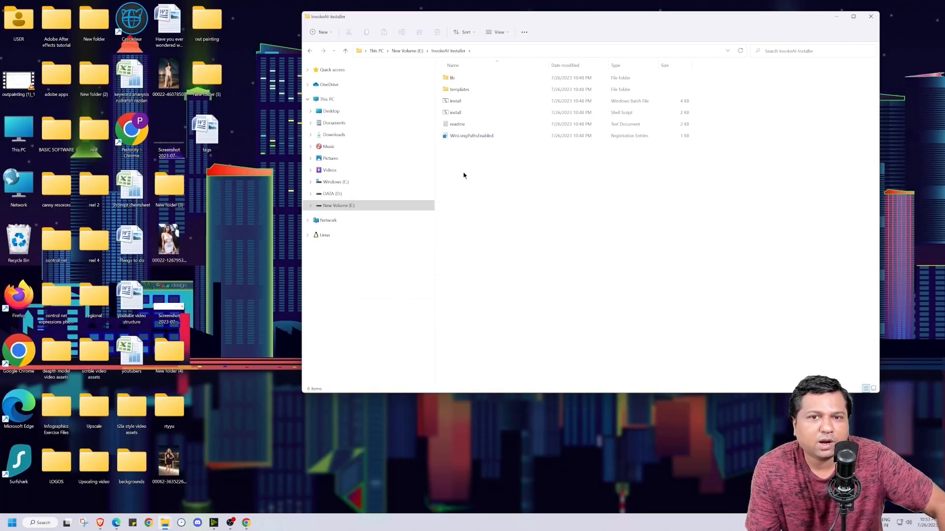
Launch install.bat from the InvokeAI-Installer folder.
click(455, 112)
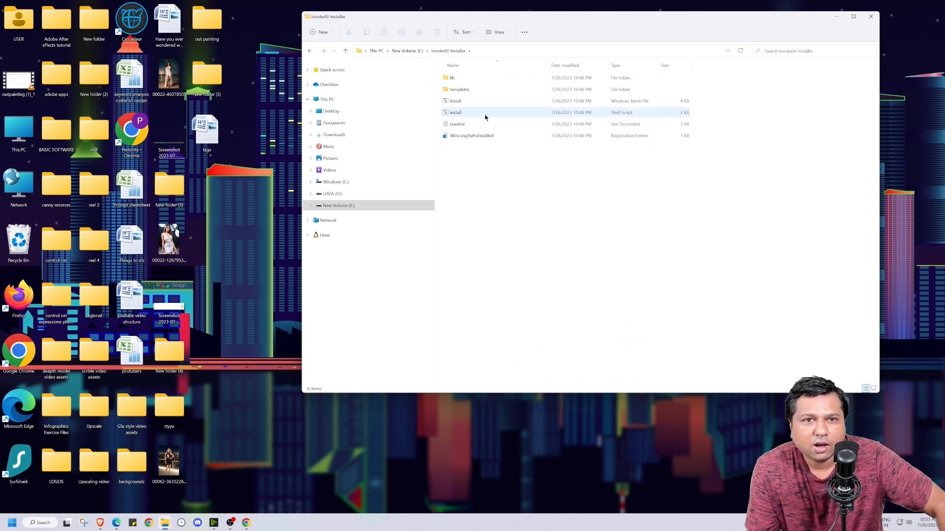
click(467, 101)
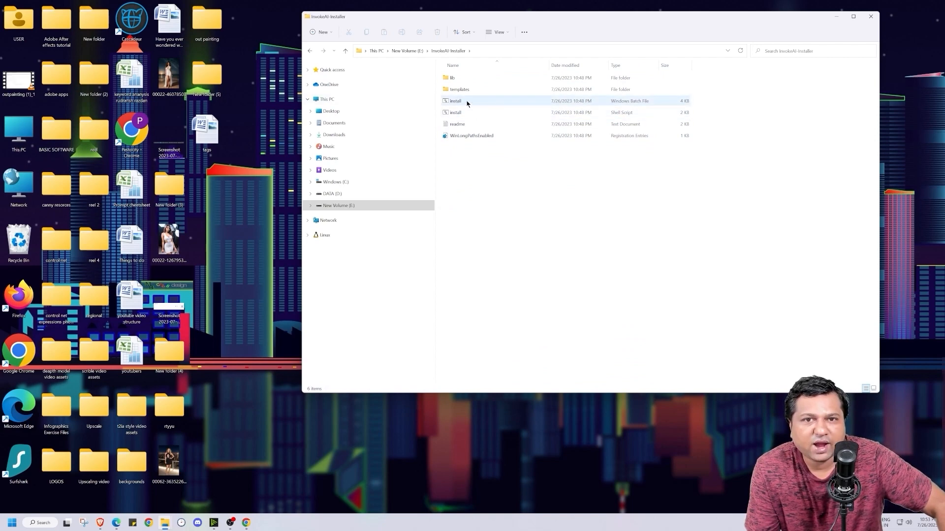
click(454, 101)
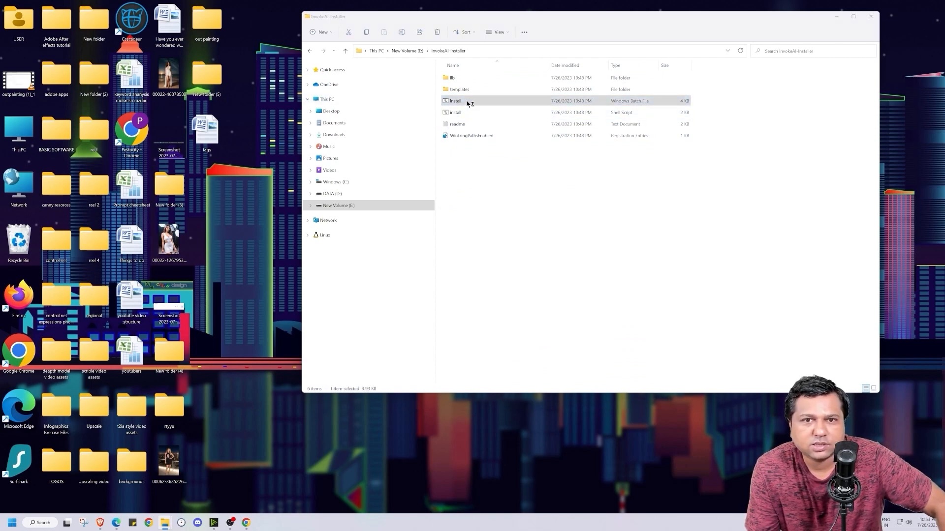
double_click(455, 101)
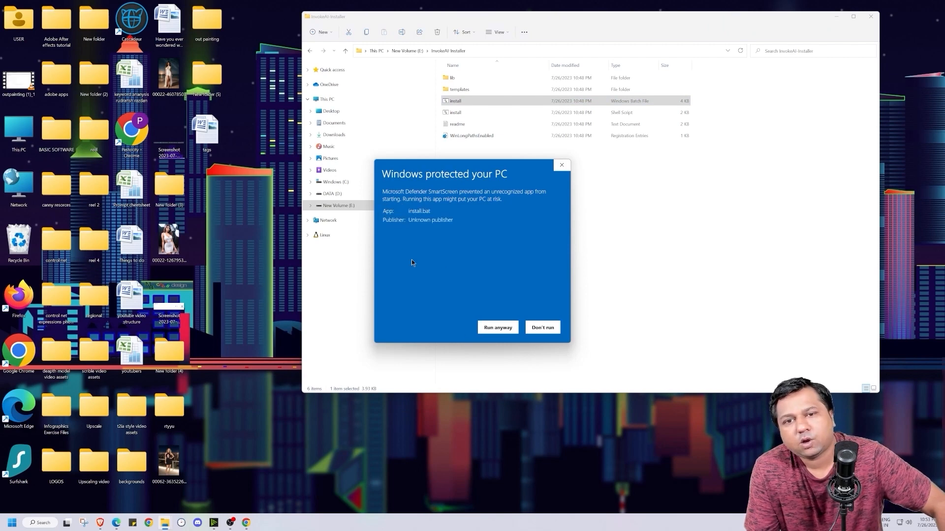
Run the installer anyway, target E:\InvokeAI, confirm reinstall, and choose NVIDIA GPU (1).
click(497, 327)
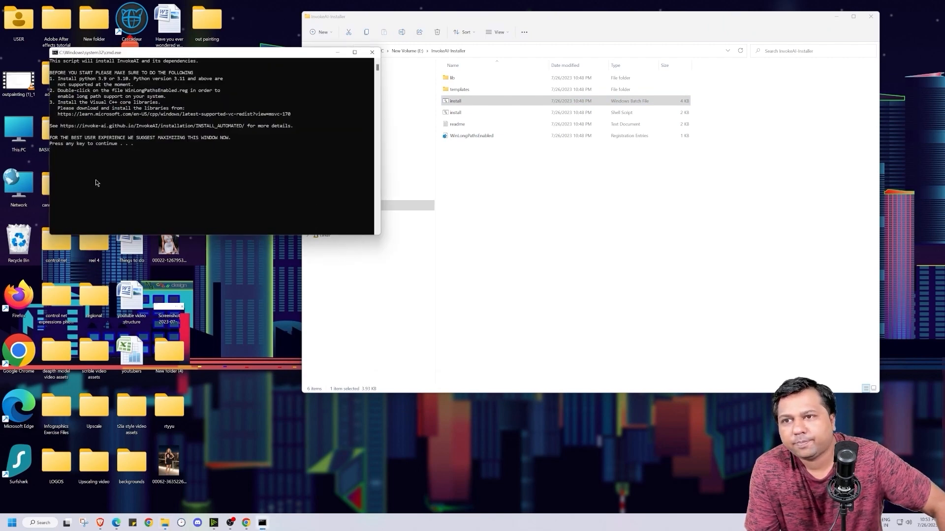
key(enter)
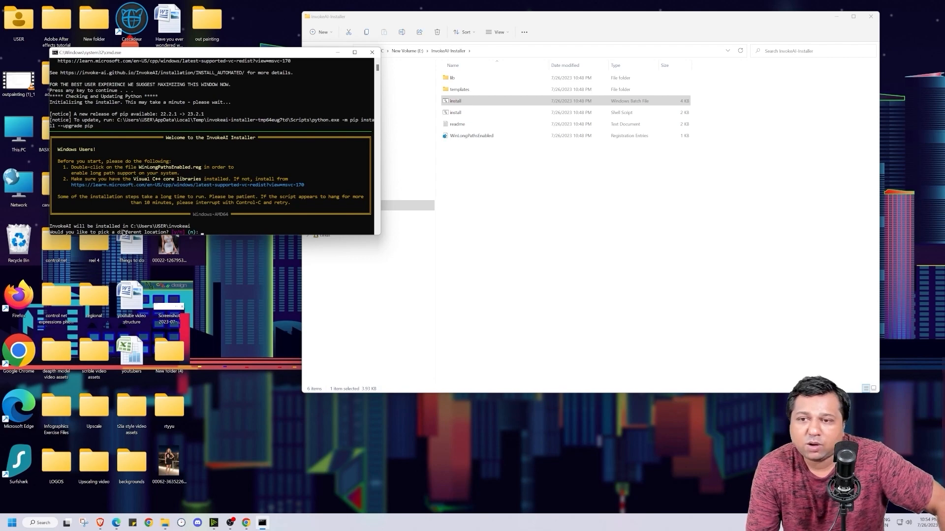
mouse_move(90, 237)
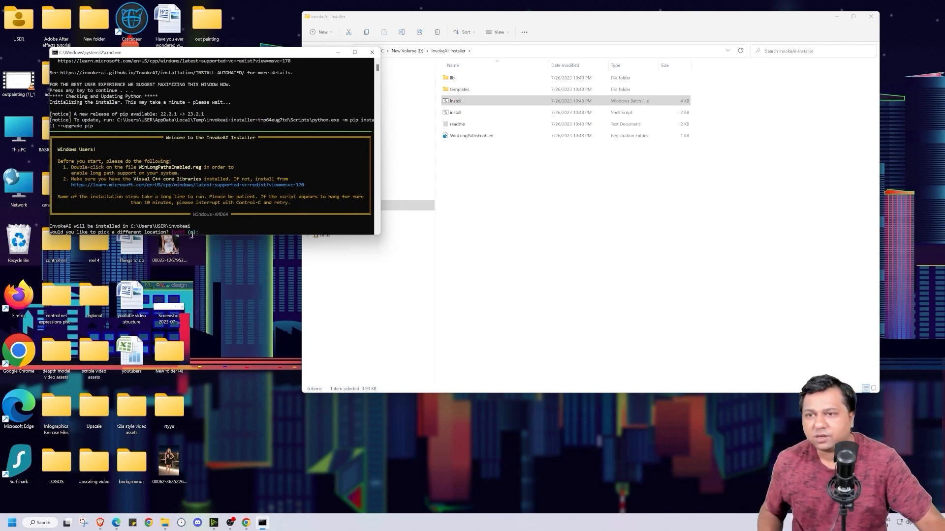
text(y)
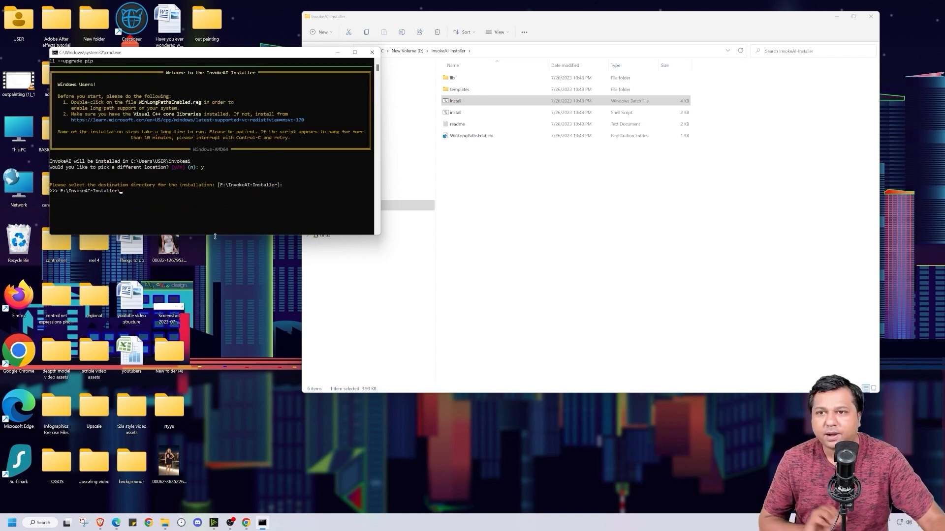
right_click(457, 217)
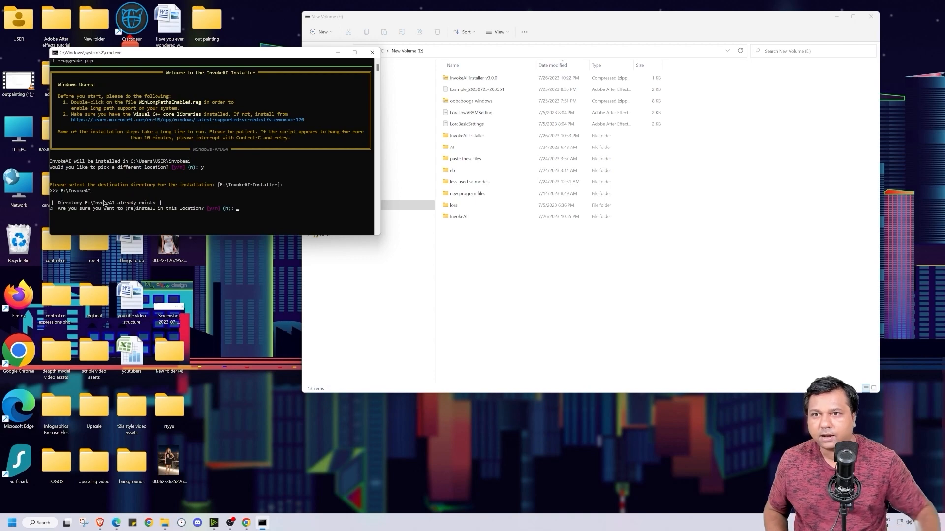
text(y)
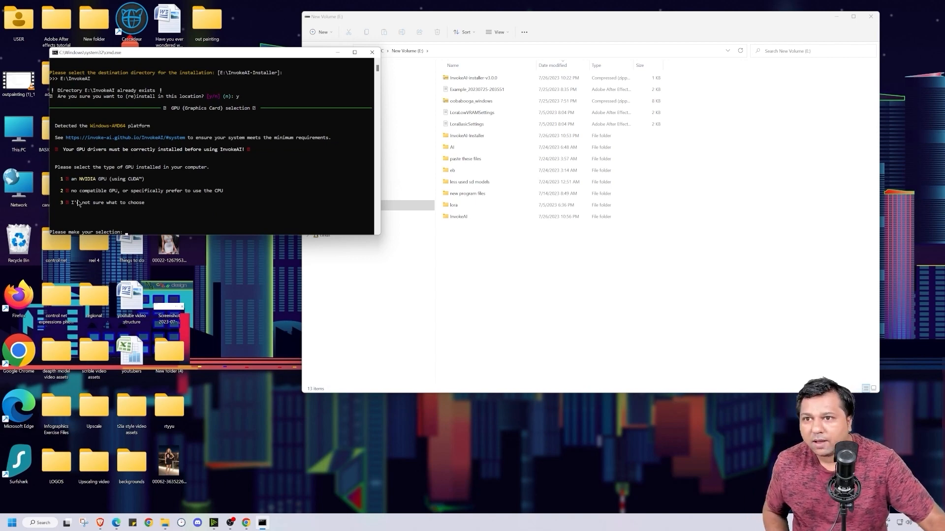
text(1)
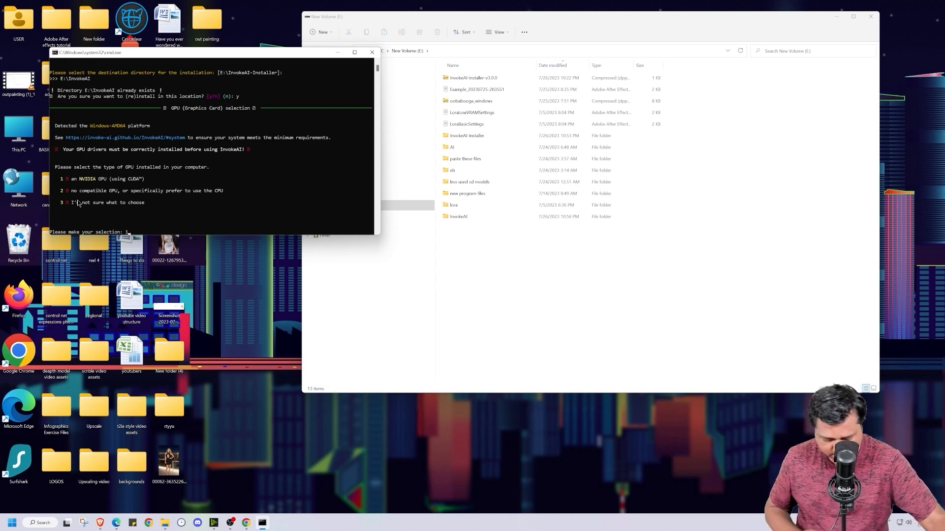
key(enter)
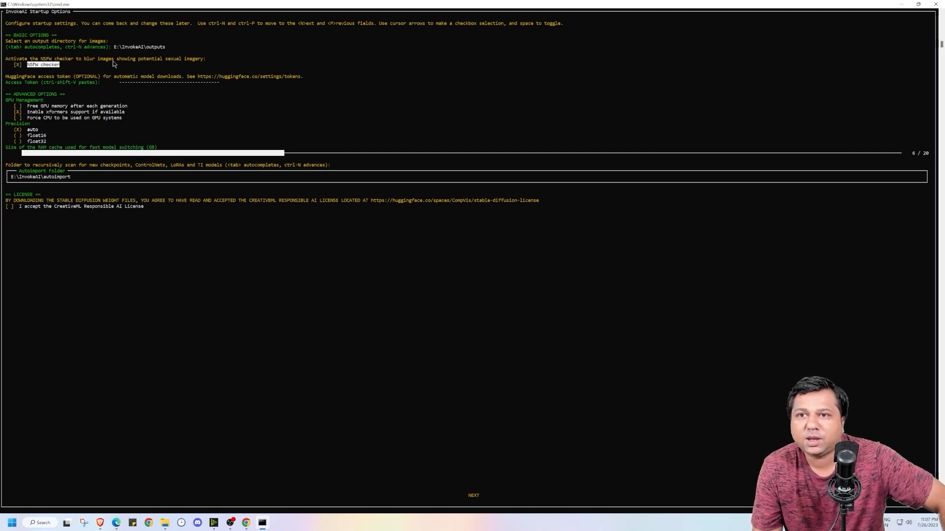
mouse_move(188, 68)
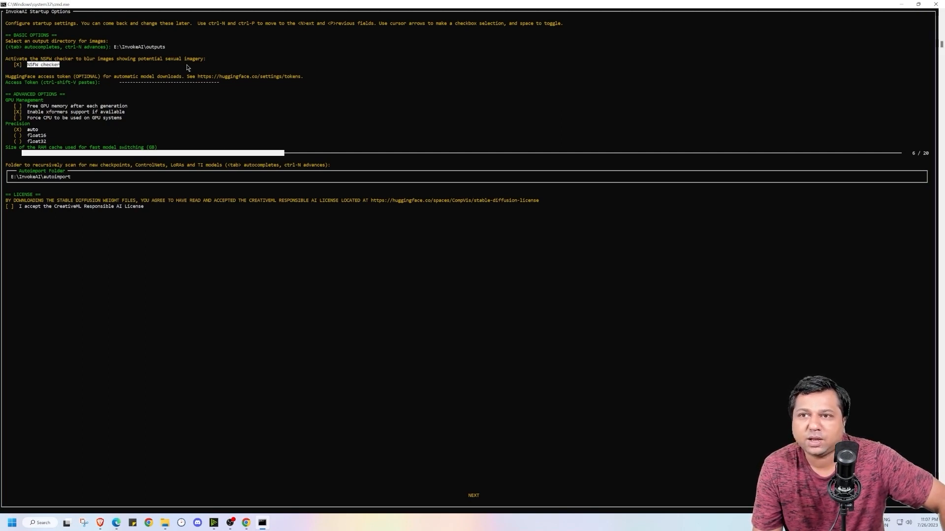
mouse_move(31, 66)
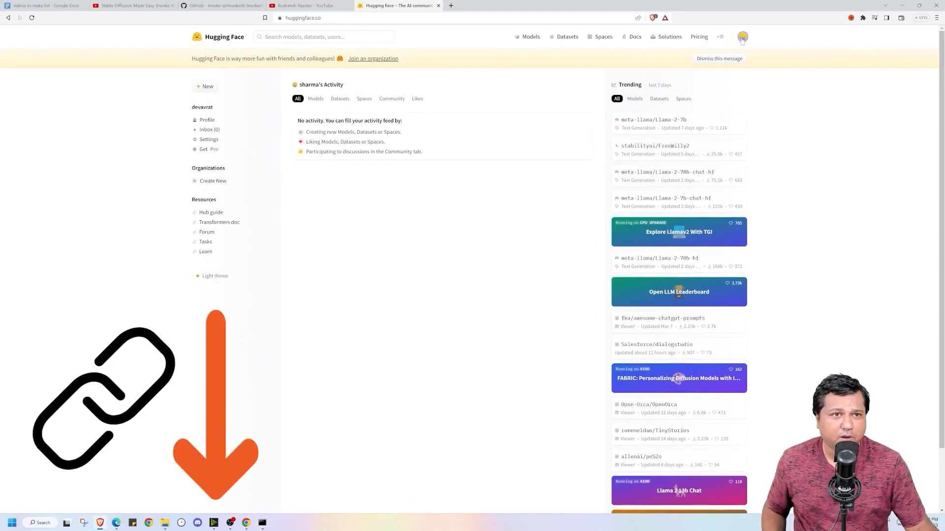
Generate a read-role Hugging Face access token named 'dev' and copy it.
click(743, 36)
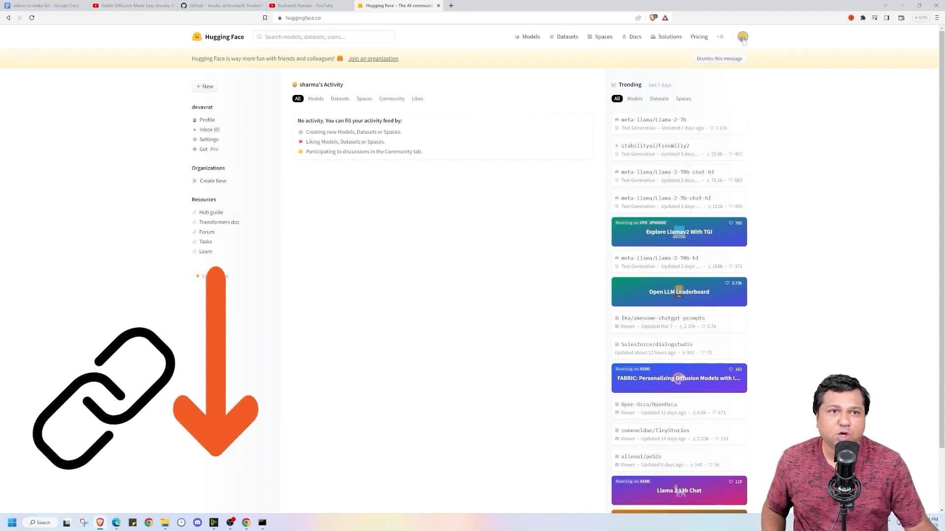
click(743, 36)
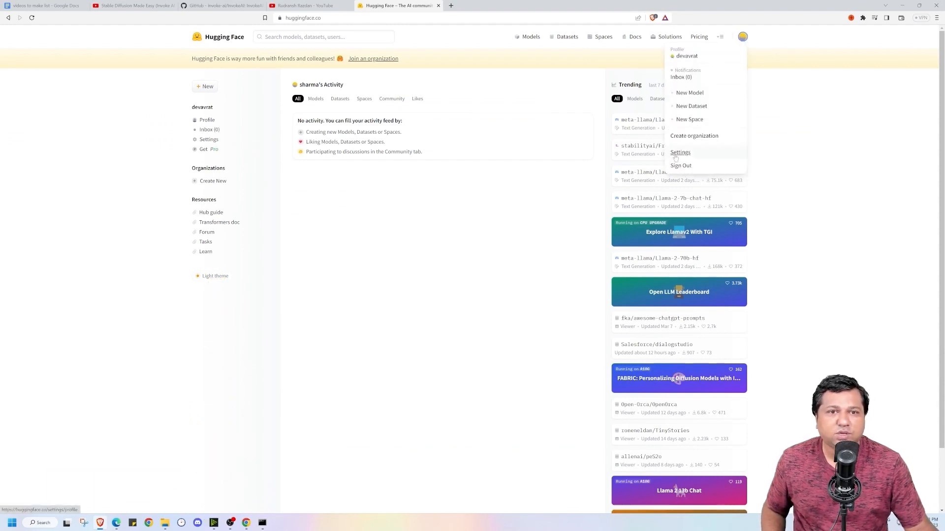
click(680, 153)
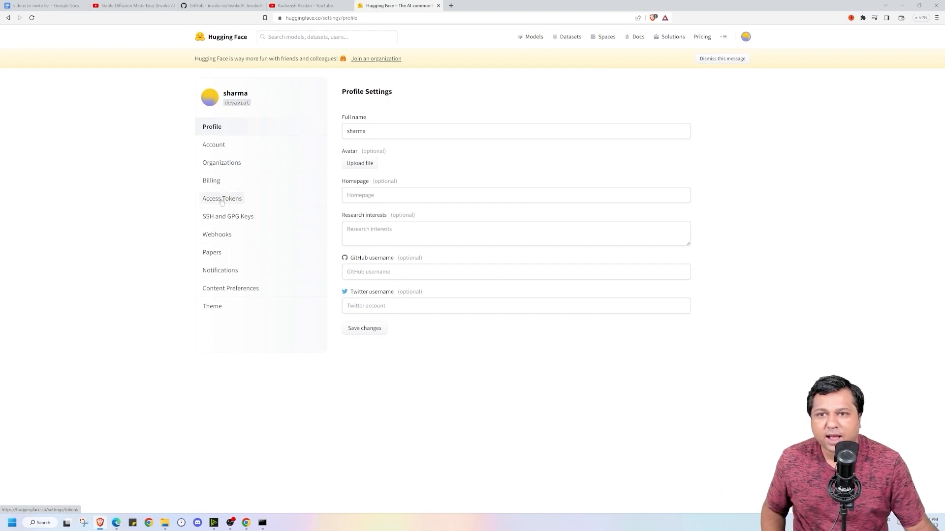
click(222, 198)
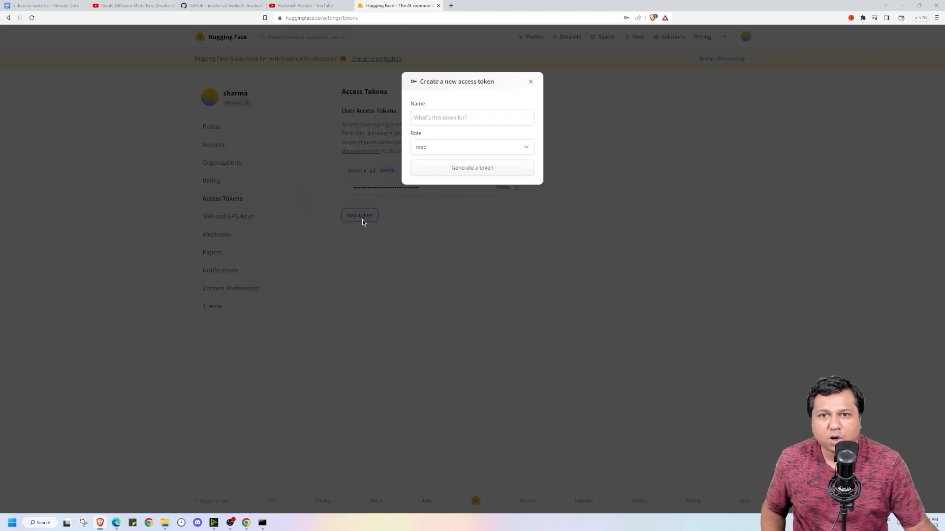
text(de)
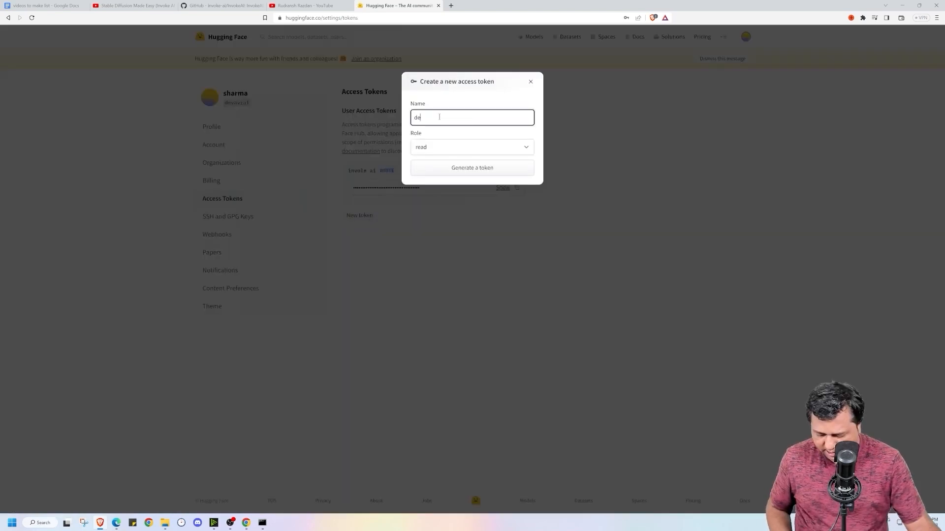
click(472, 168)
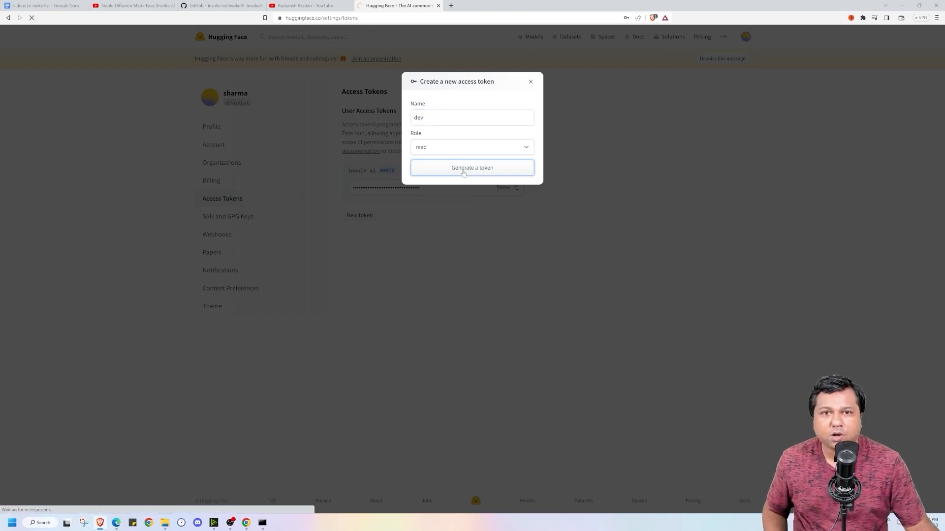
click(472, 167)
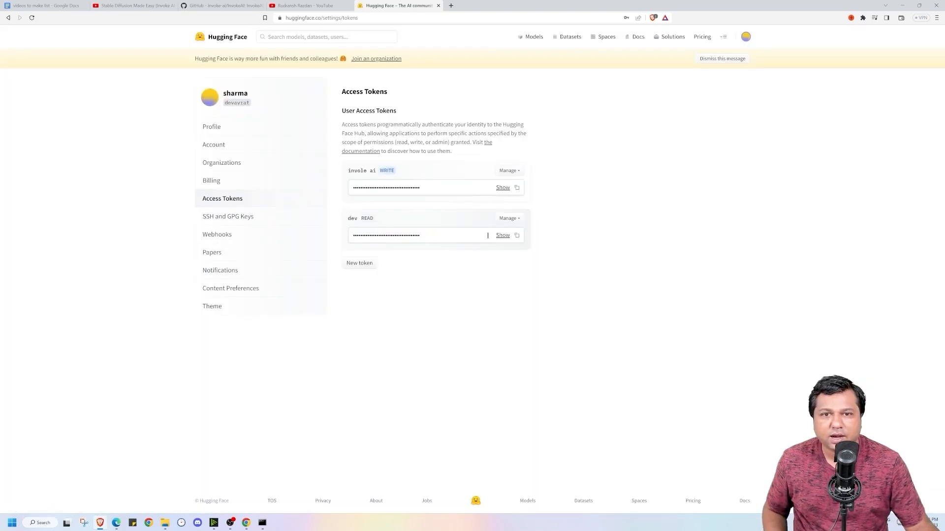
click(517, 235)
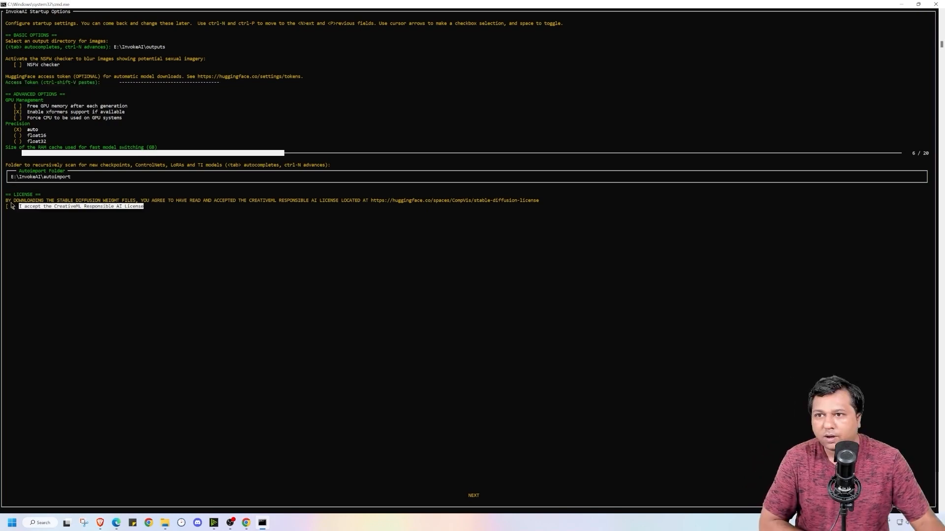
mouse_move(123, 243)
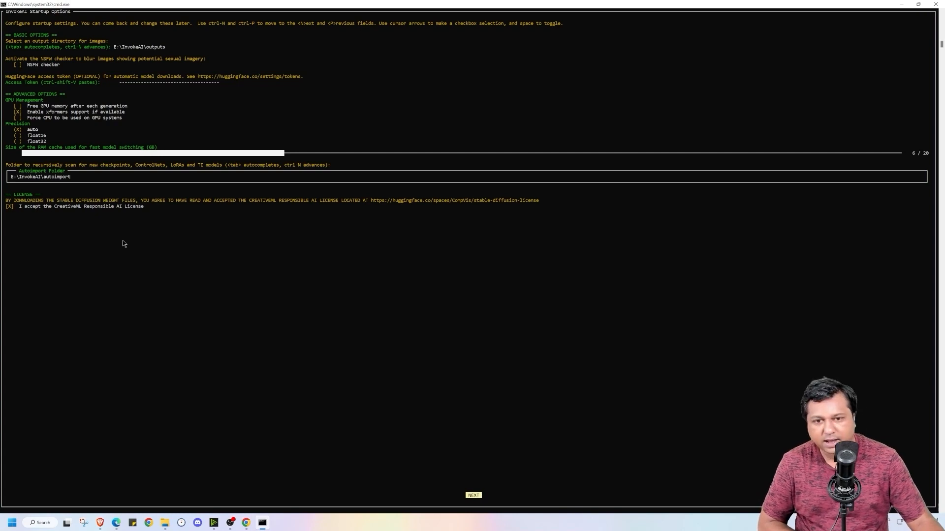
Advance past the startup options with NSFW checker off and CreativeML license accepted.
click(473, 495)
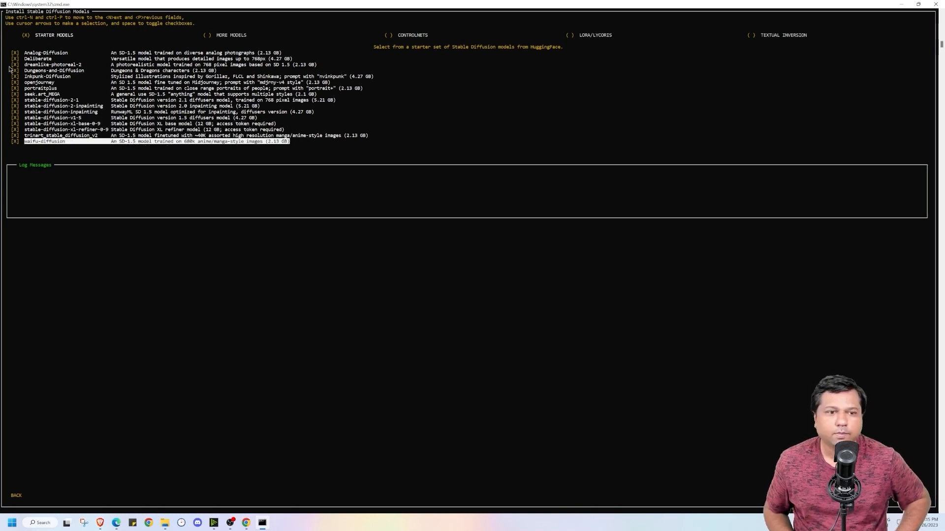
Select the STARTER MODELS category and start downloading the starter models.
click(231, 34)
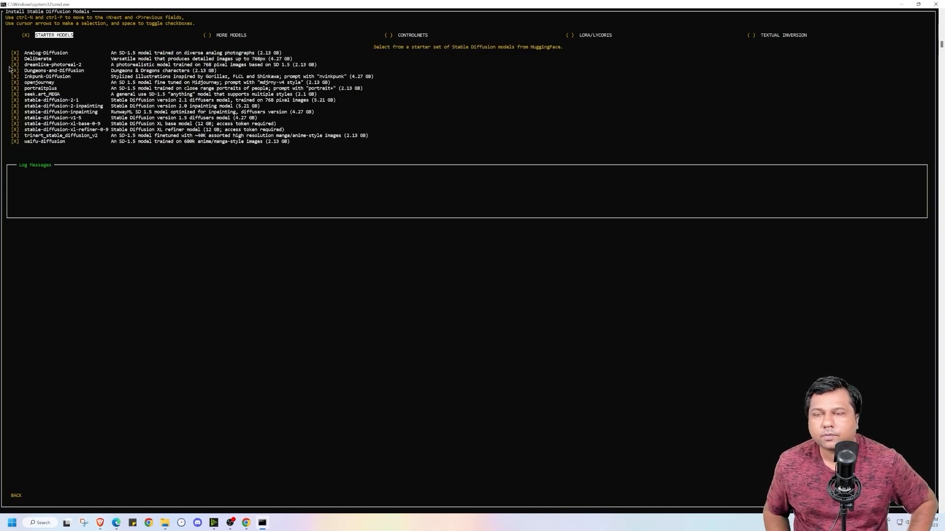
click(231, 35)
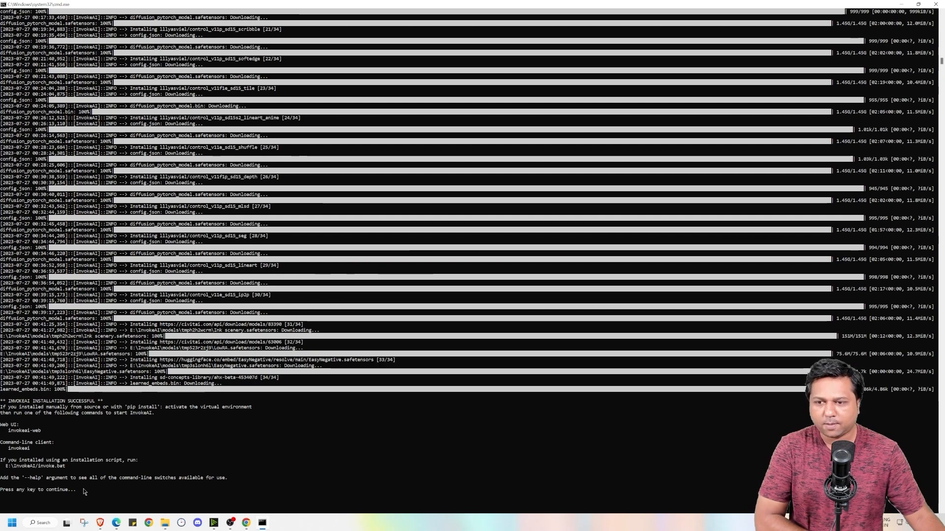
Press a key at 'INVOKEAI INSTALLATION SUCCESSFUL' to close the installer.
key(enter)
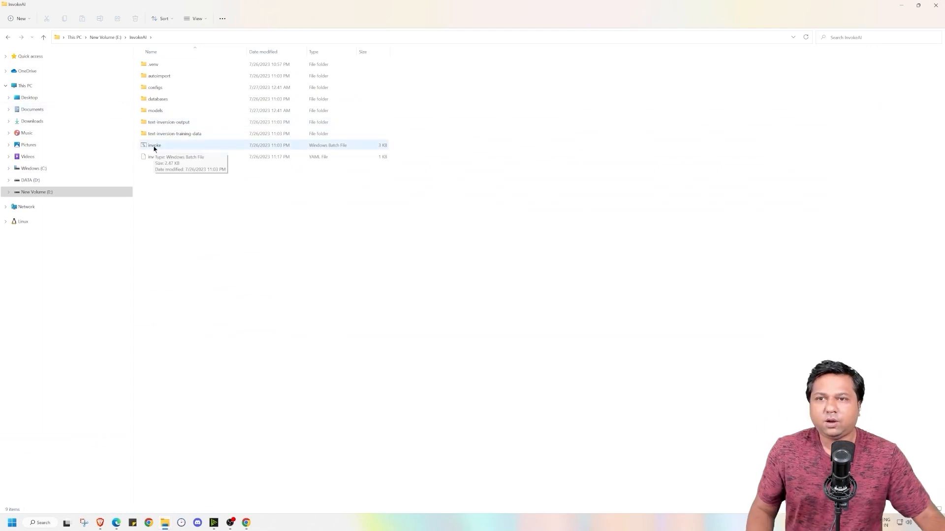
Run the InvokeAI launcher and choose option 1 for the browser-based interface.
double_click(155, 146)
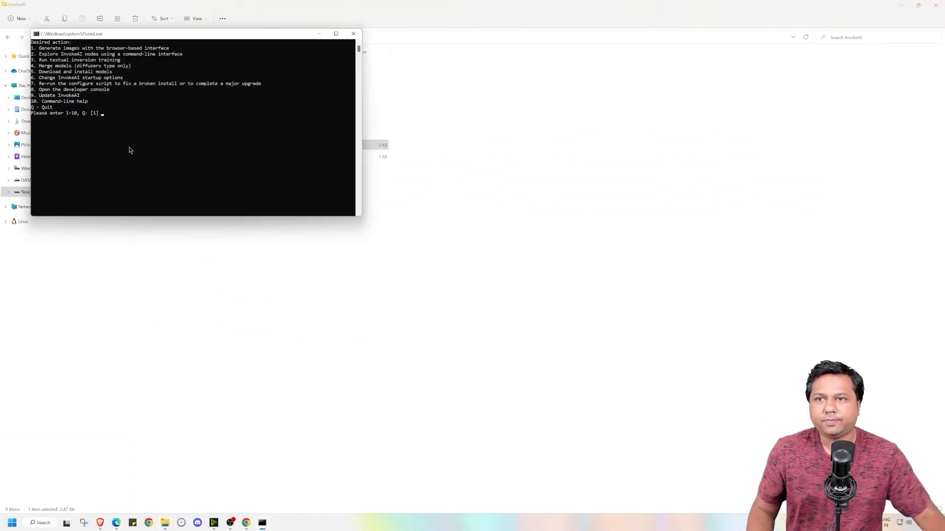
mouse_move(106, 121)
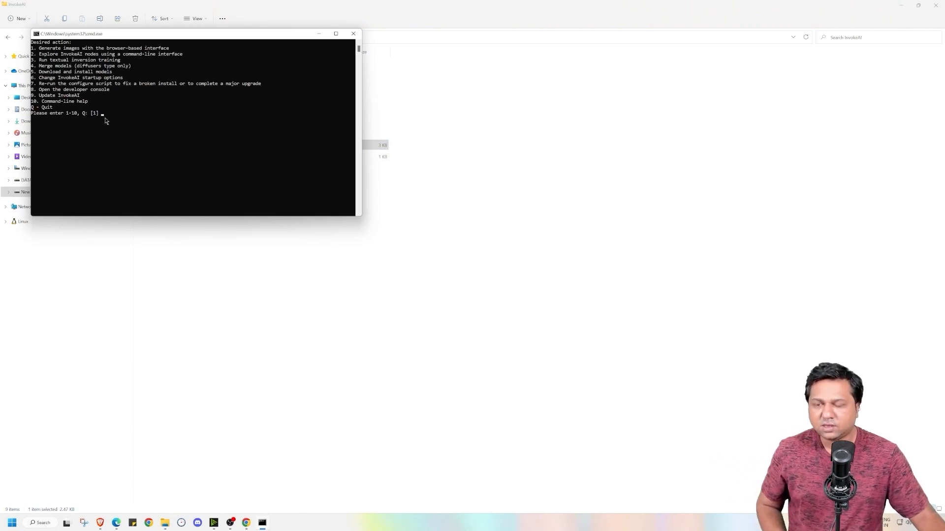
text(1)
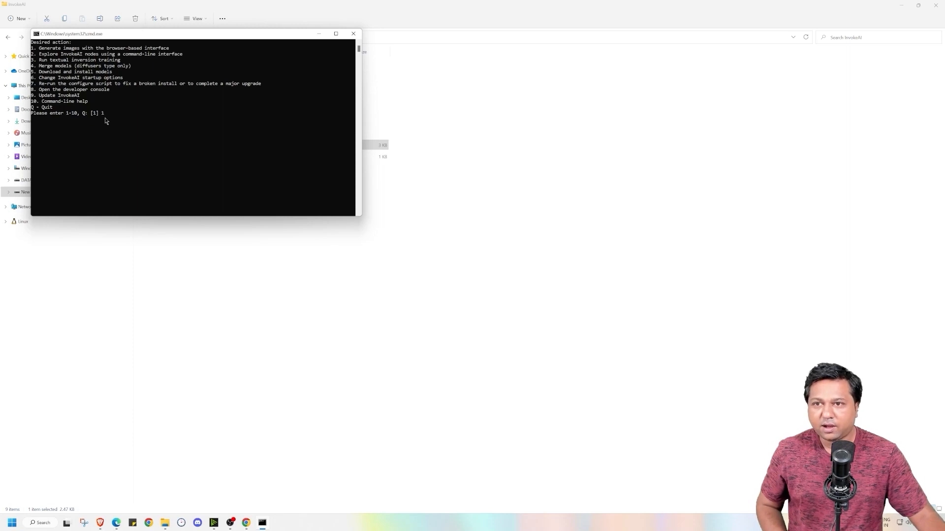
key(enter)
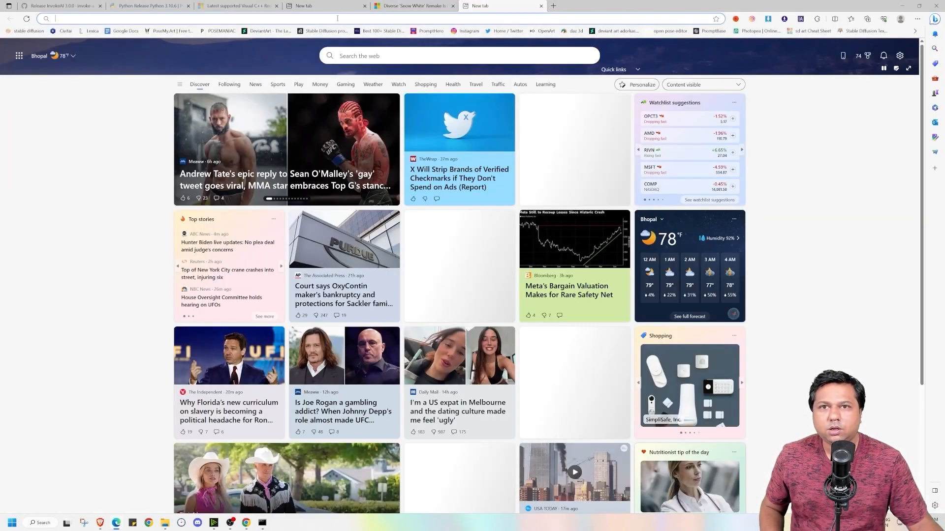
text(http://127.0.0.1:9090)
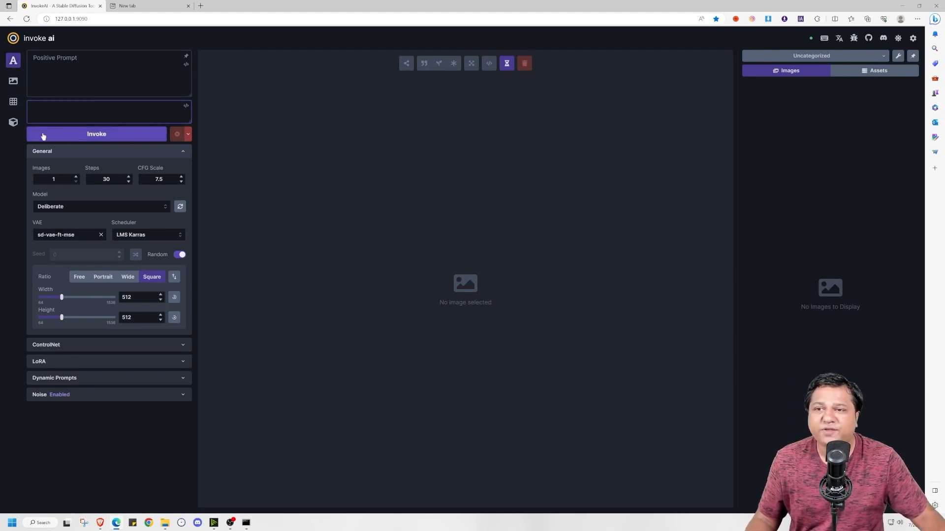
Change the generation model from Deliberate to stable-diffusion-v1-5.
click(108, 111)
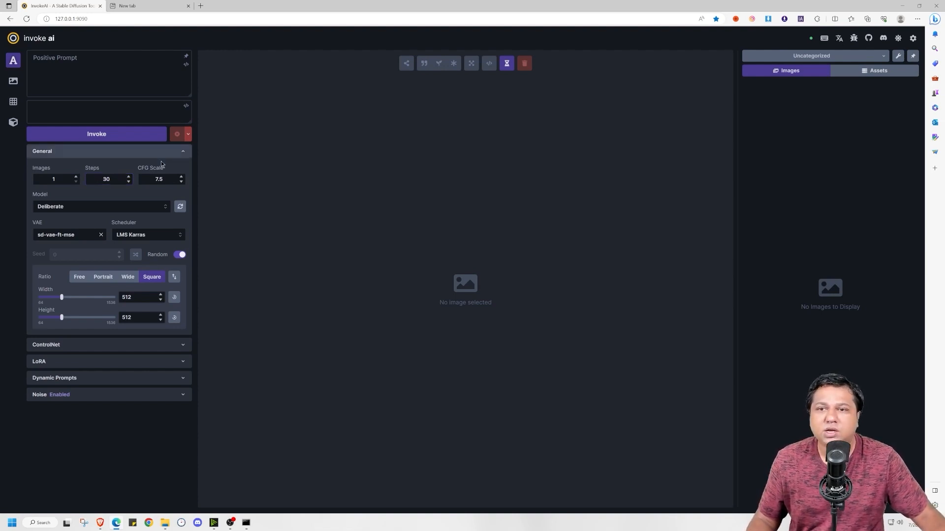
click(158, 179)
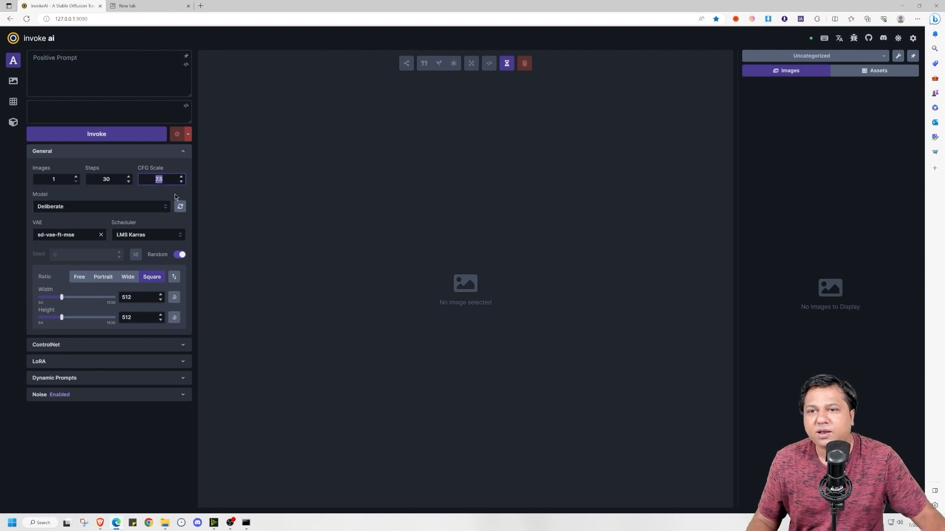
click(101, 207)
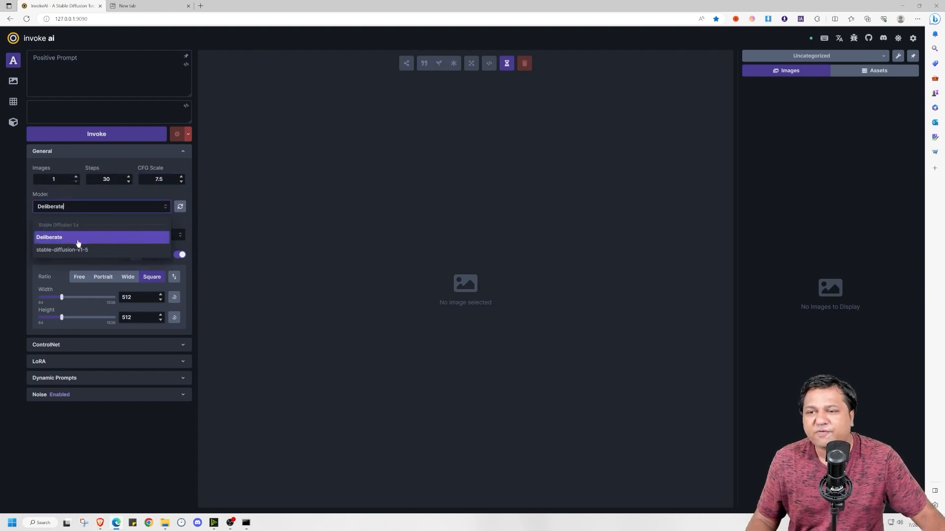
mouse_move(68, 254)
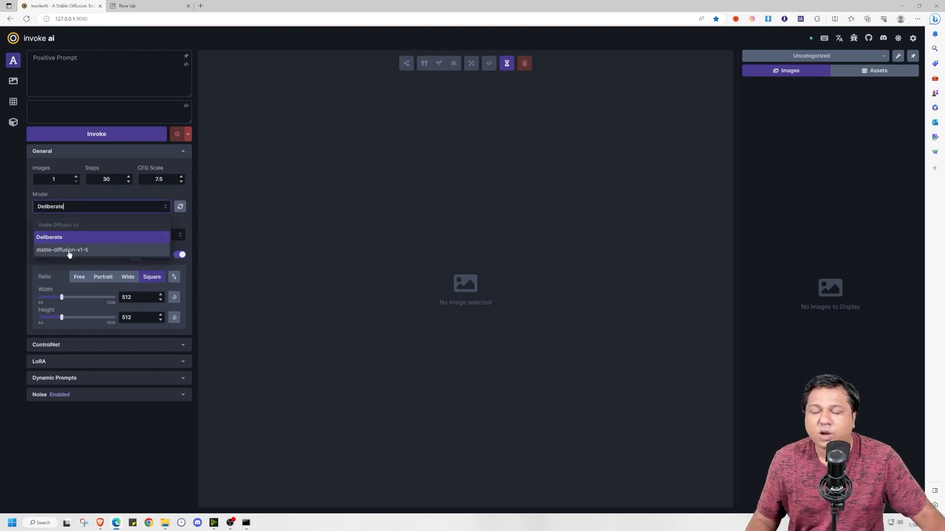
click(62, 250)
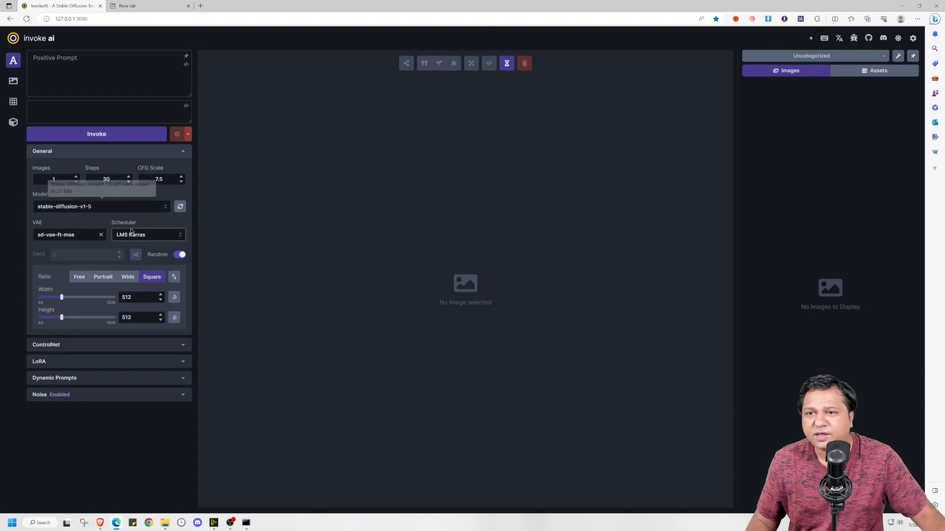
Expand the ControlNet and LoRA panels to inspect them, then collapse ControlNet.
click(61, 345)
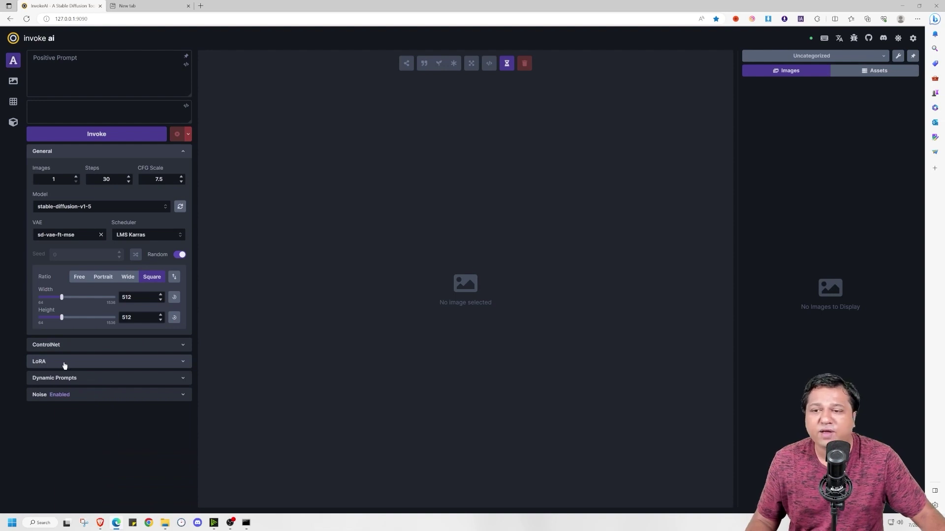
click(54, 378)
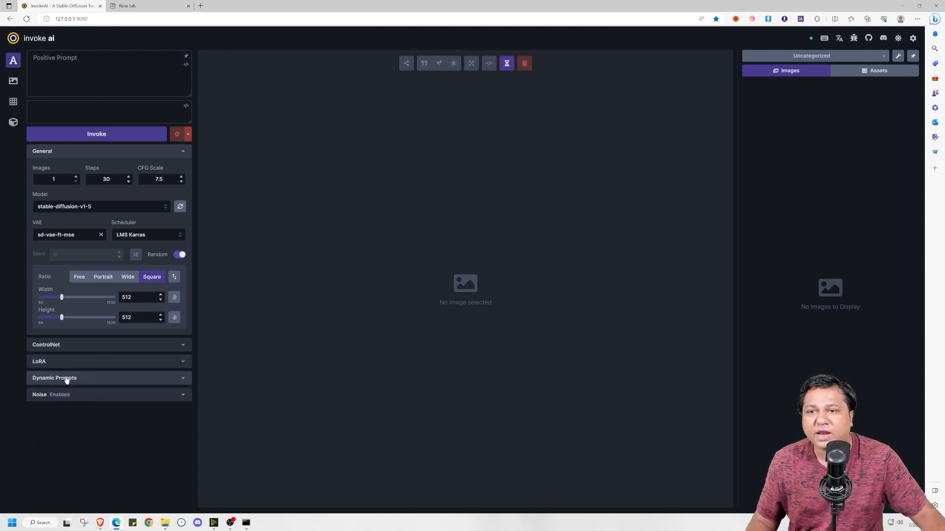
mouse_move(107, 348)
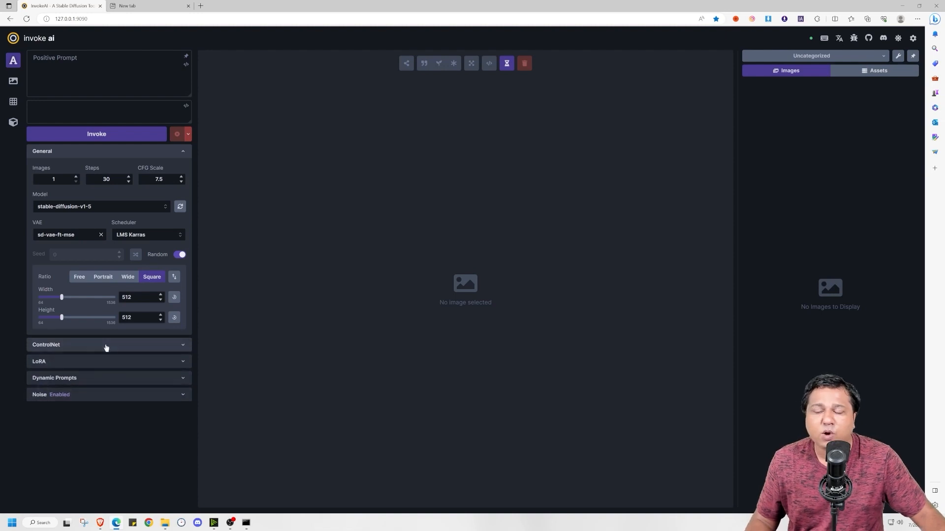
mouse_move(104, 356)
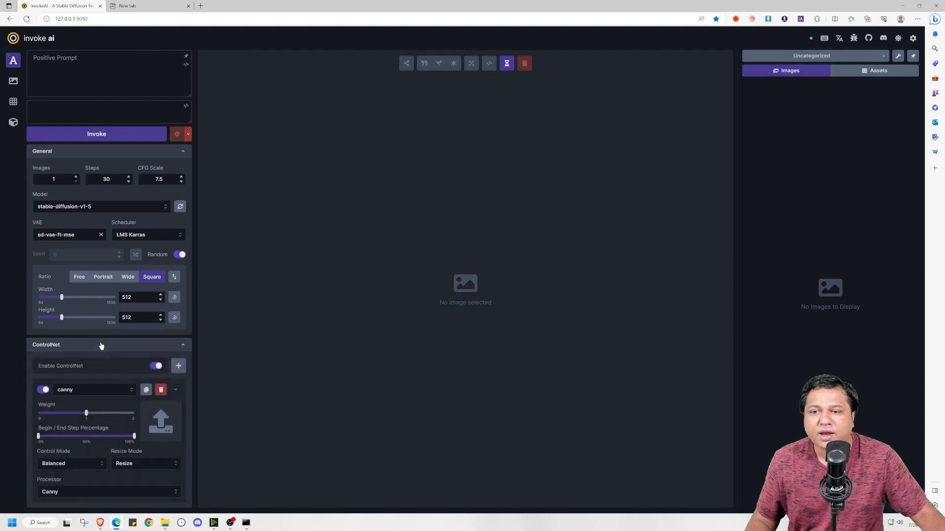
click(100, 345)
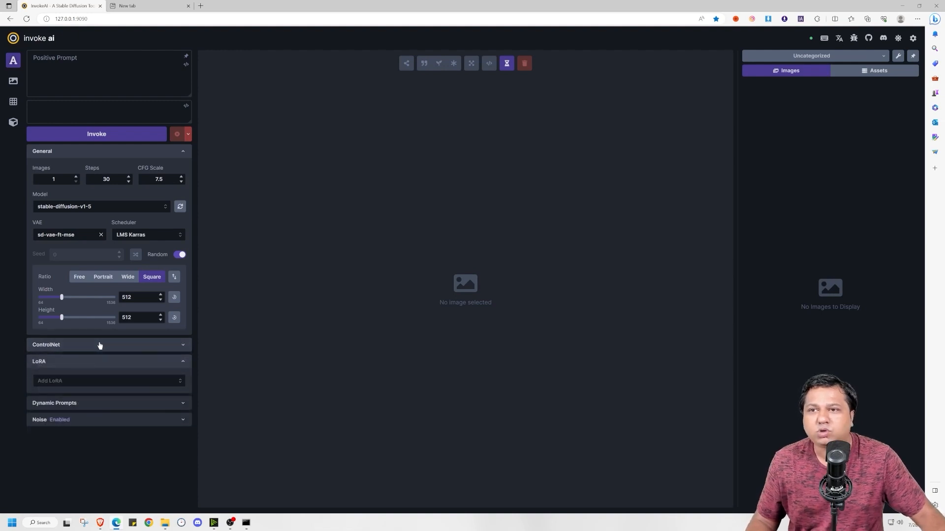
click(13, 81)
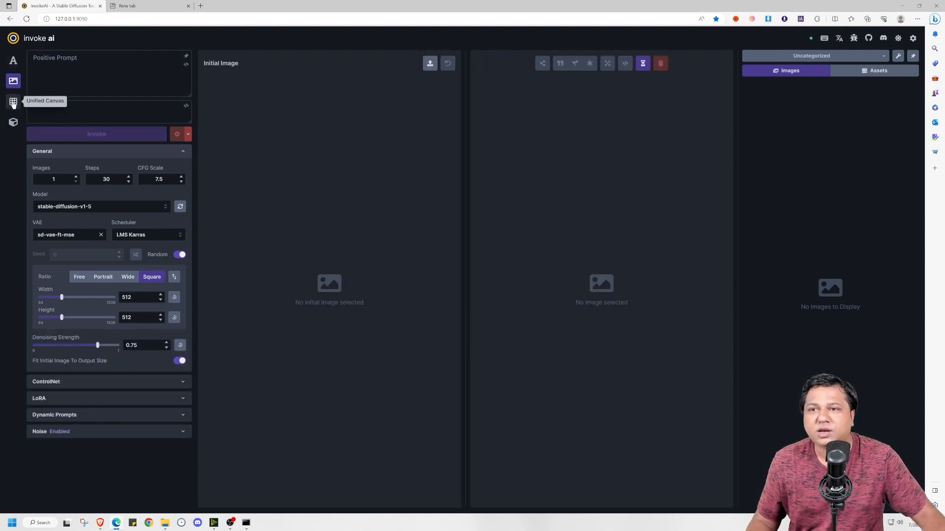
click(13, 101)
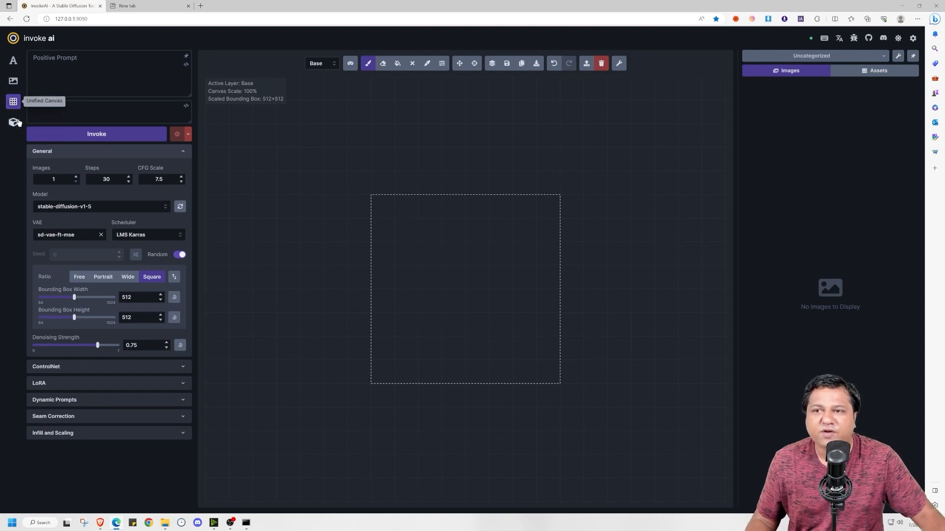
click(13, 123)
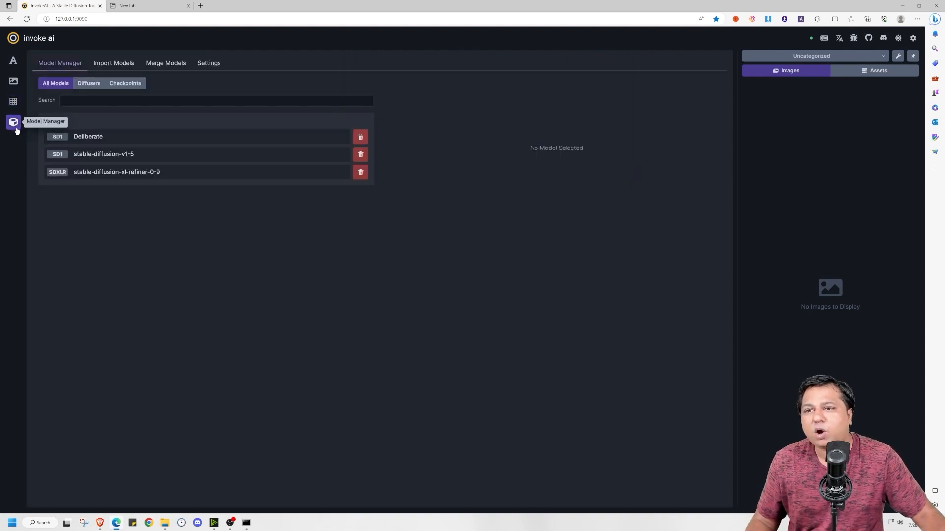
mouse_move(13, 60)
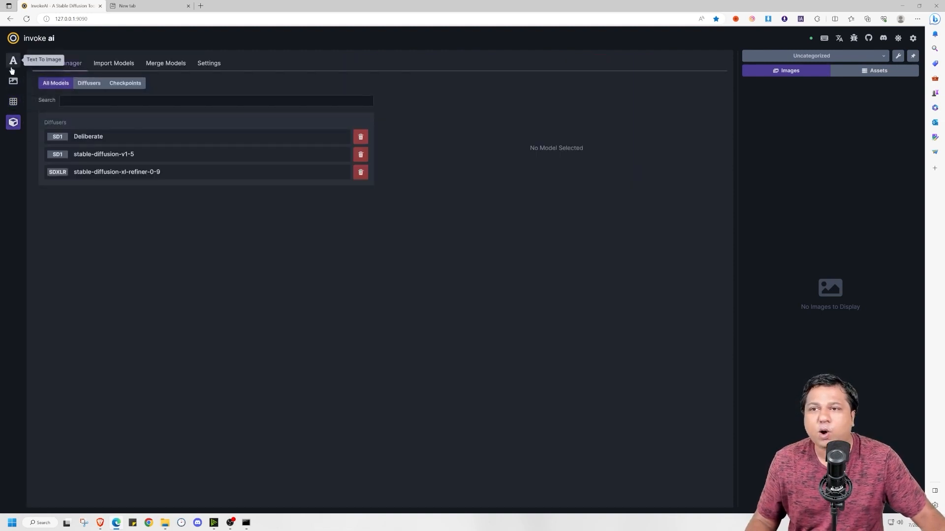
click(13, 60)
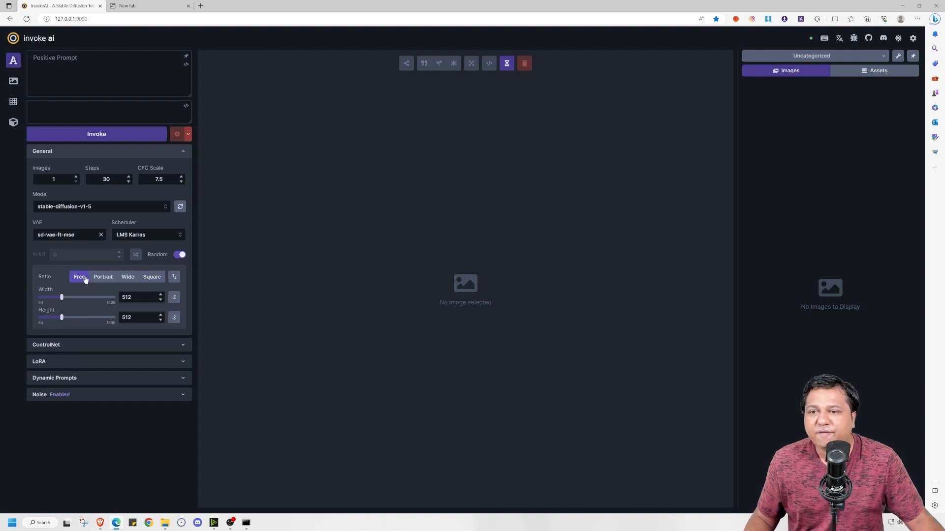
Try Square and a 1024 width, then settle on Portrait at 512 by 768.
click(103, 277)
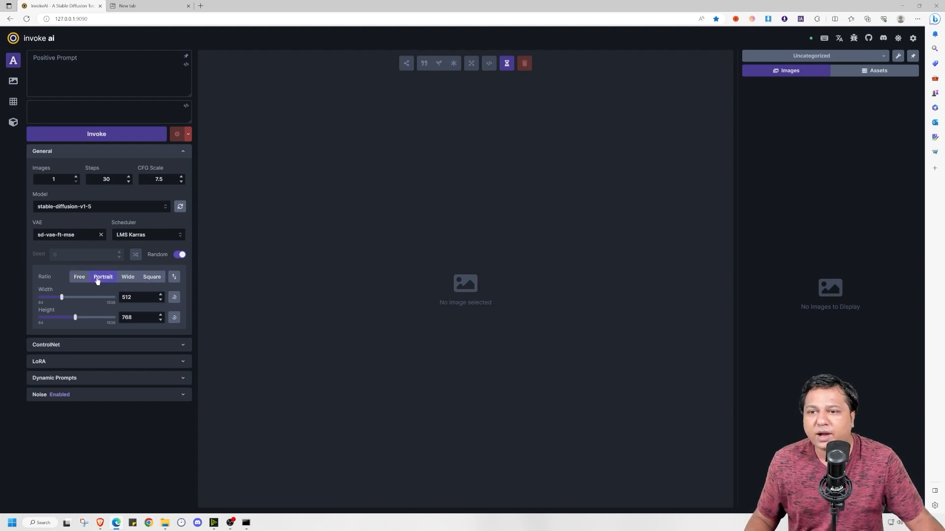
click(152, 277)
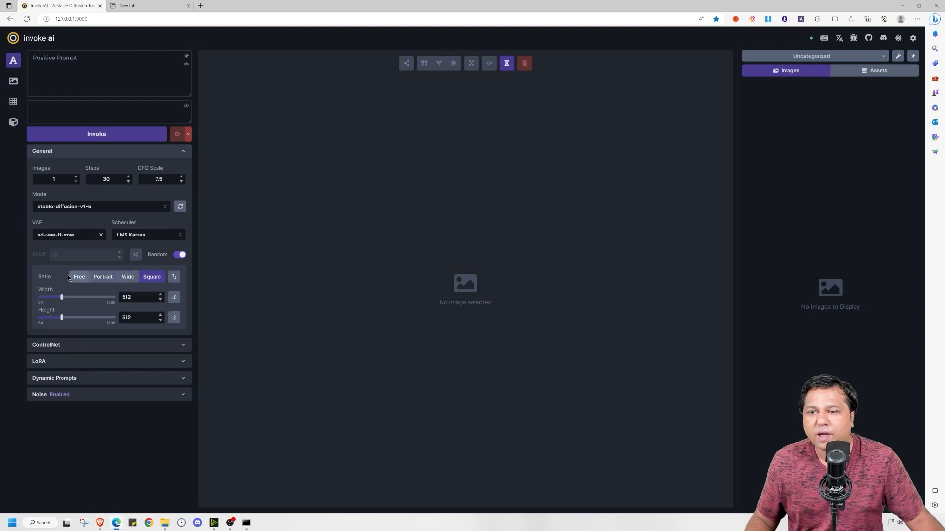
click(103, 277)
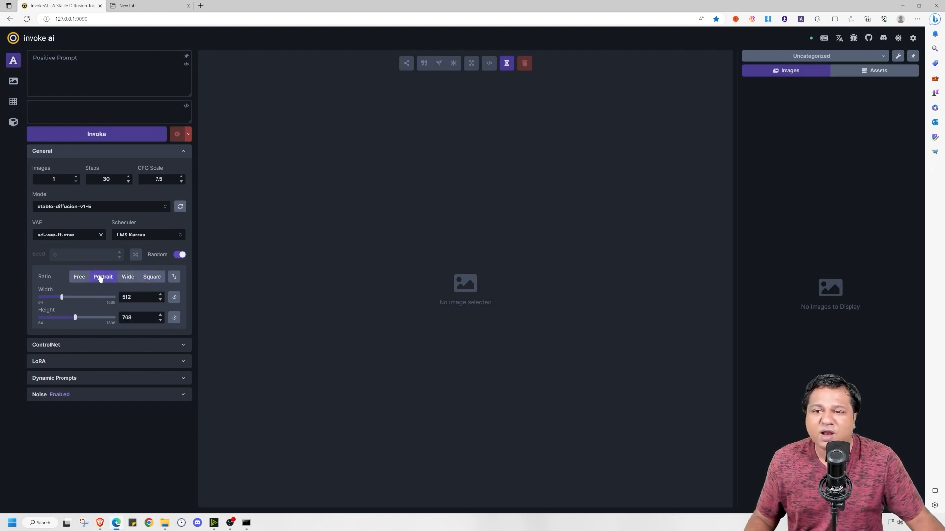
click(138, 297)
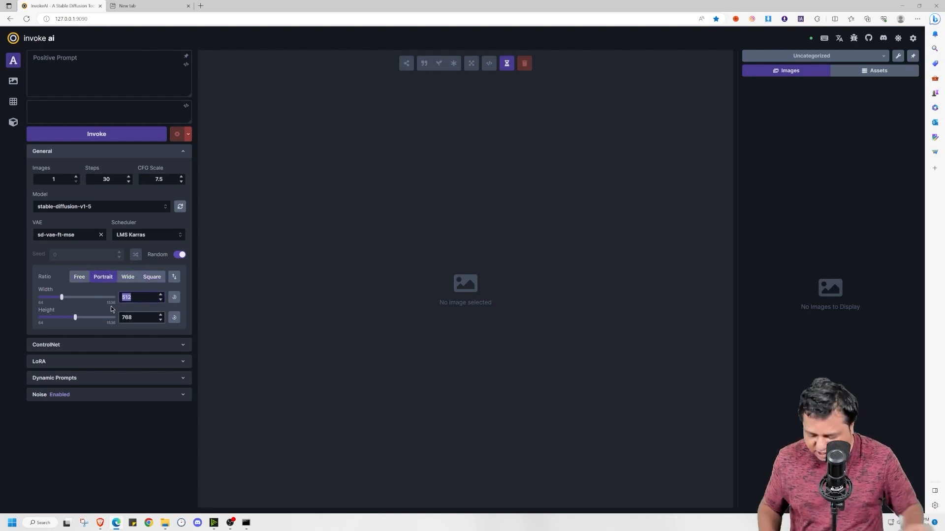
text(1024)
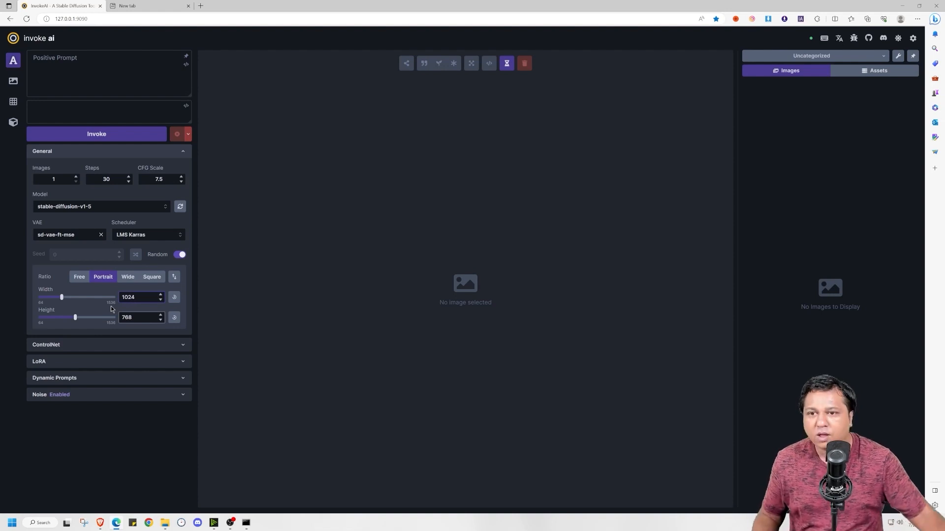
click(128, 276)
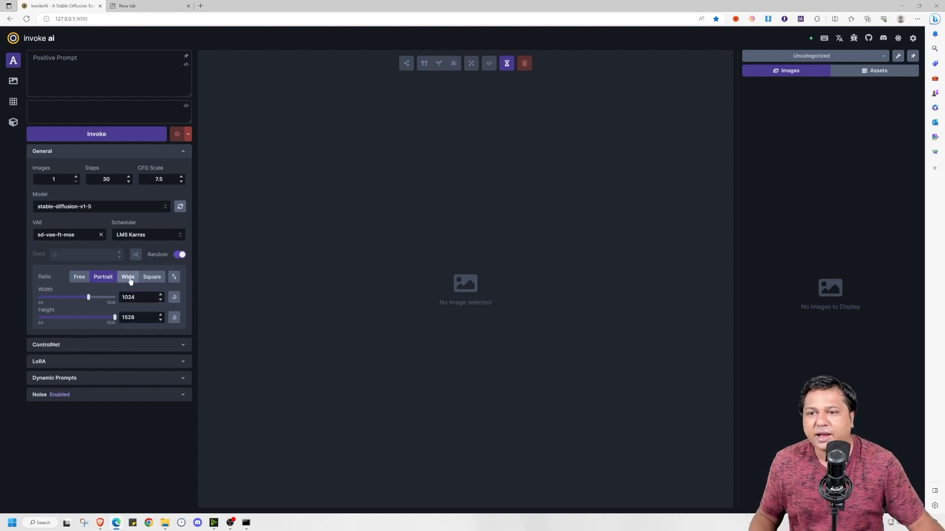
click(13, 122)
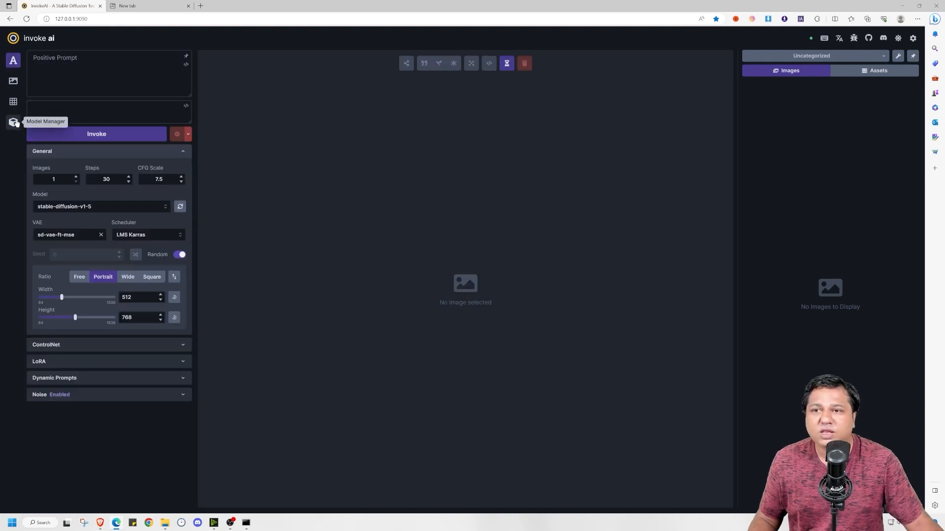
Scan the E: drive Stable-diffusion folder and quick-add realisticVisionV20_v13.ckpt.
click(12, 122)
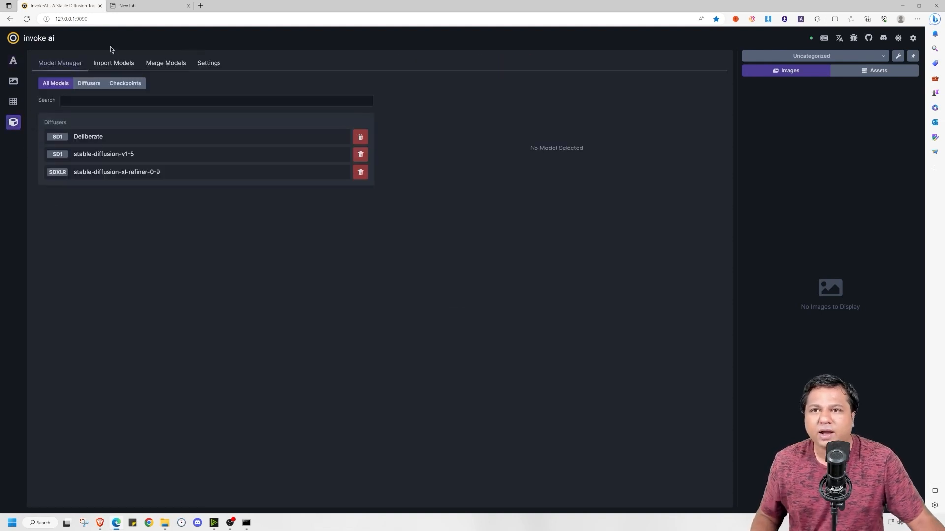
click(114, 63)
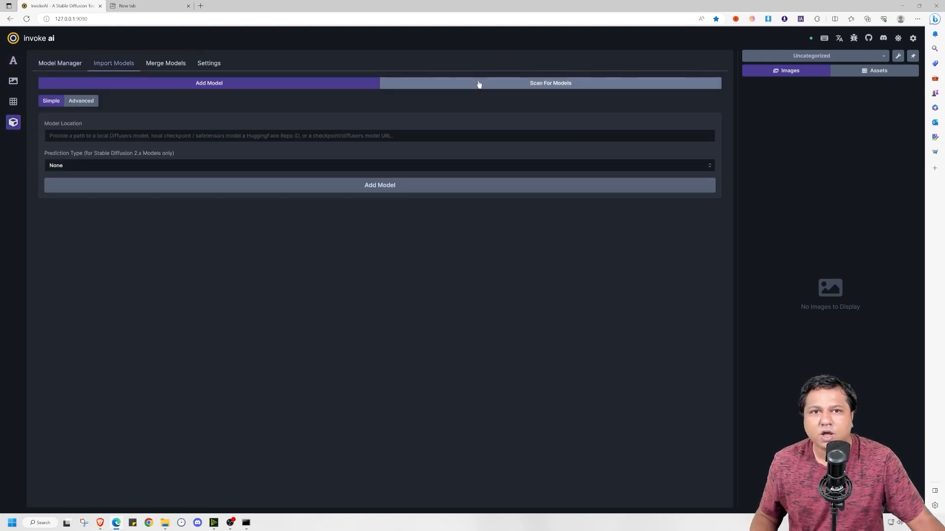
click(550, 82)
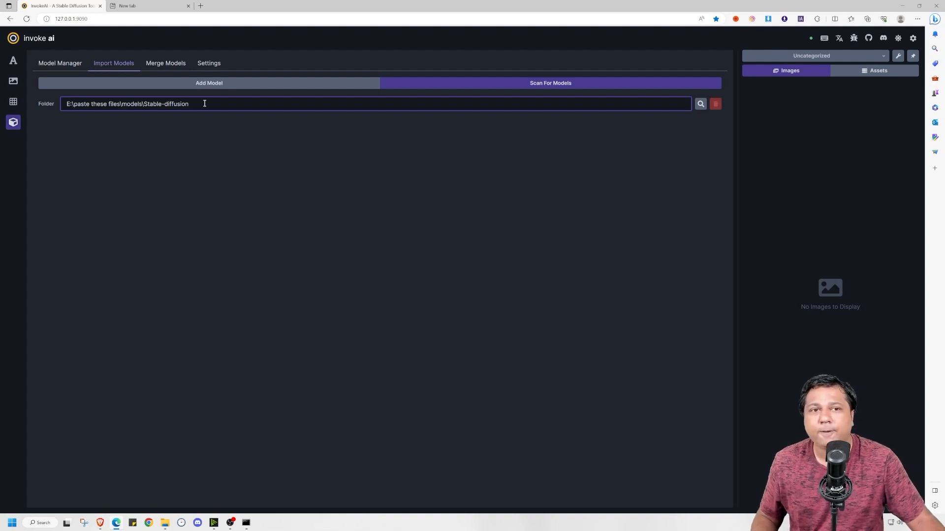
click(701, 103)
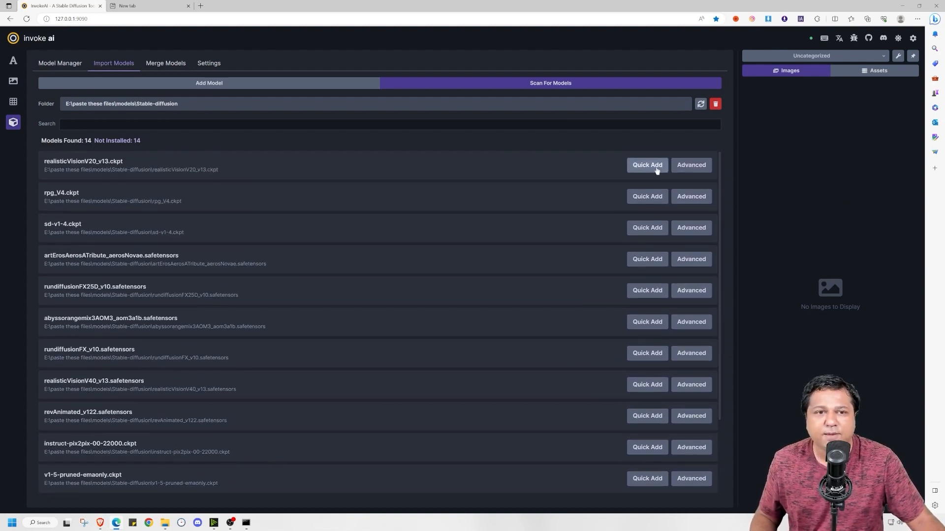
scroll(down, 3)
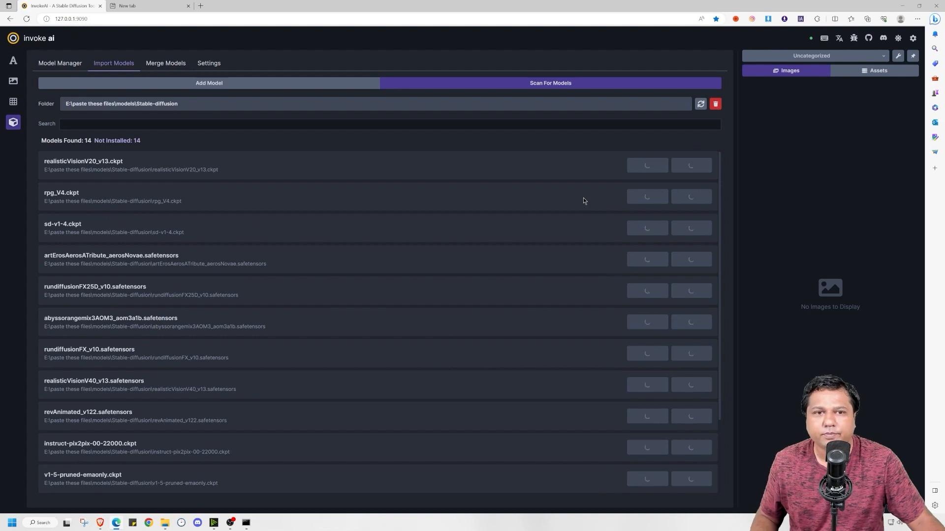
click(648, 165)
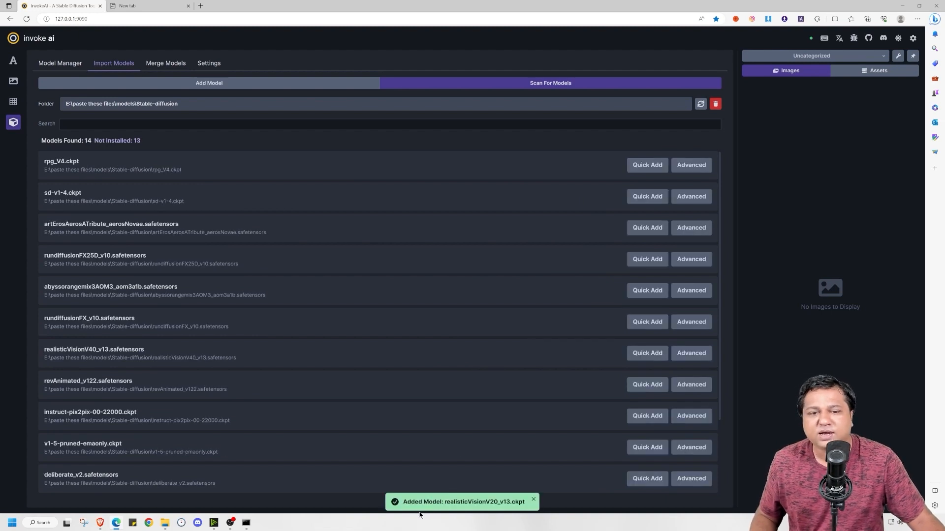
scroll(down, 3)
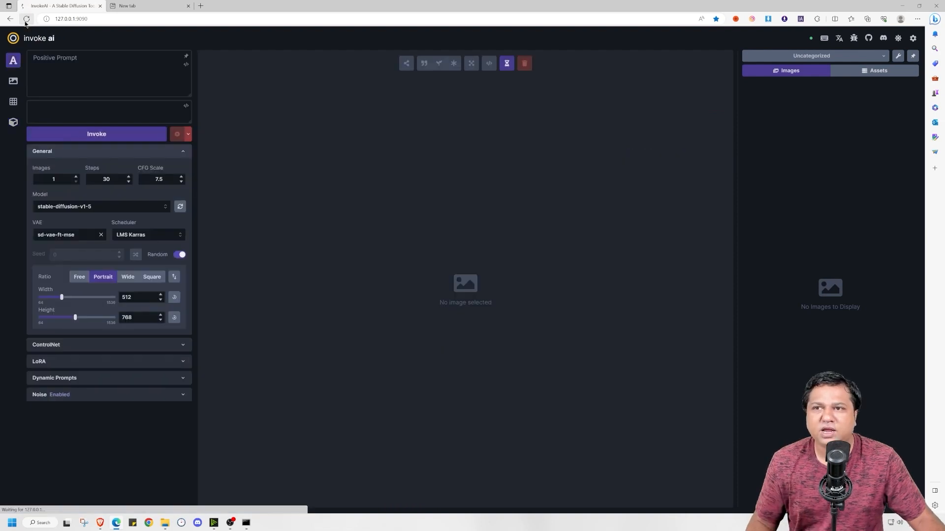
Add the Babes 2.0 checkpoint from its Civitai link and view installed models.
click(101, 207)
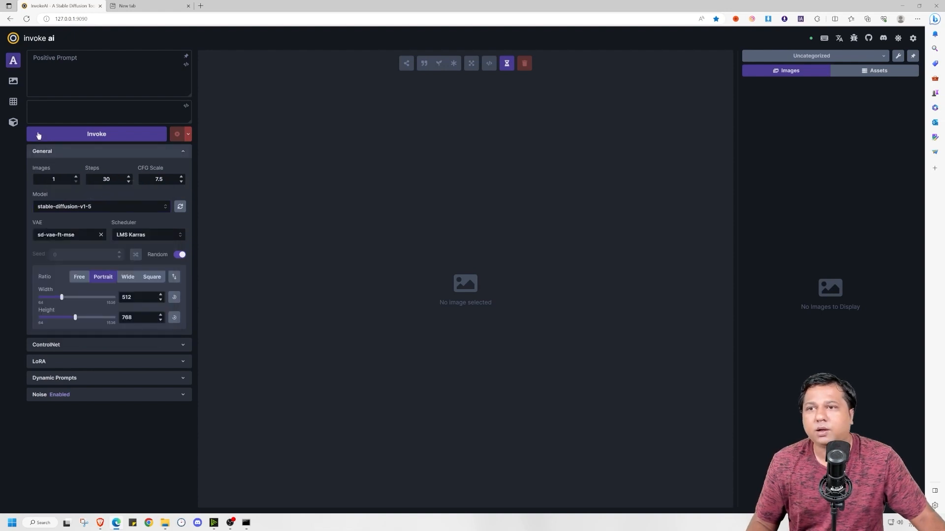
click(13, 122)
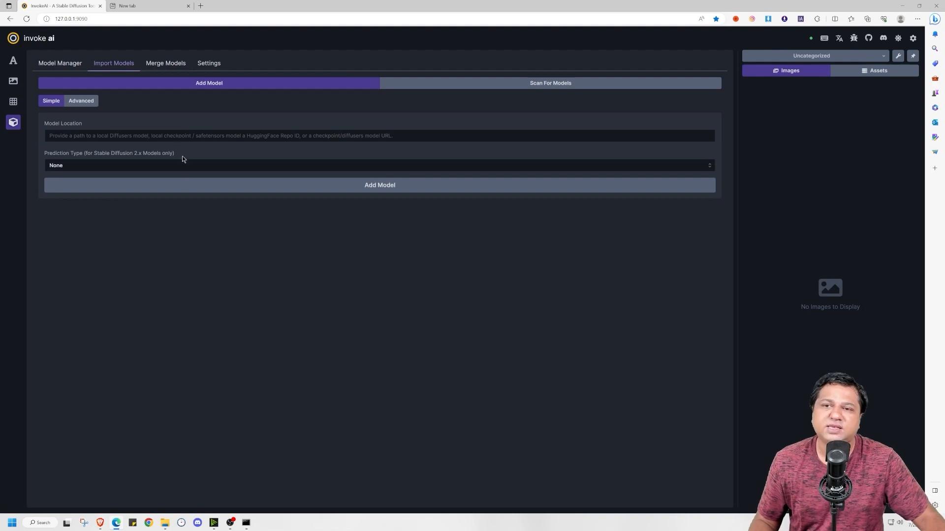
mouse_move(115, 171)
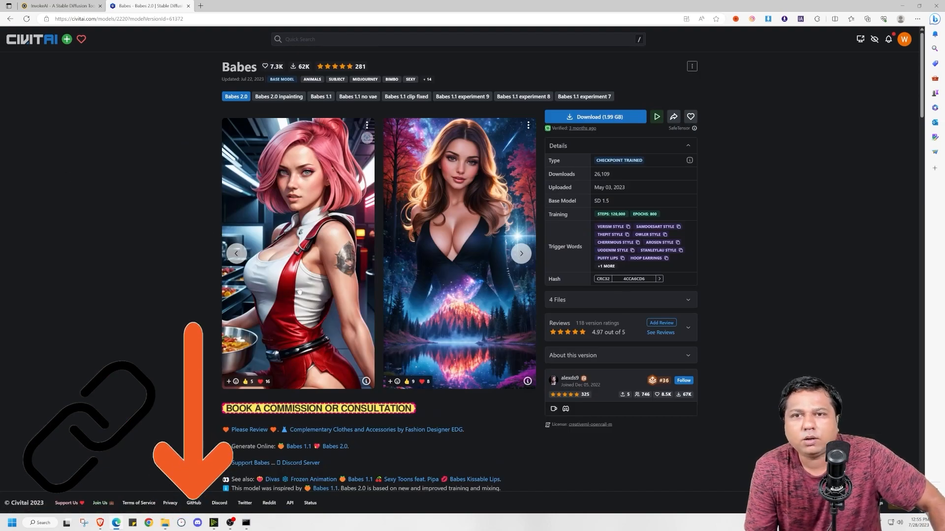
right_click(596, 116)
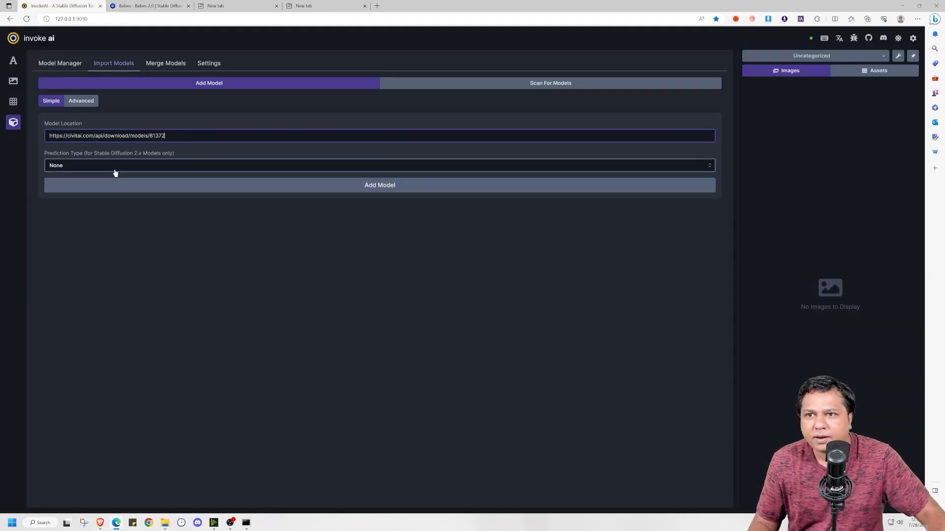
click(379, 185)
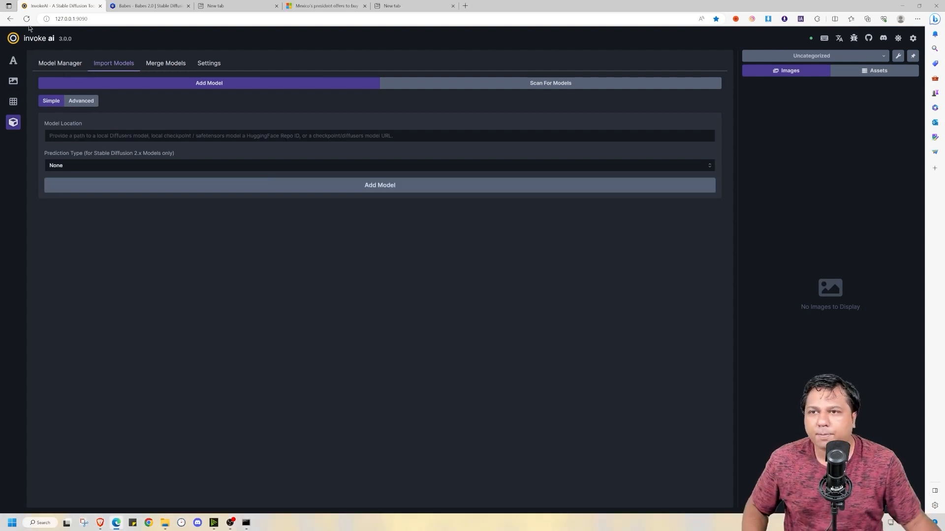
click(60, 63)
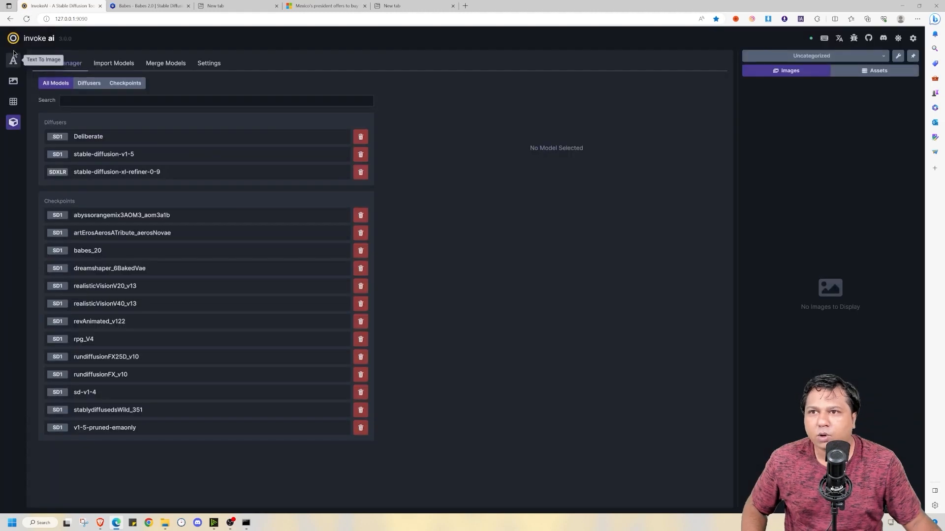
Return to Text To Image, pick the Deliberate model, and open the Scheduler list.
click(14, 60)
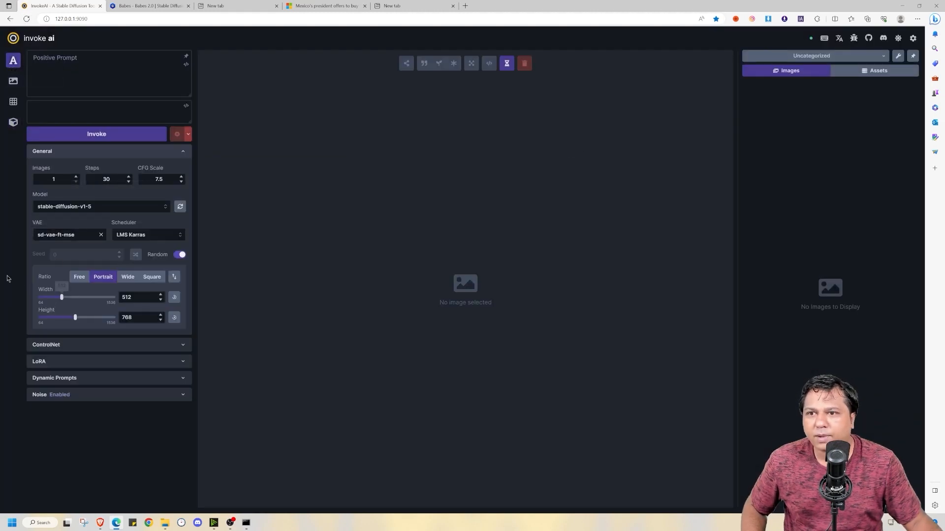
click(101, 206)
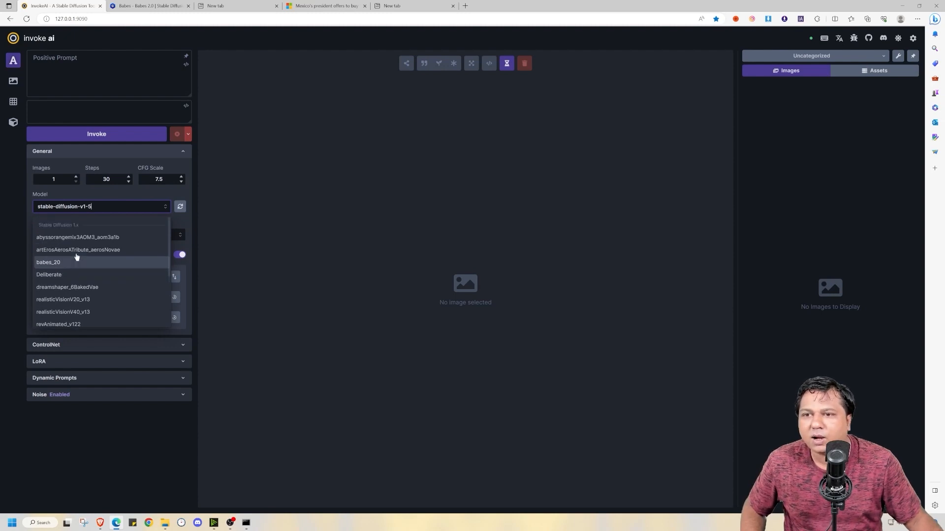
click(49, 275)
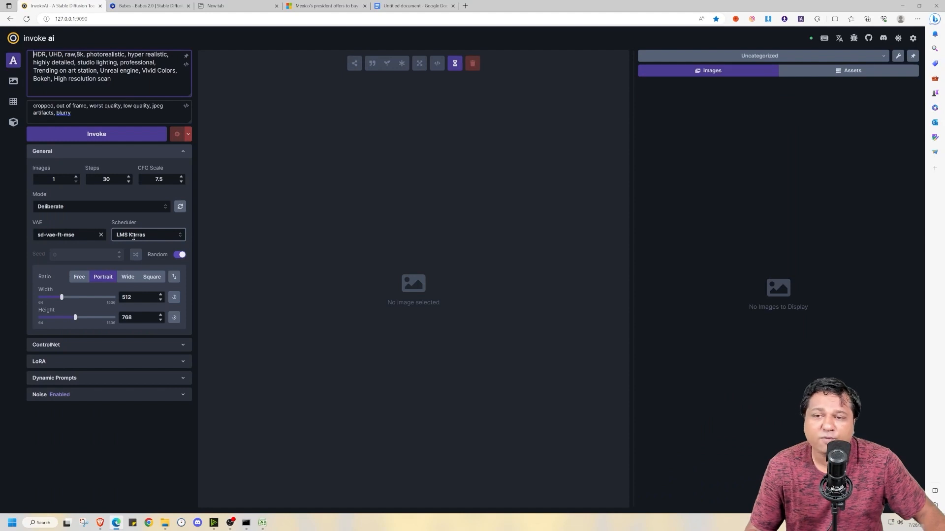
click(148, 235)
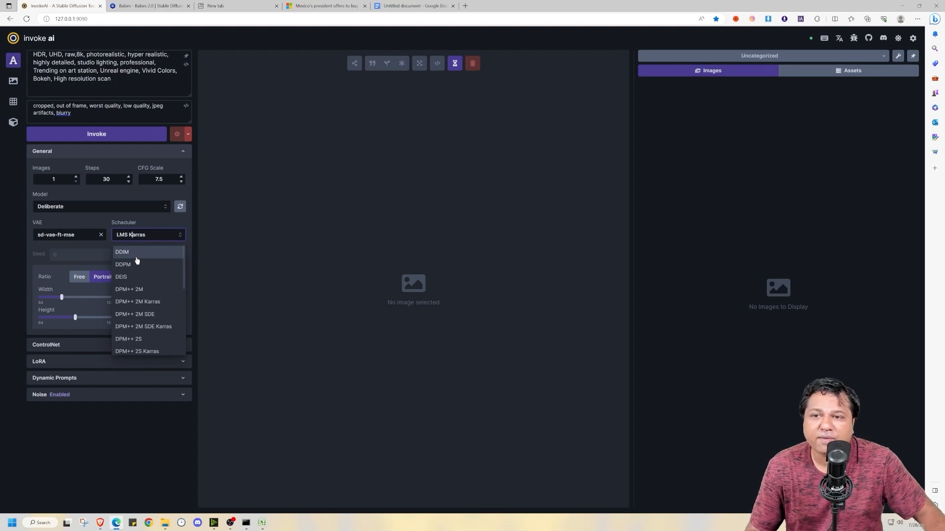
mouse_move(140, 267)
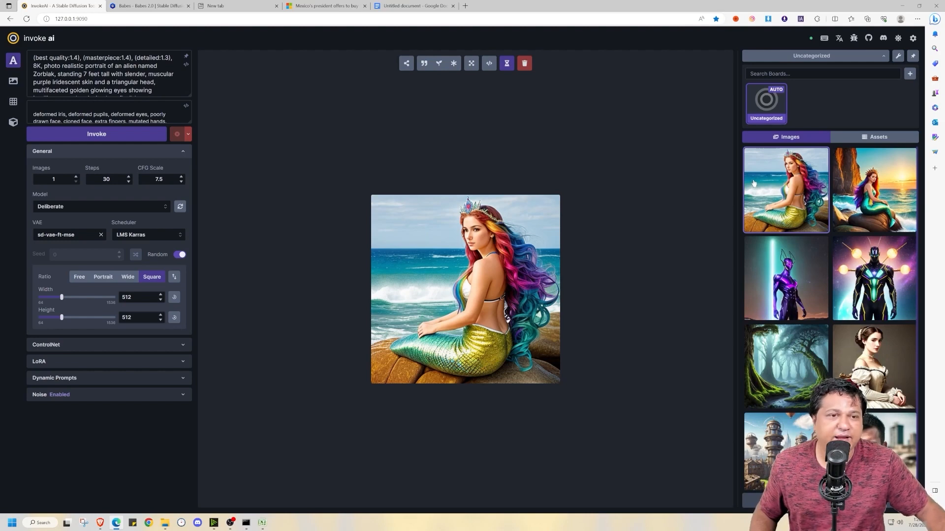
mouse_move(865, 112)
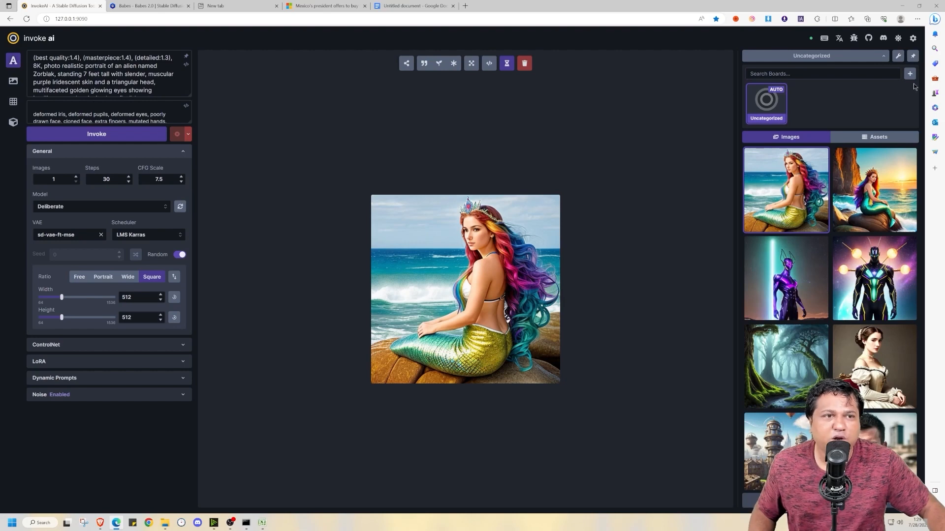
Create My Board, add both mermaid images to it, and enlarge gallery thumbnails.
click(910, 74)
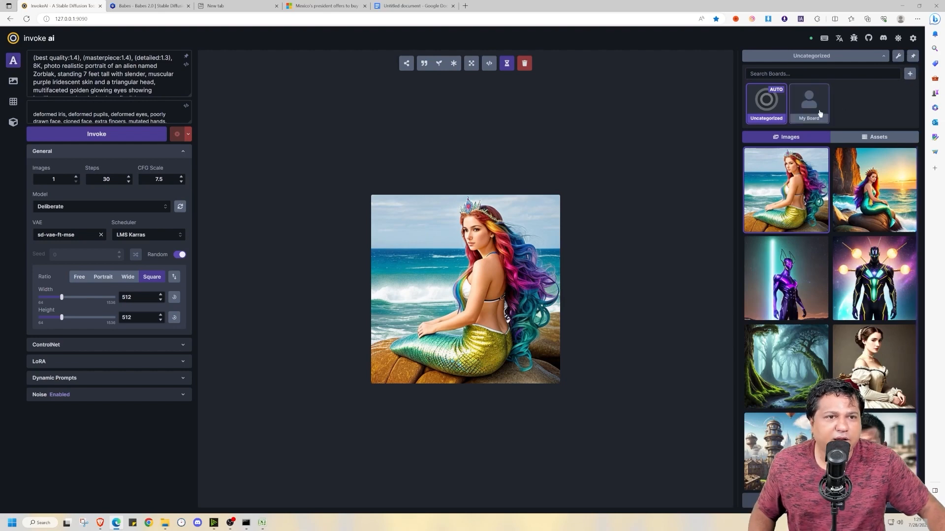
right_click(785, 190)
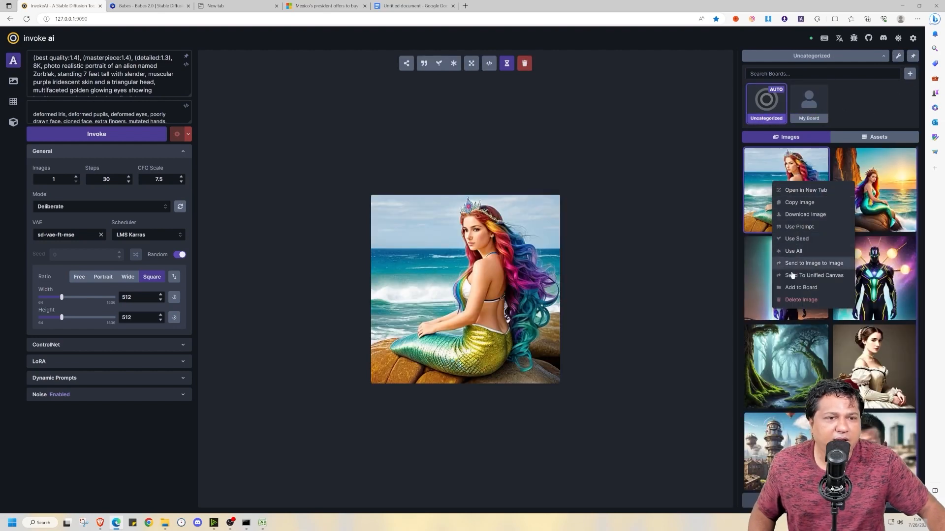
click(801, 287)
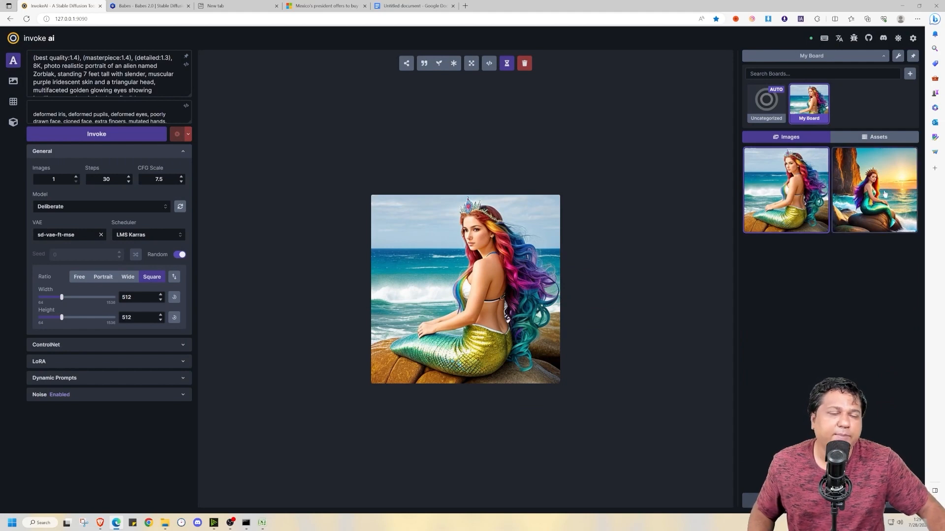
click(900, 55)
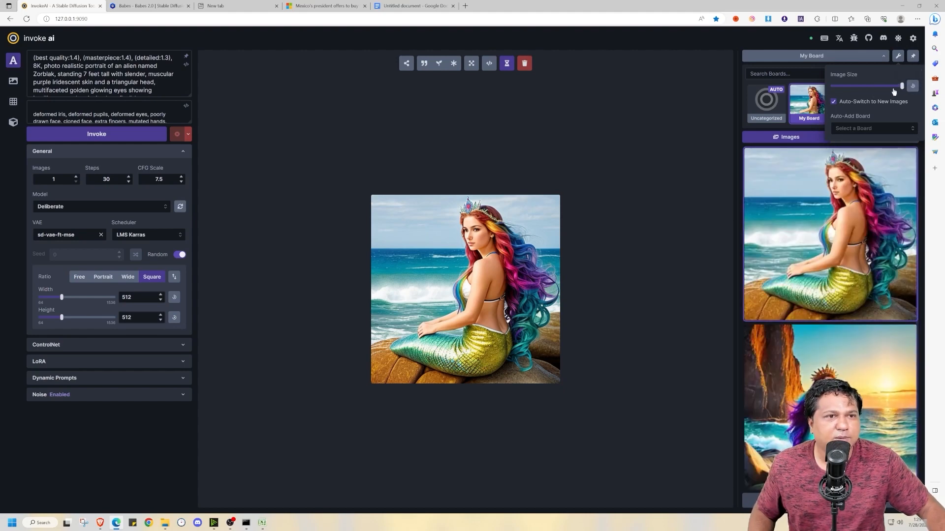
drag(902, 85, 878, 85)
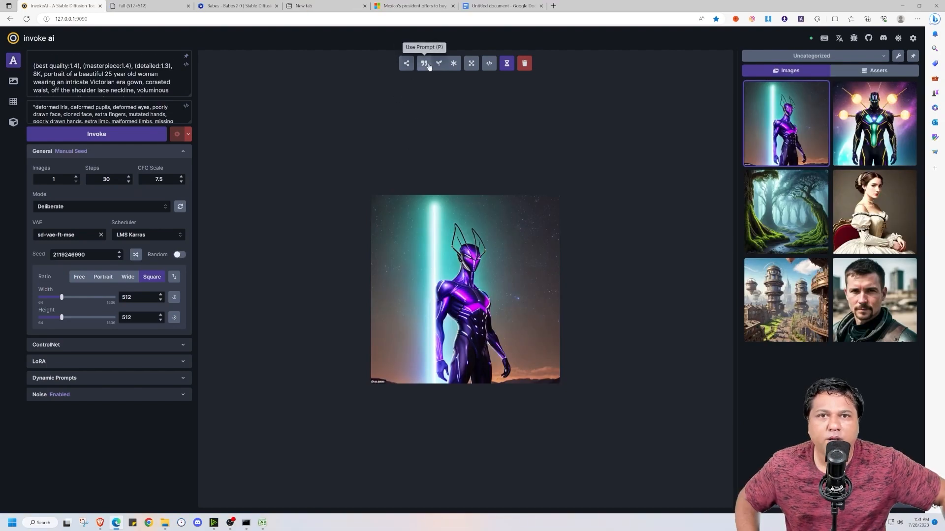
click(424, 62)
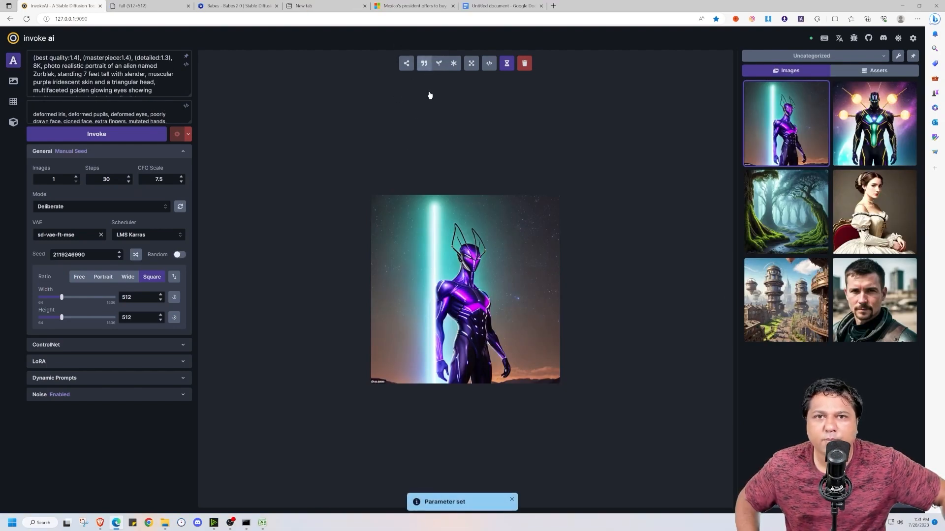
mouse_move(438, 63)
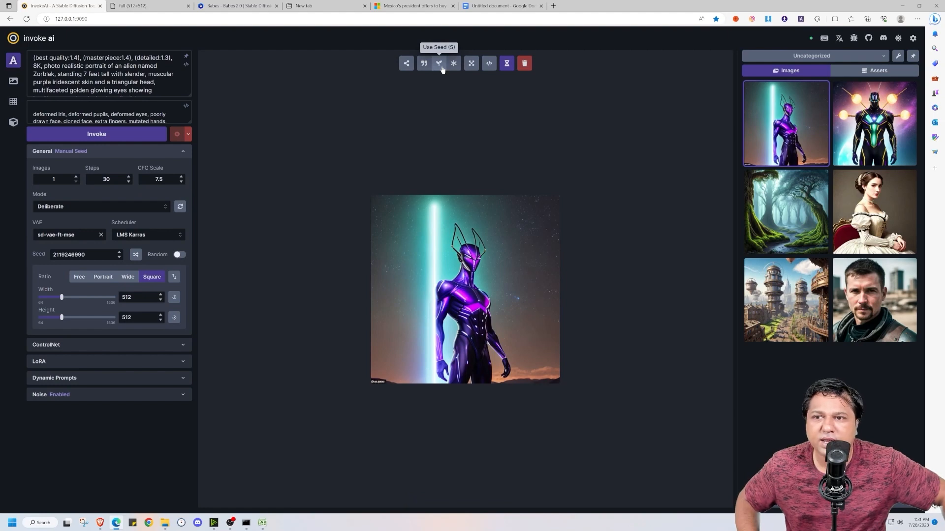
click(438, 63)
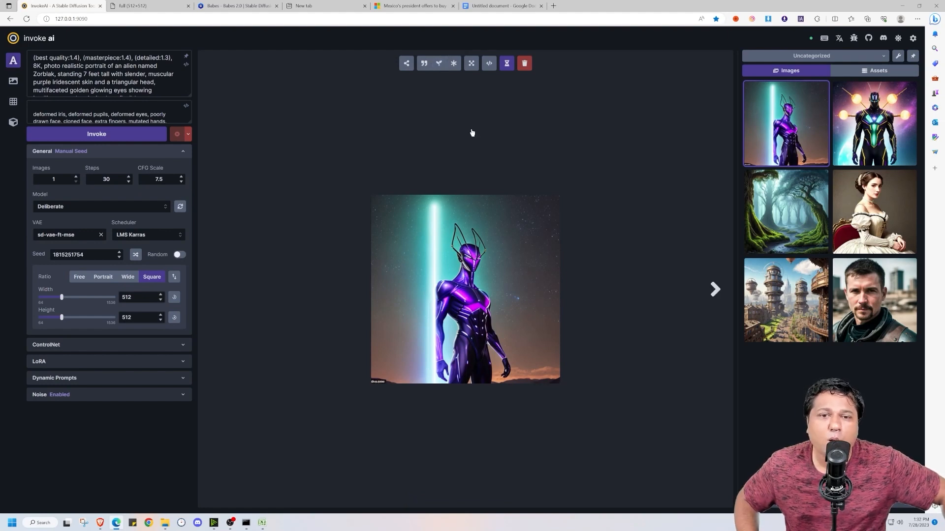
mouse_move(545, 269)
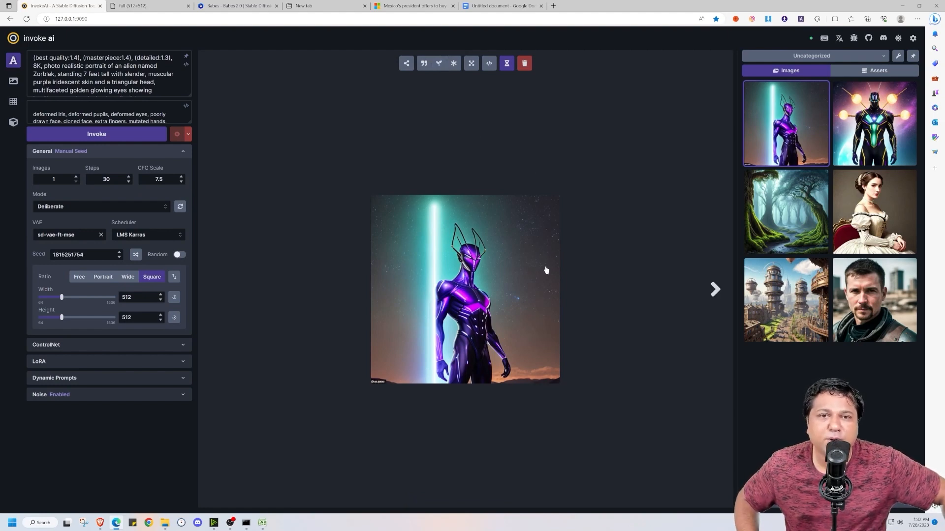
mouse_move(453, 63)
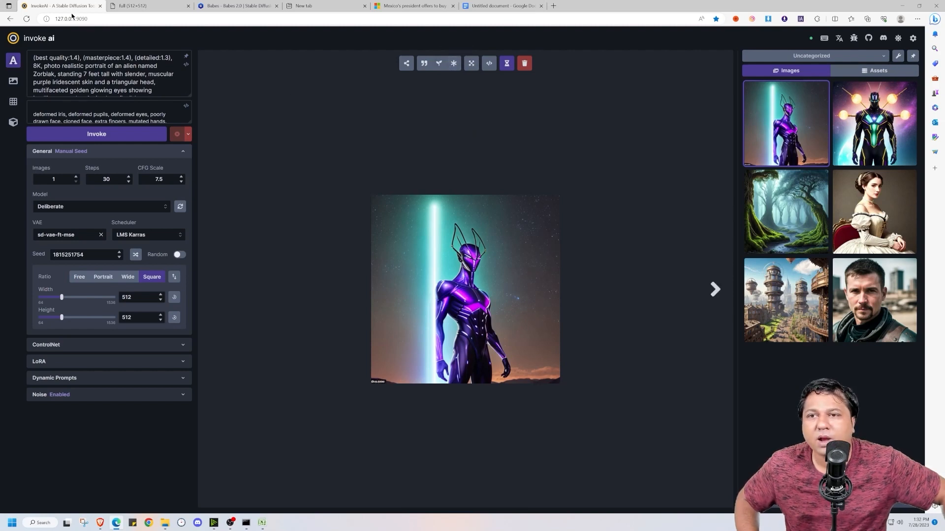
mouse_move(301, 153)
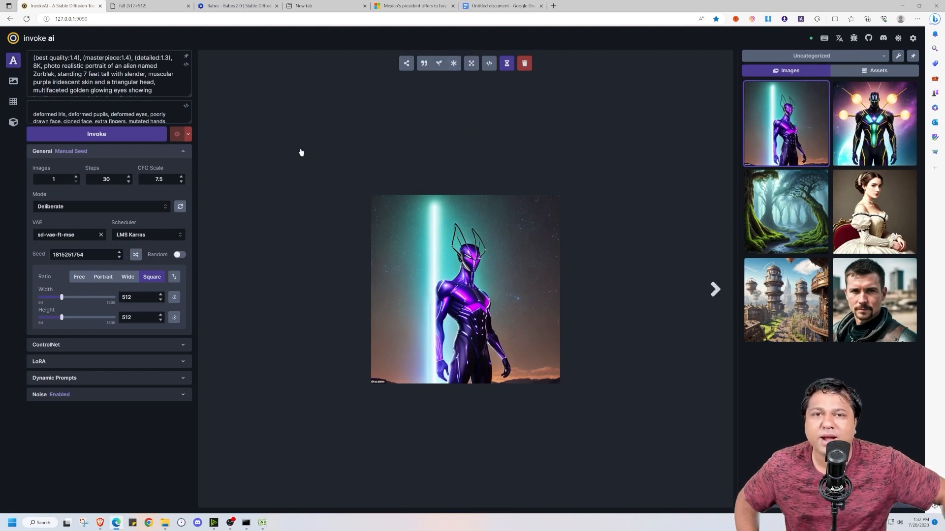
mouse_move(617, 160)
text(<)
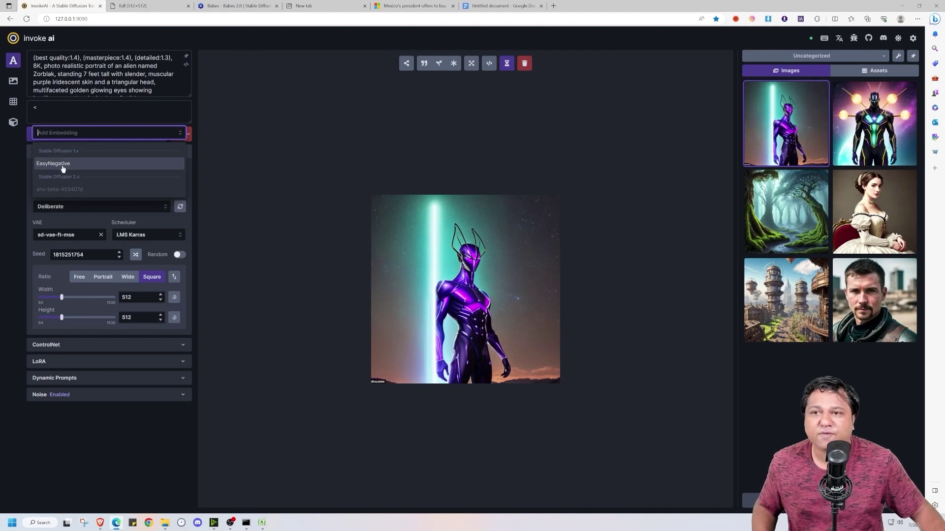
Reopen InvokeAI with blank prompts, abyssorangemix3AOM3 model, 50 steps and Euler scheduler.
click(52, 163)
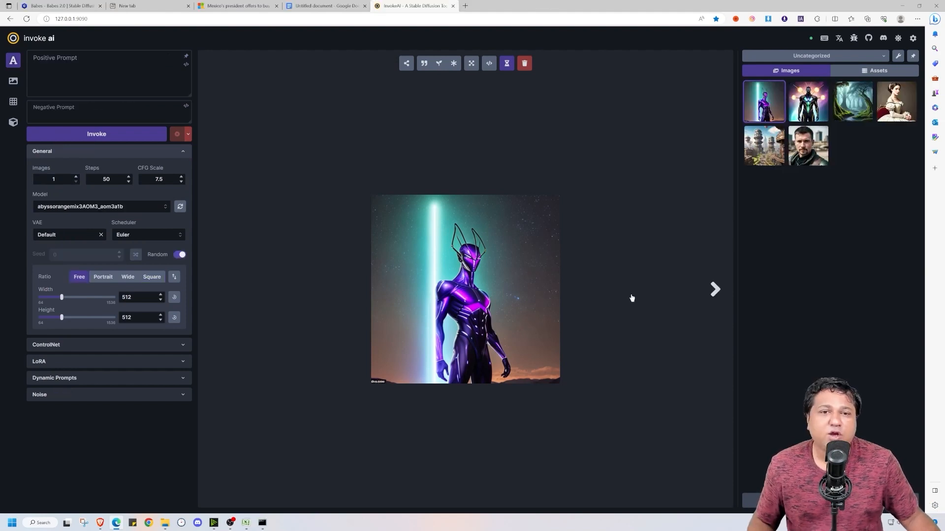
mouse_move(680, 247)
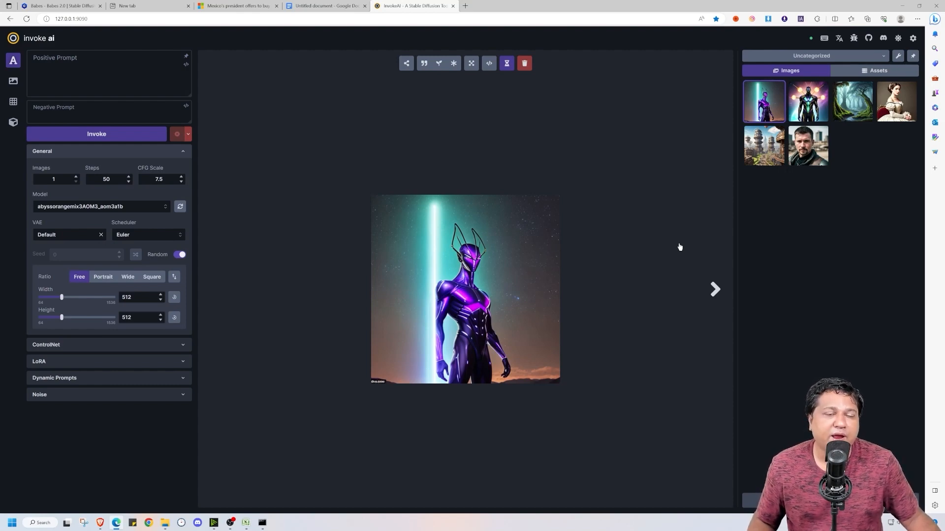
Switch on Enable Nodes Editor in InvokeAI's Settings and close the dialog.
click(898, 39)
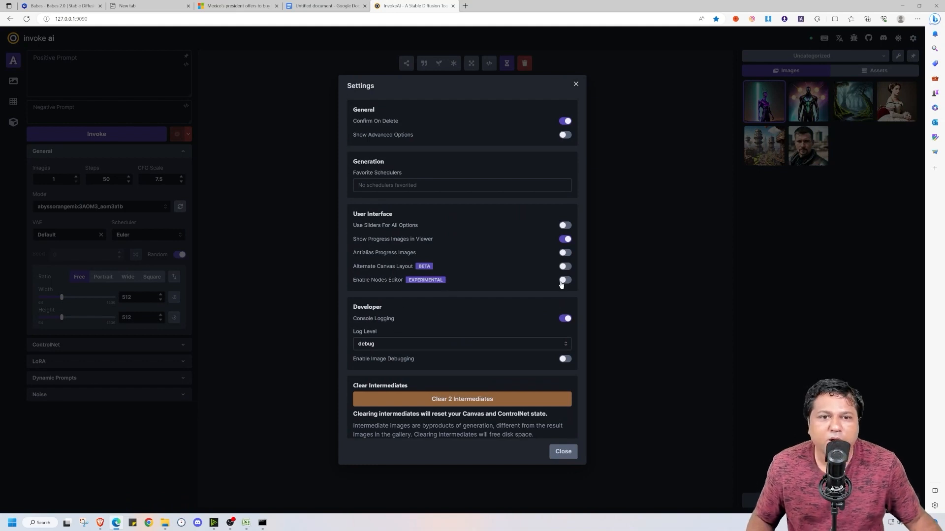
click(565, 280)
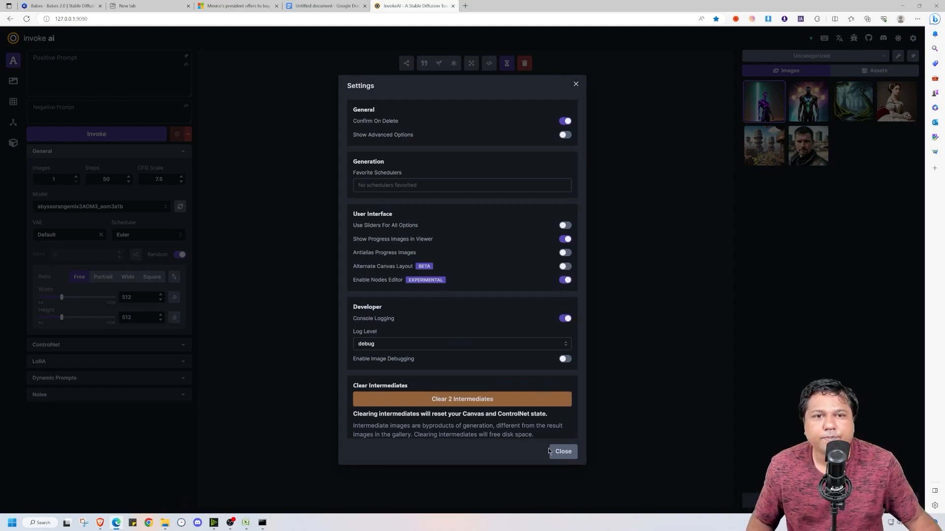
click(563, 452)
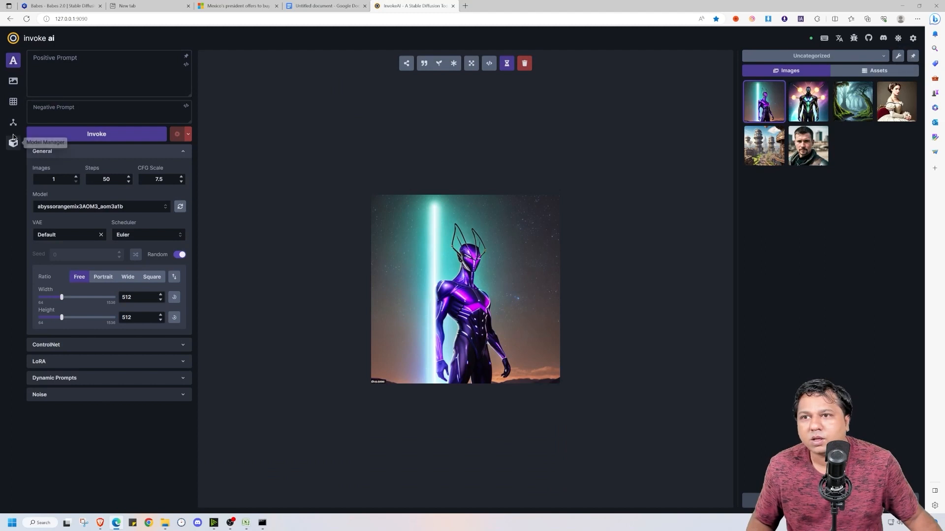
Open the empty Node Editor workspace from the left sidebar icon.
click(14, 123)
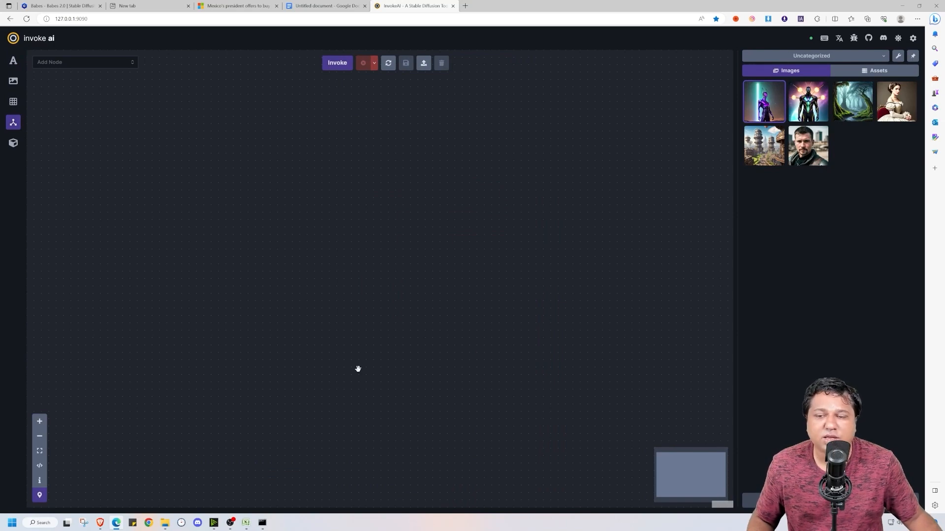
mouse_move(32, 221)
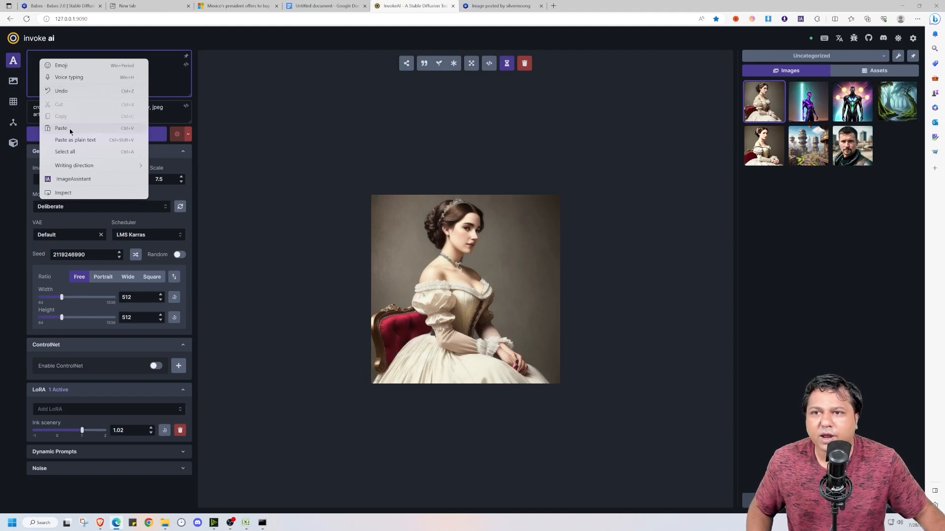
Paste the ink scenery landscape prompt, dismissing the LoRA list without adding one.
click(92, 410)
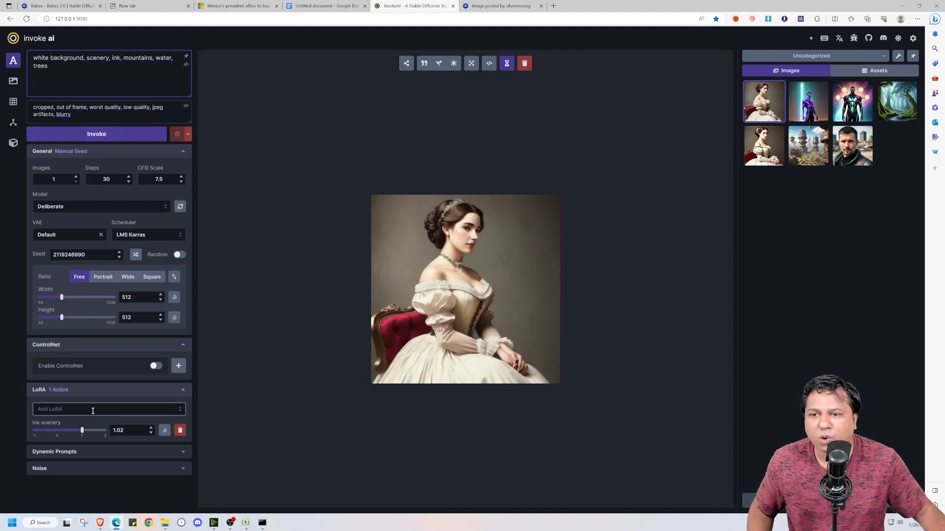
click(99, 410)
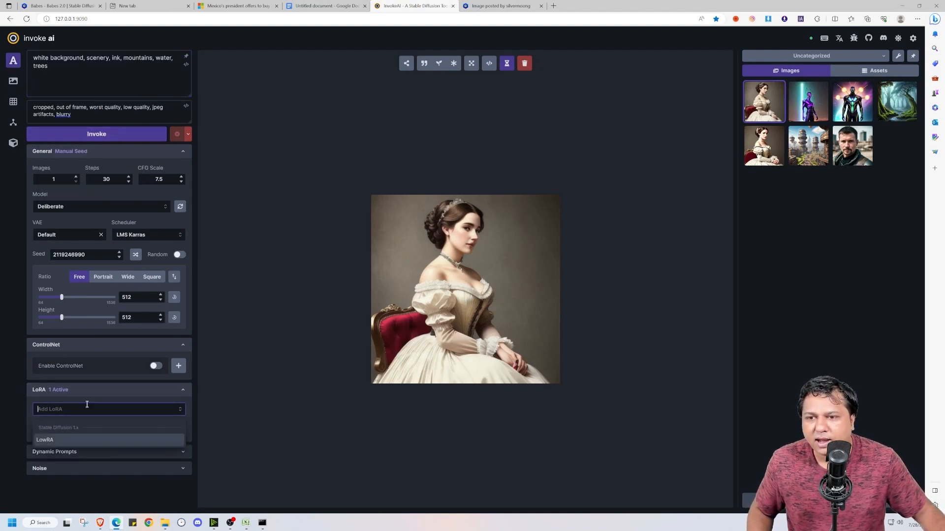
click(44, 439)
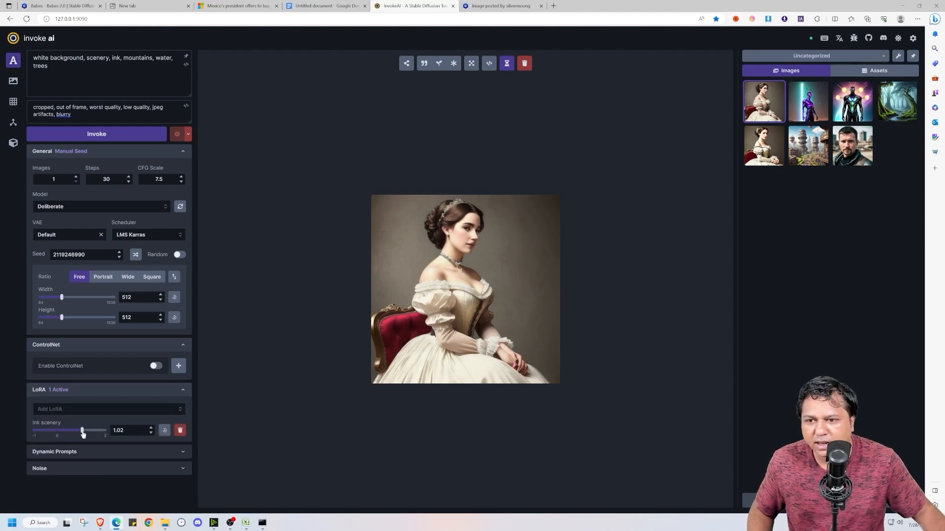
Set the ink scenery LoRA weight to 0.77 and invoke the ink landscape generation.
drag(82, 430, 77, 430)
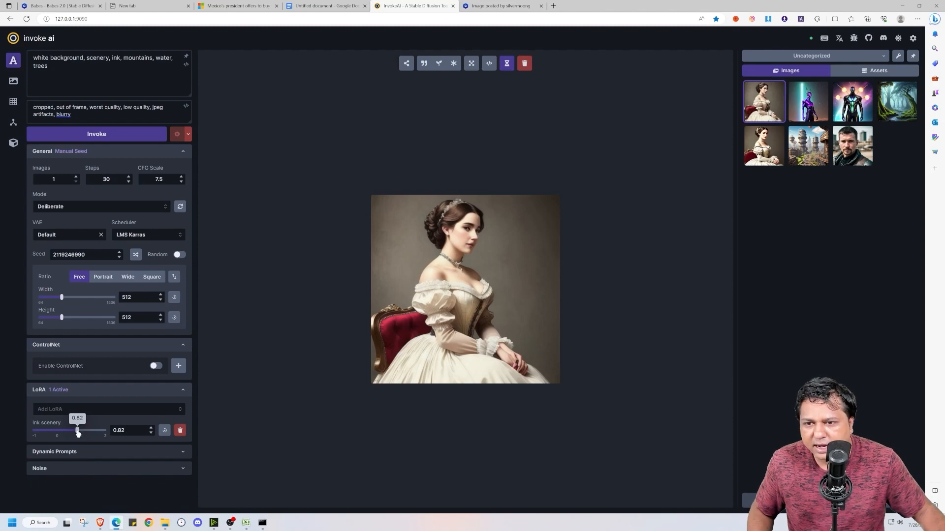
drag(78, 432, 75, 432)
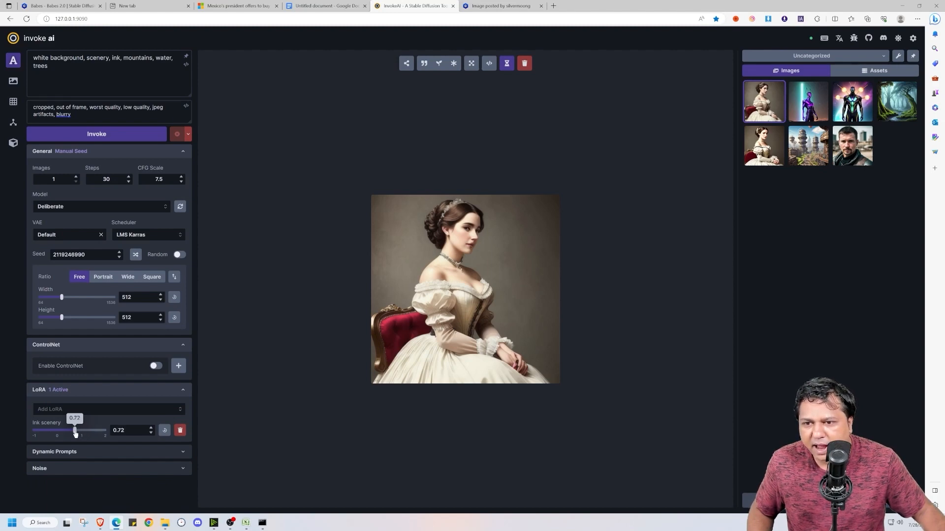
drag(74, 430, 77, 431)
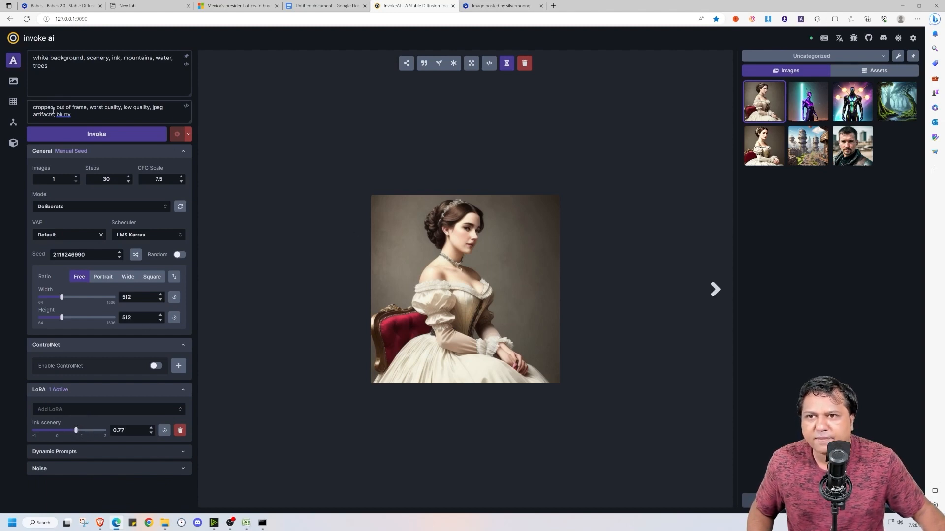
click(97, 134)
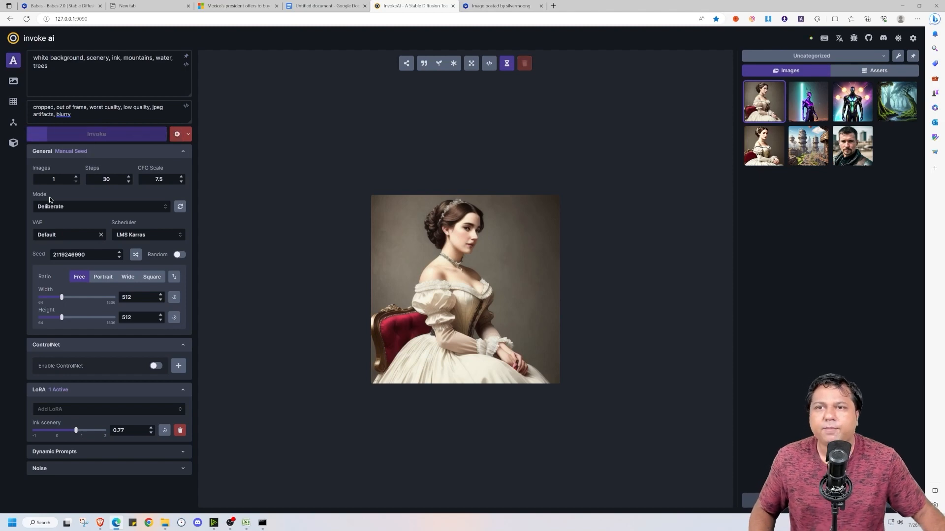
click(97, 134)
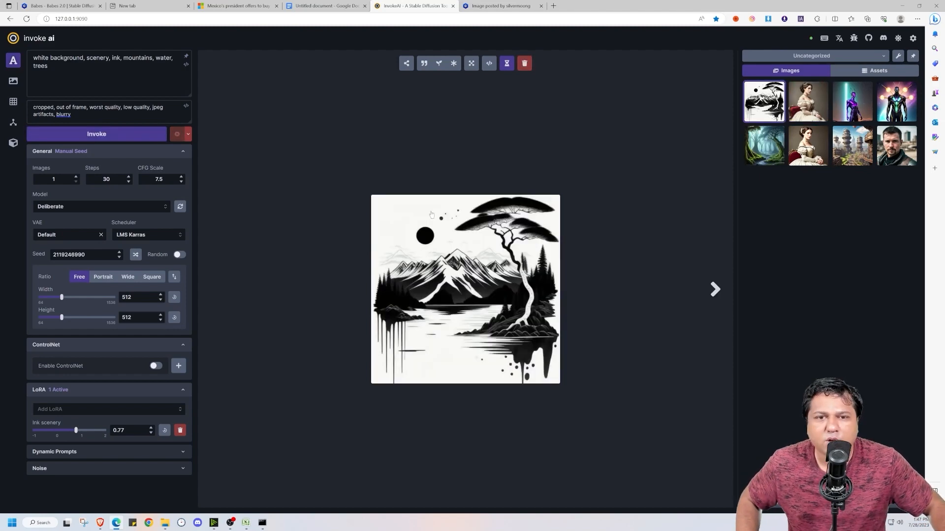
mouse_move(521, 305)
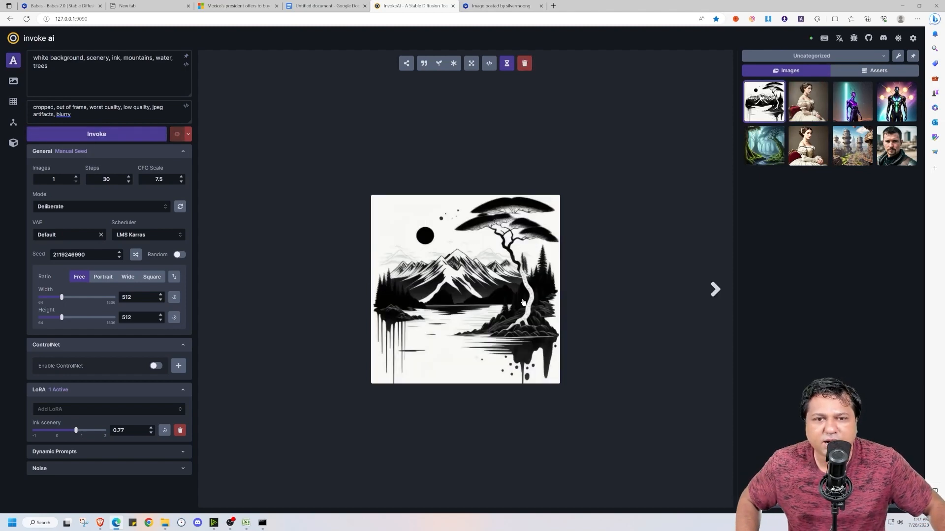
mouse_move(363, 251)
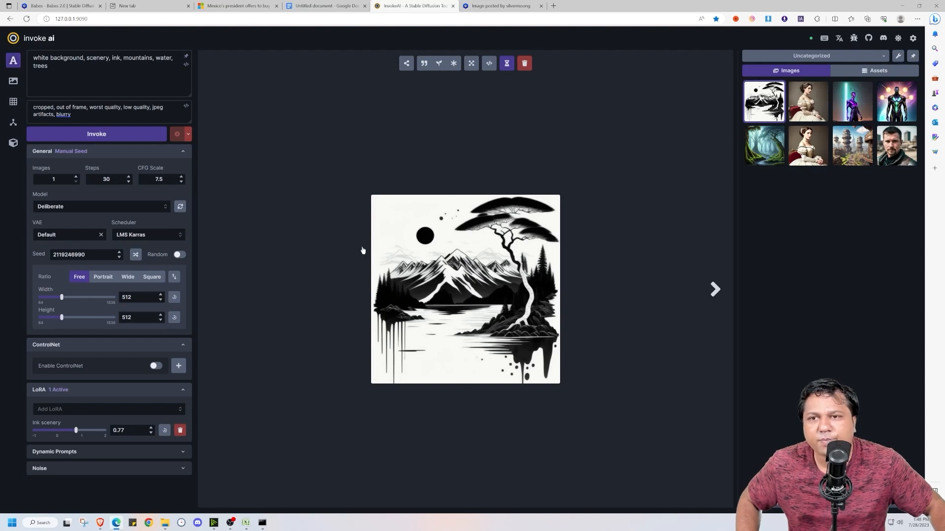
Add LowRA from the LoRA dropdown as a second LoRA at weight 0.75.
click(109, 409)
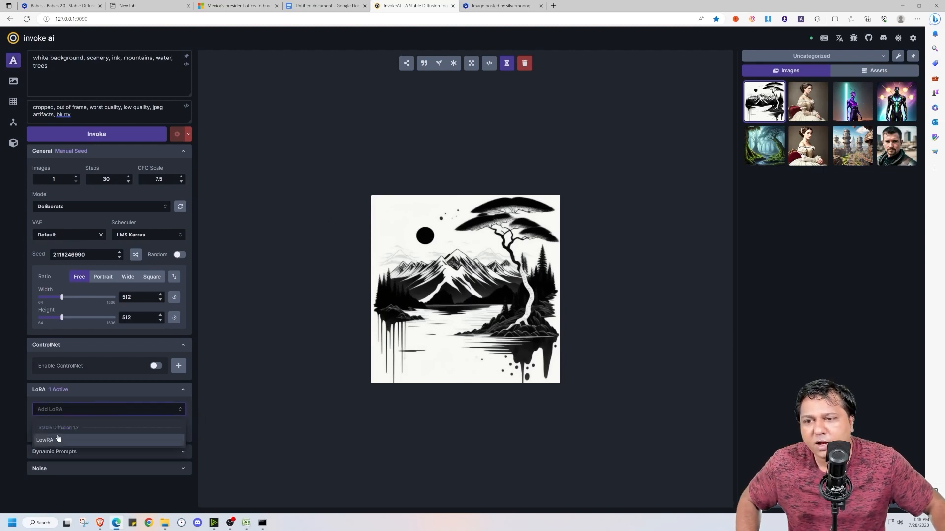
click(43, 439)
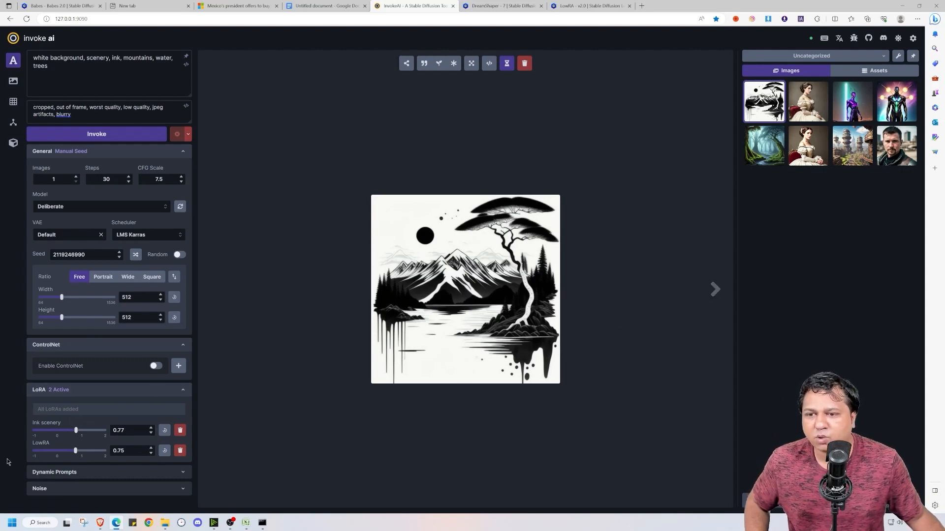
mouse_move(44, 446)
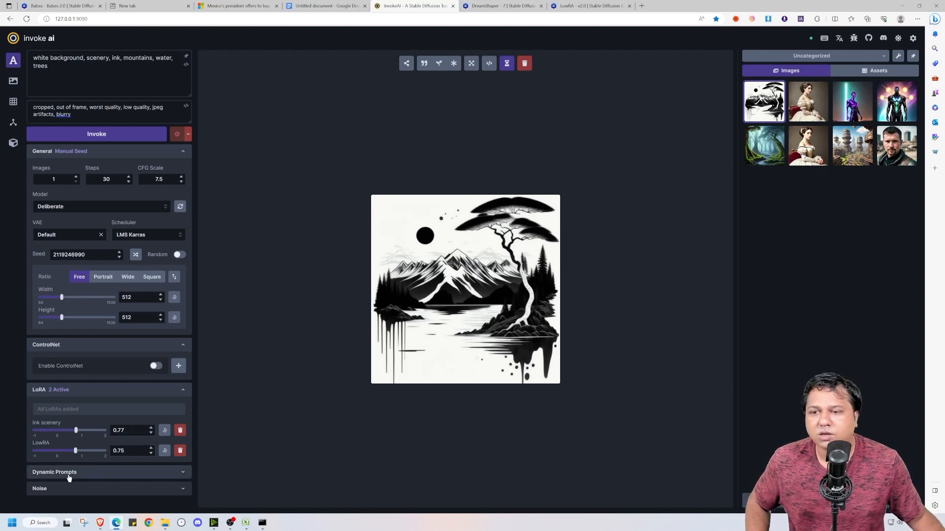
Turn on ControlNet and add a new ControlNet unit.
click(156, 366)
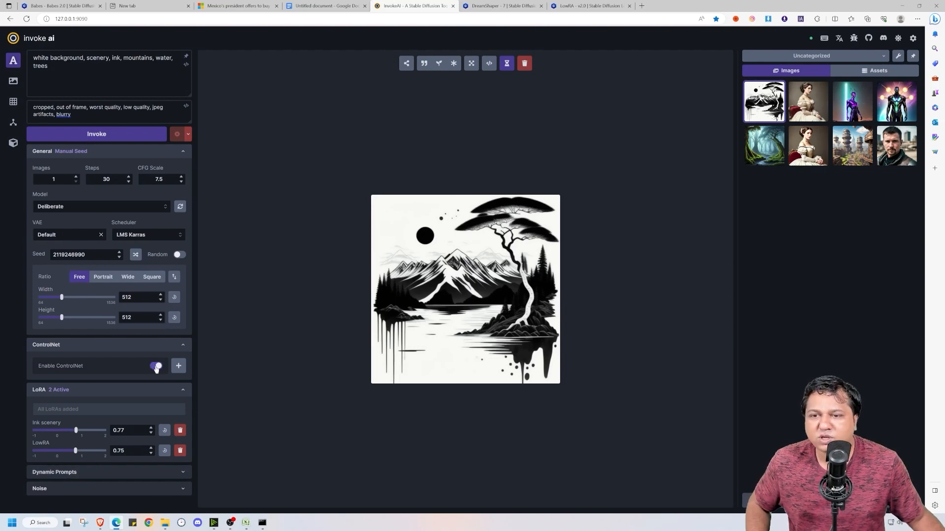
click(155, 365)
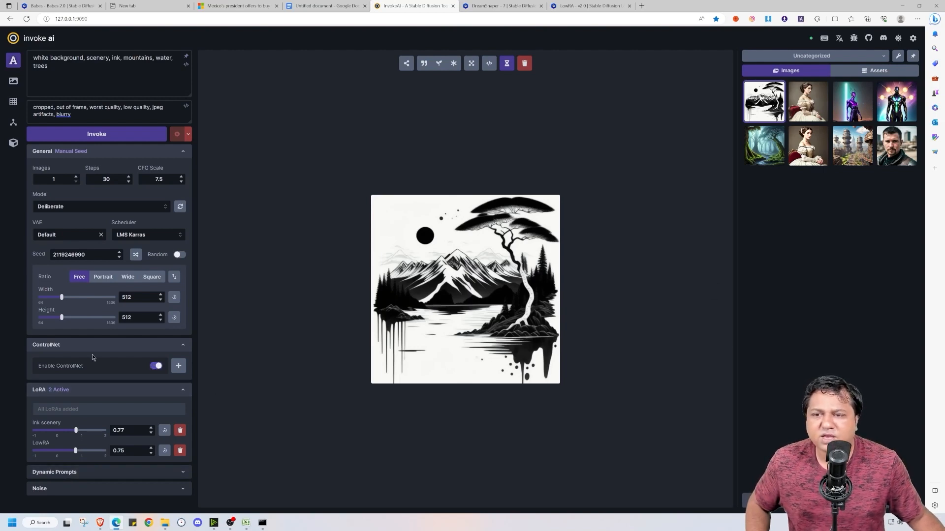
mouse_move(178, 366)
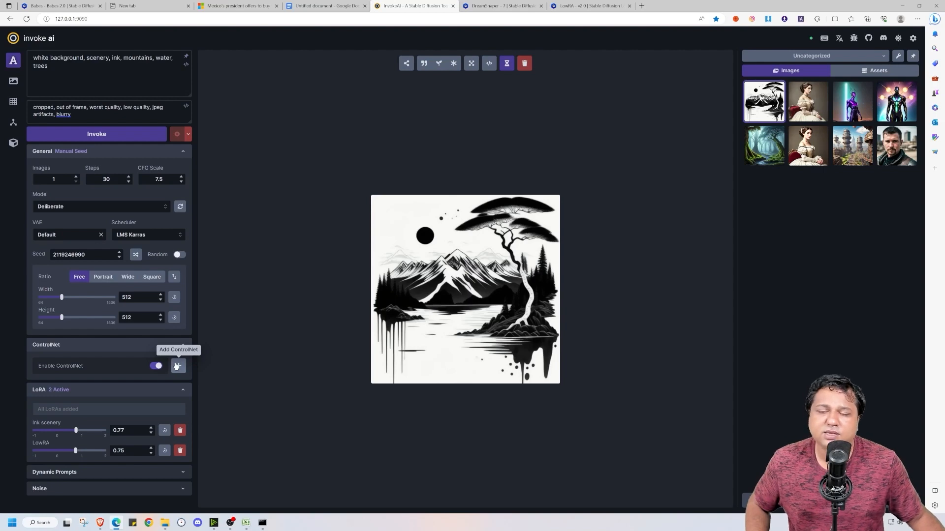
click(178, 366)
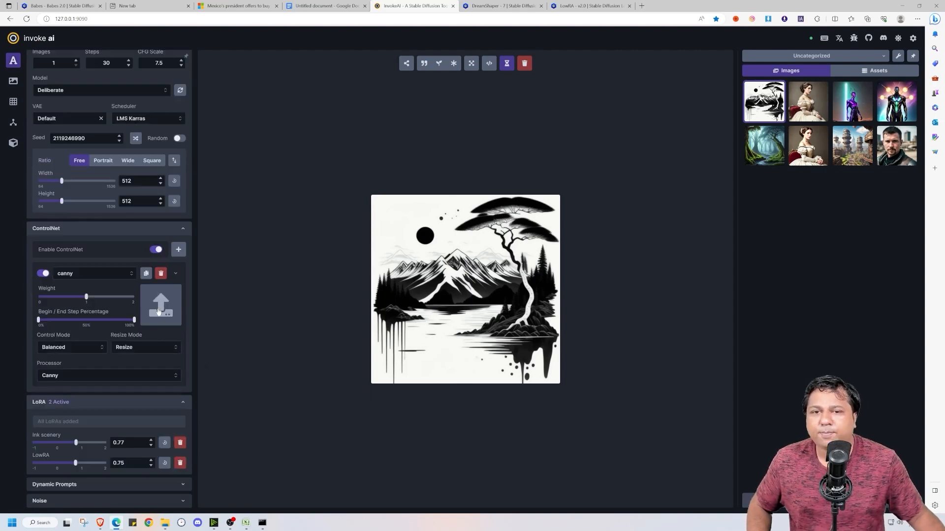
Upload the portrait control image and invoke the 512×768 Victorian portrait.
click(808, 146)
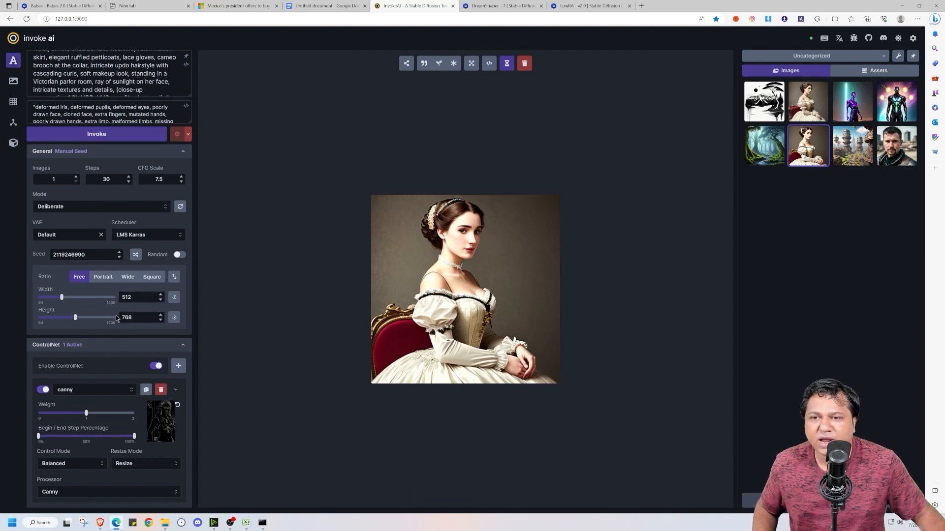
mouse_move(100, 345)
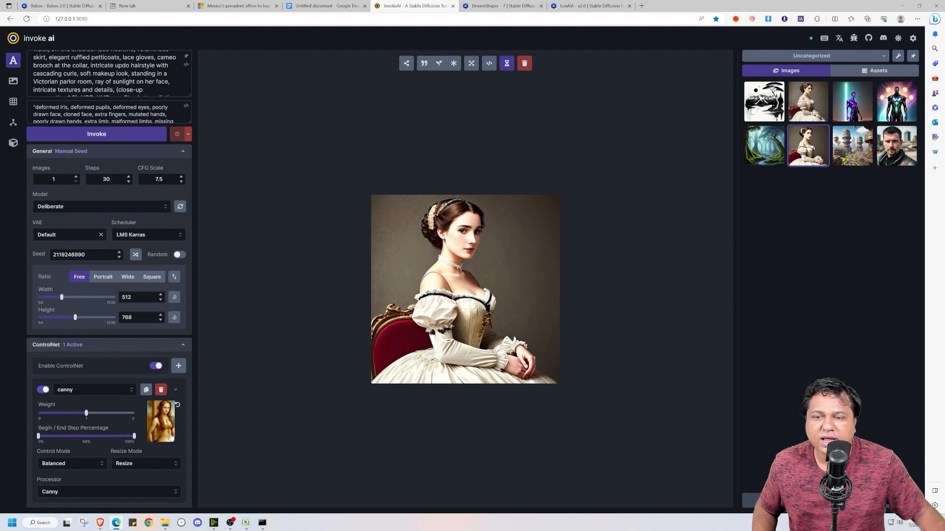
click(96, 134)
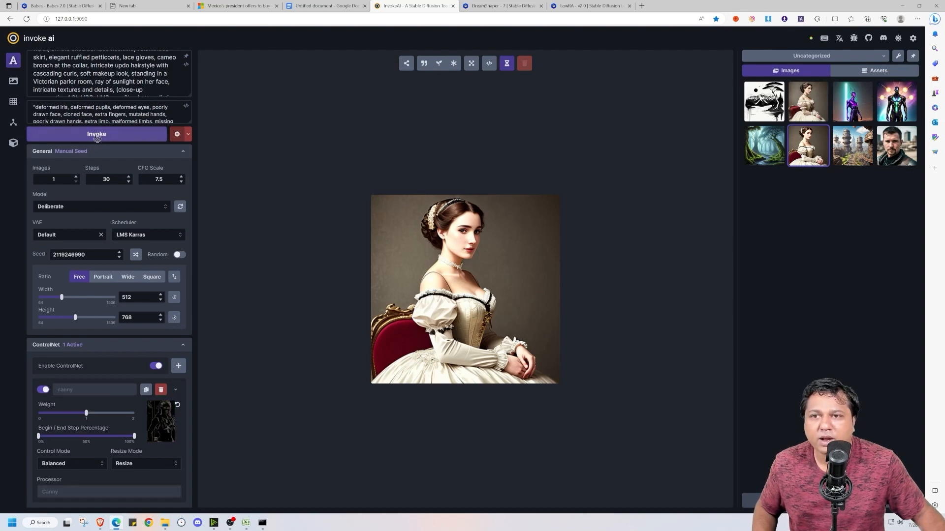
click(96, 134)
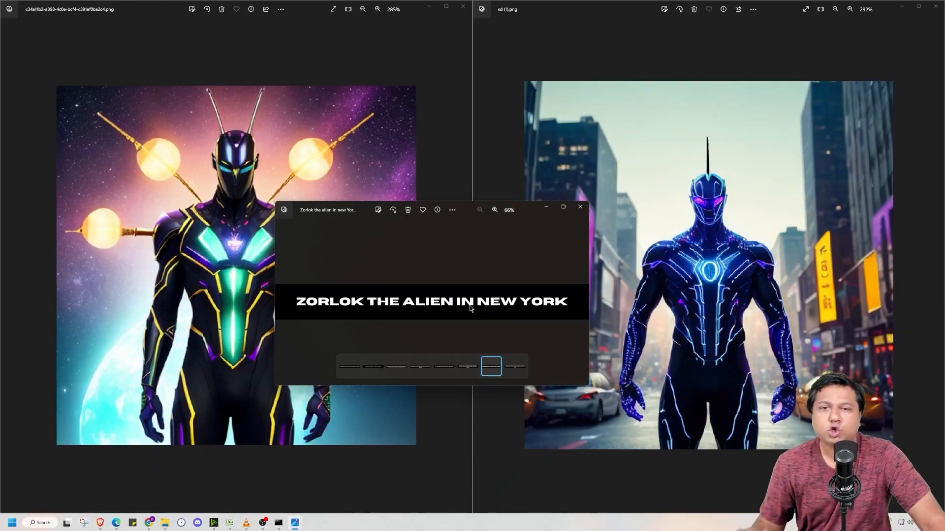
mouse_move(412, 314)
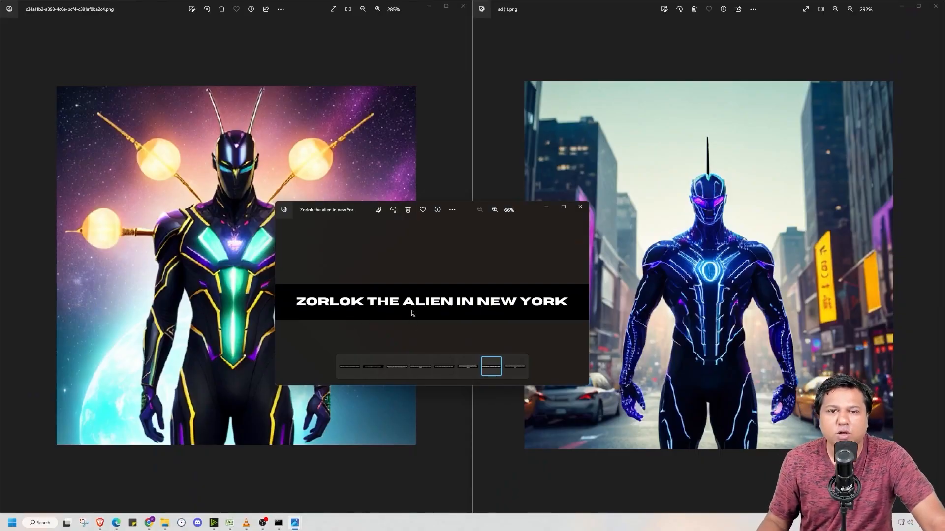
Bring the cosmic and New York alien renders in front of the Zorlok prompt card.
click(580, 207)
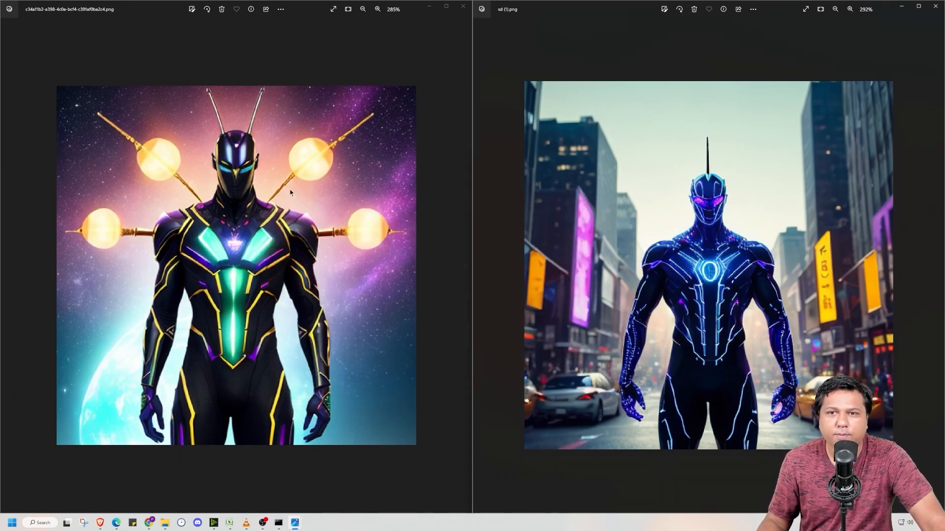
mouse_move(765, 141)
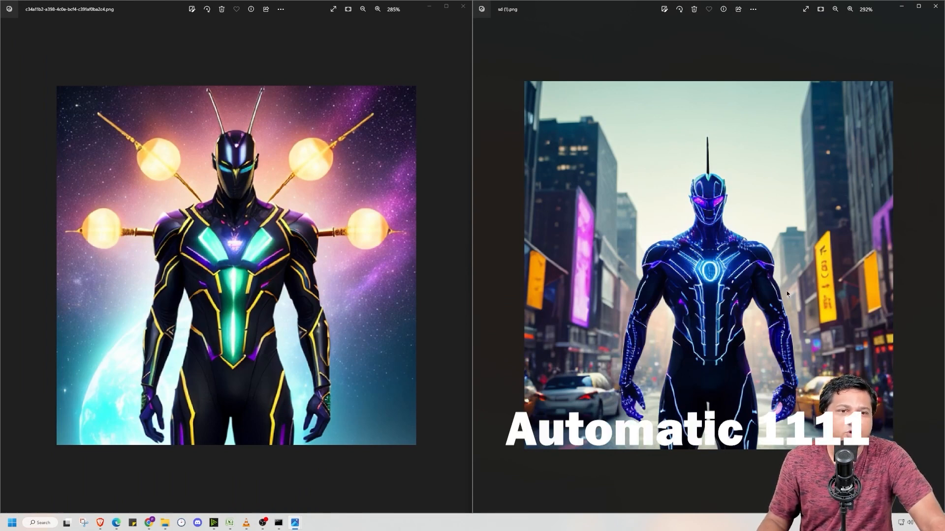
mouse_move(614, 324)
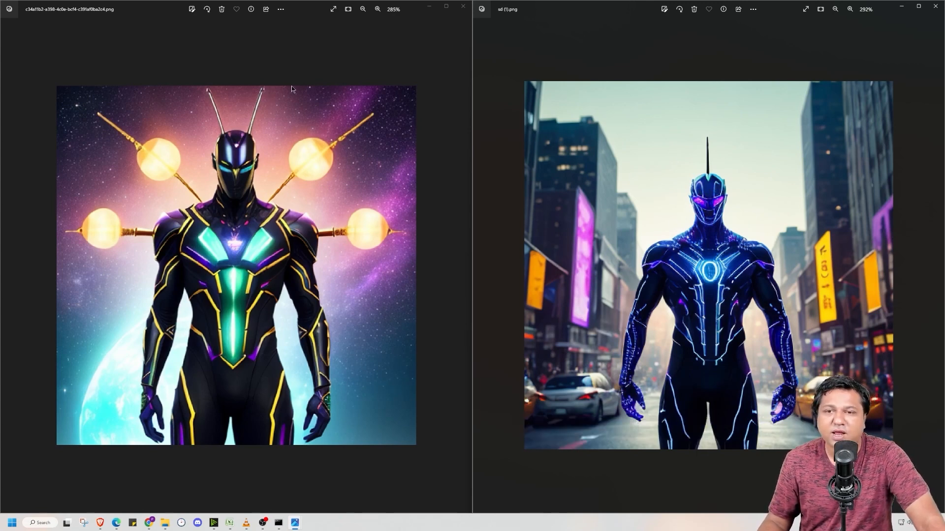
mouse_move(344, 374)
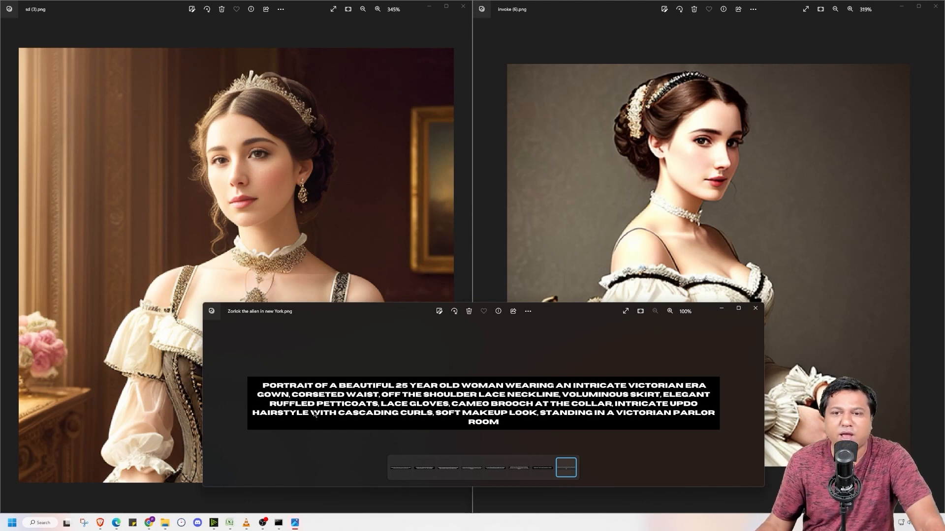
Bring both Victorian woman portraits in front of the prompt text card.
click(756, 308)
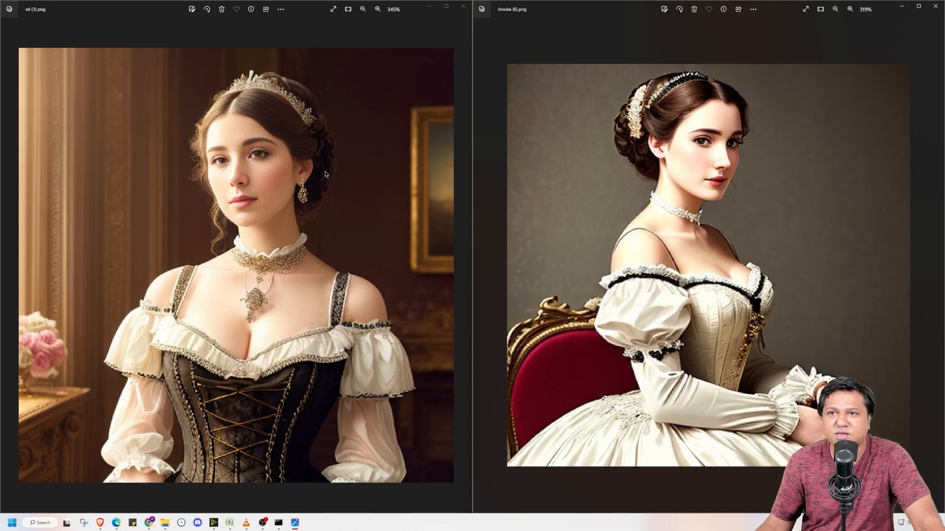
mouse_move(230, 368)
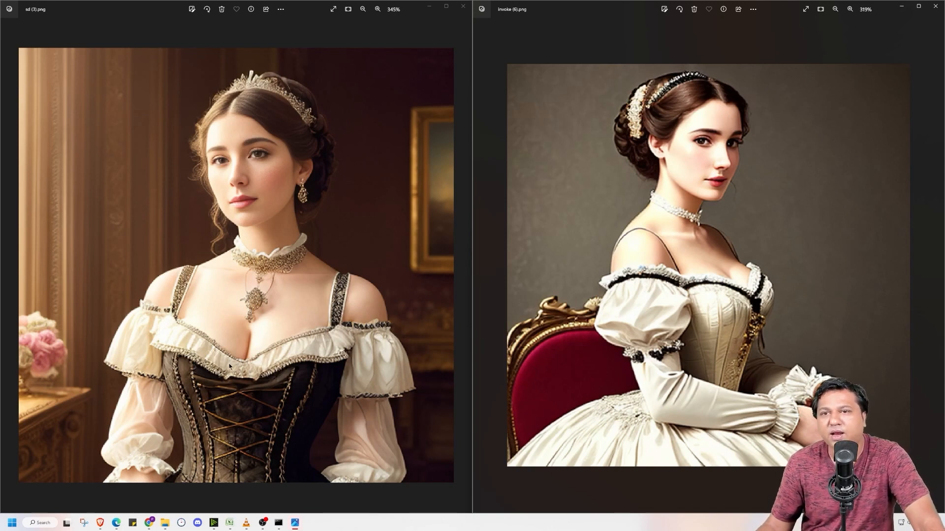
mouse_move(340, 211)
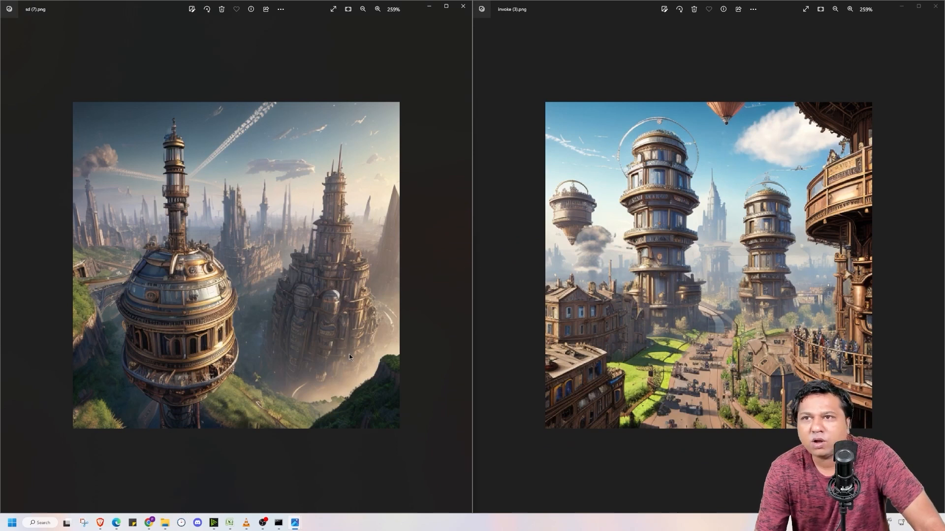
mouse_move(293, 184)
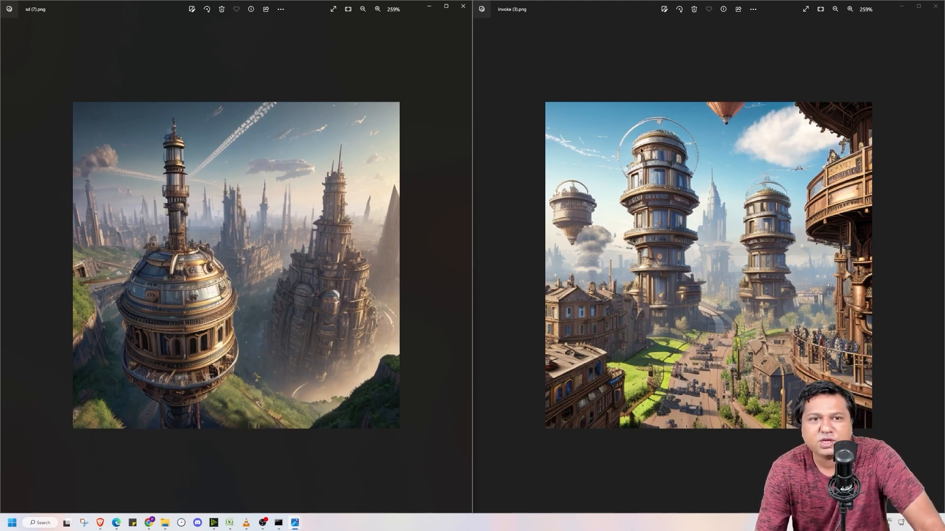
mouse_move(637, 361)
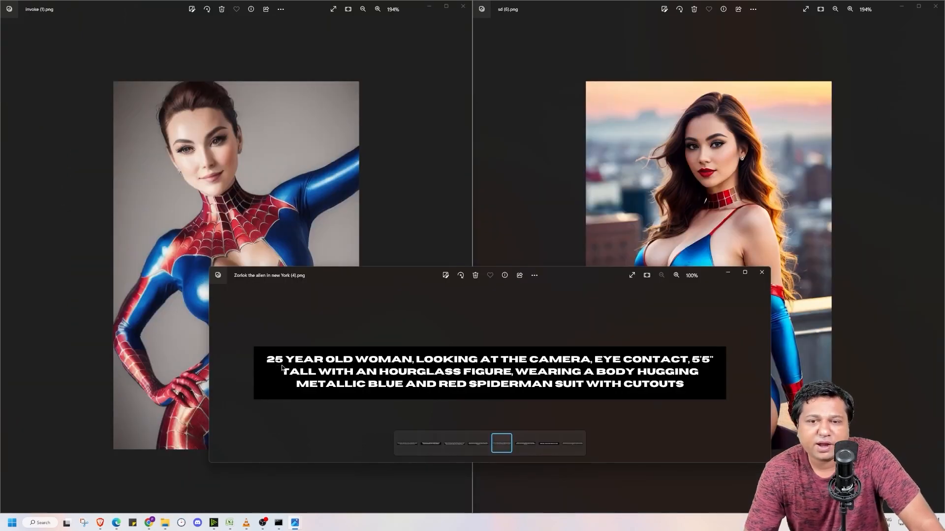
mouse_move(638, 368)
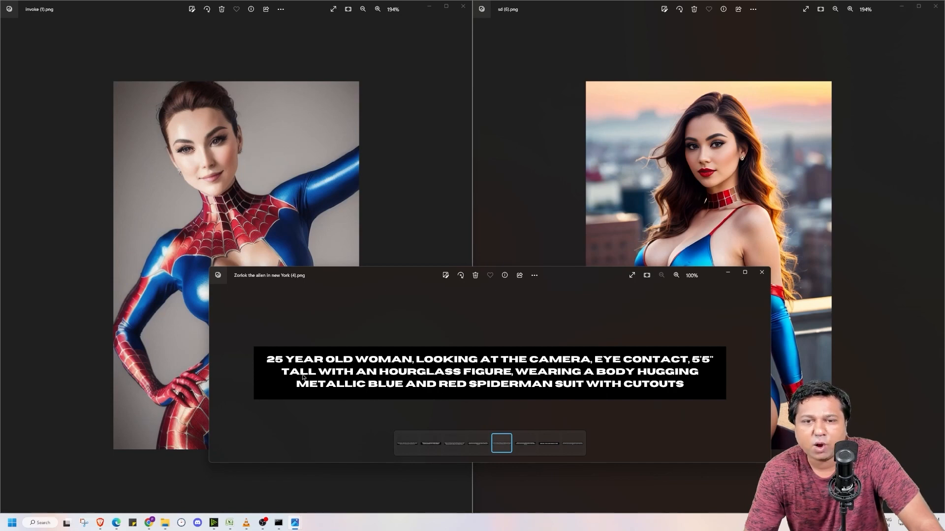
mouse_move(553, 378)
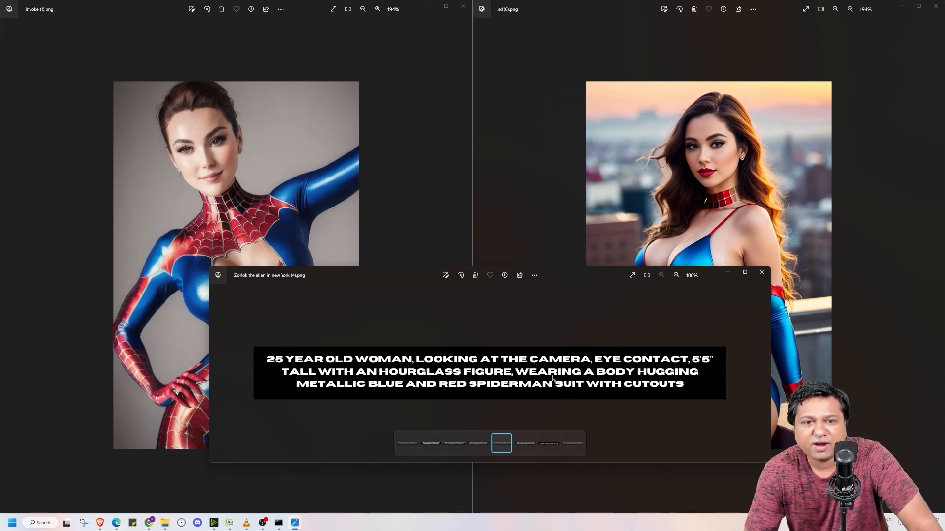
mouse_move(335, 401)
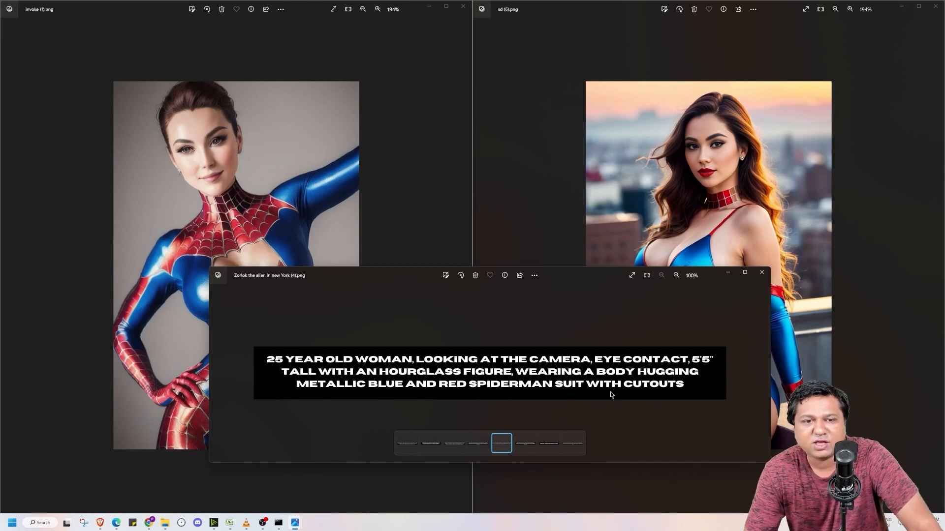
Bring both Spiderman-suit renders in front of the Spiderman prompt card.
click(761, 272)
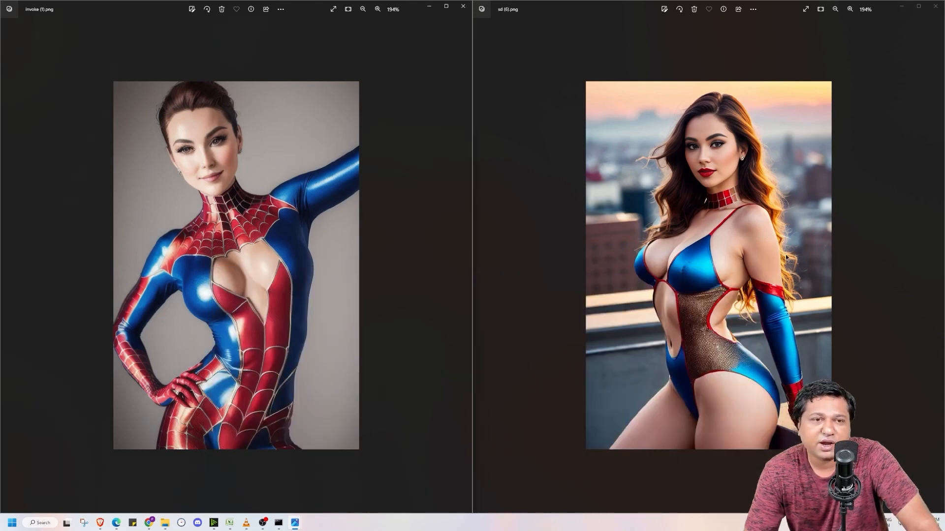
mouse_move(165, 102)
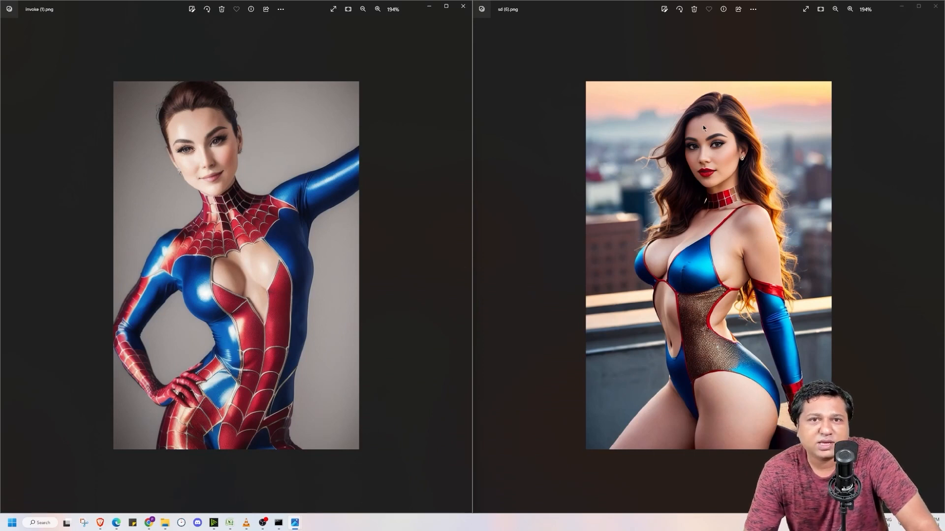
mouse_move(684, 168)
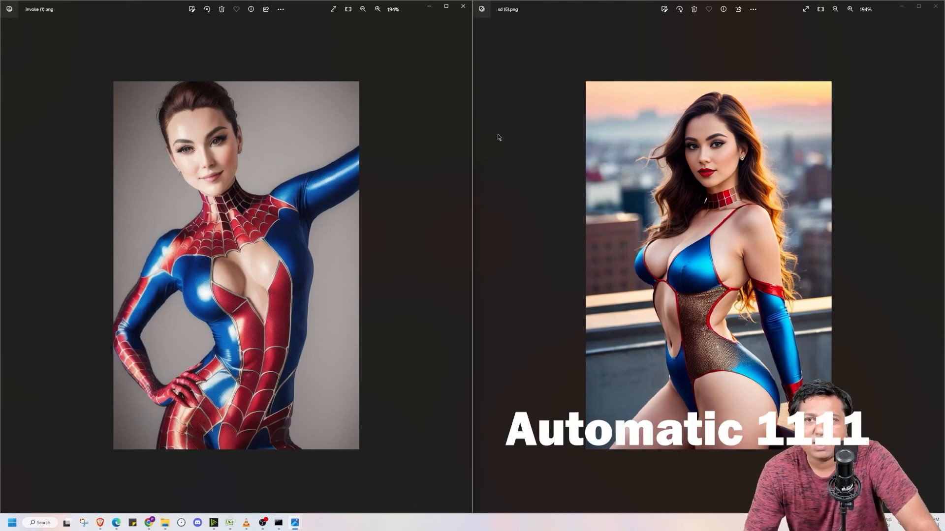
mouse_move(179, 133)
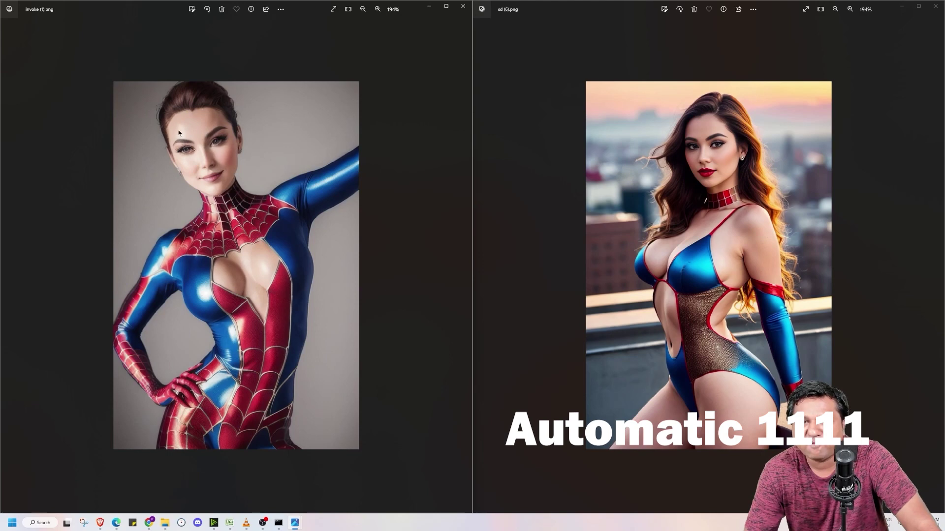
mouse_move(148, 419)
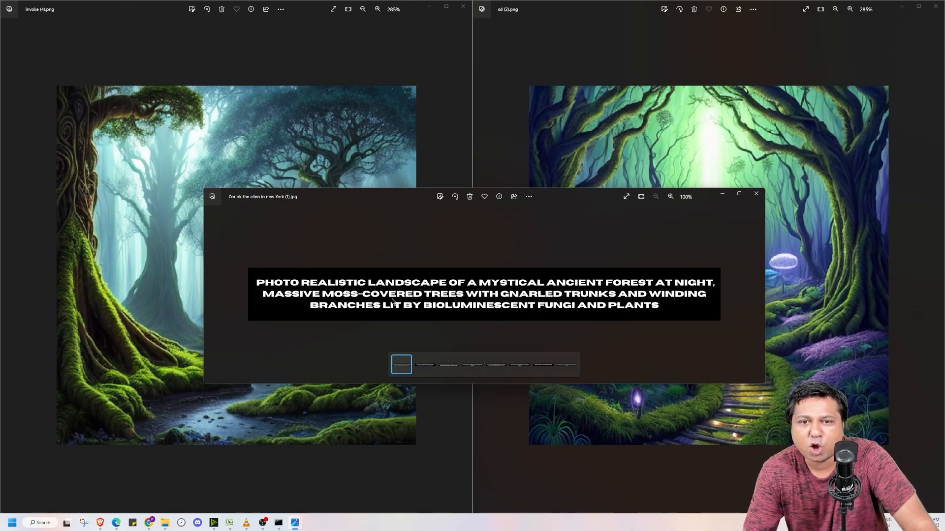
mouse_move(569, 303)
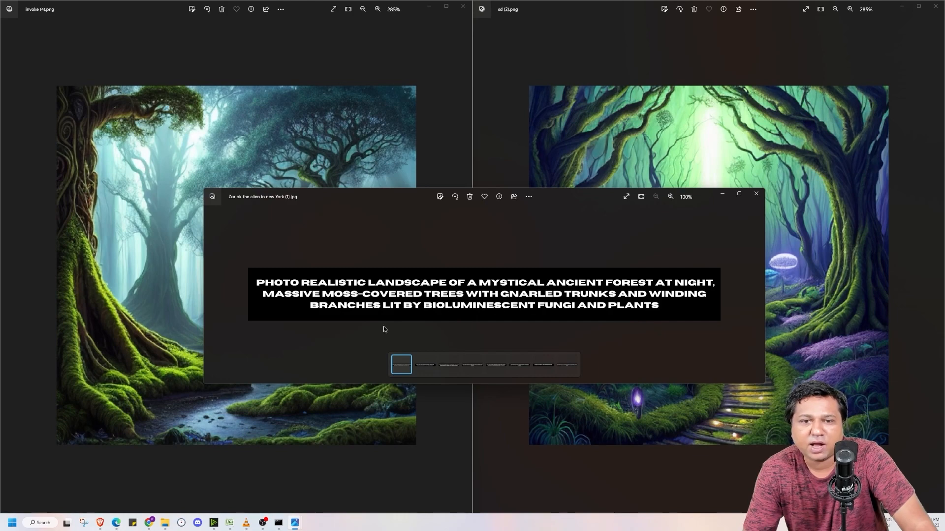
mouse_move(402, 318)
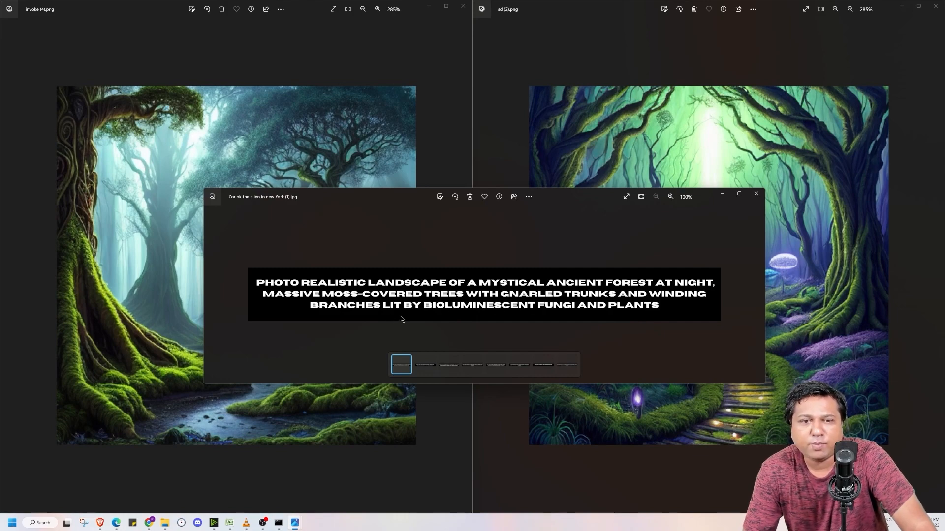
Bring both moss-covered forest renders in front of the forest prompt card.
click(756, 196)
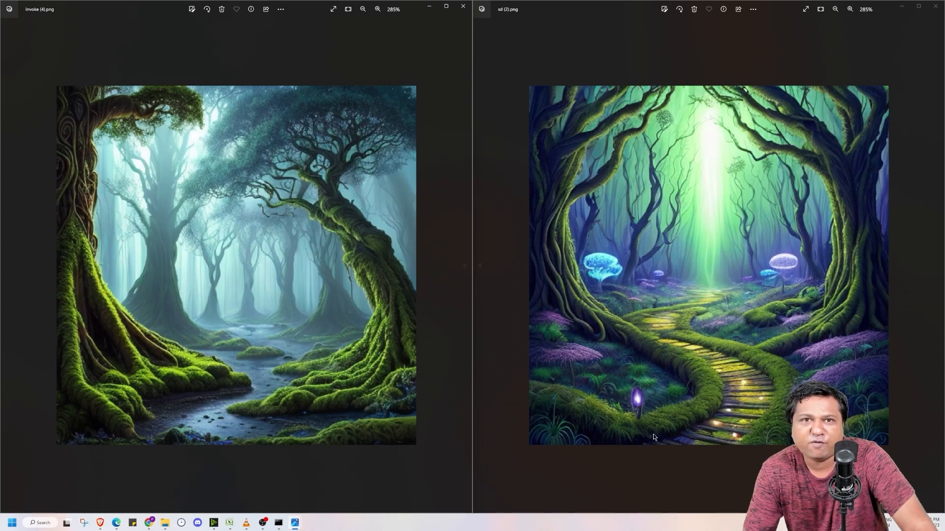
mouse_move(645, 366)
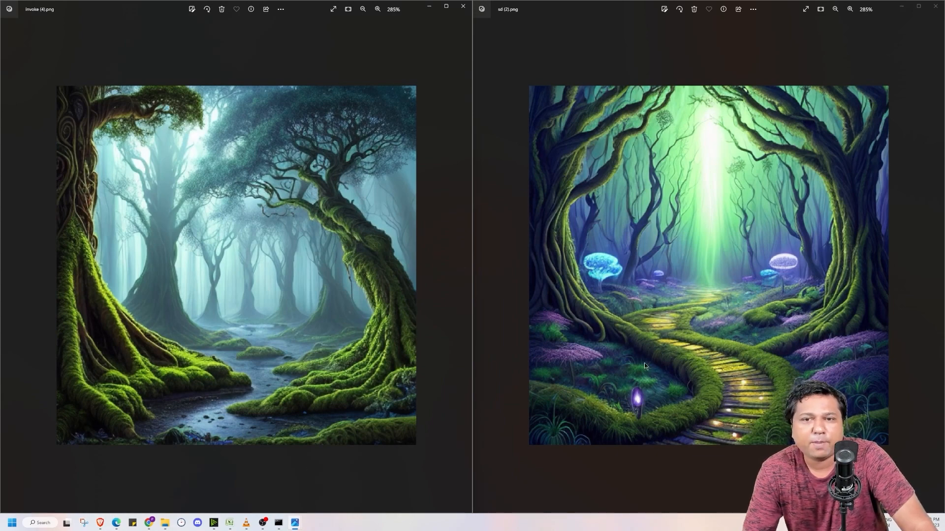
mouse_move(194, 159)
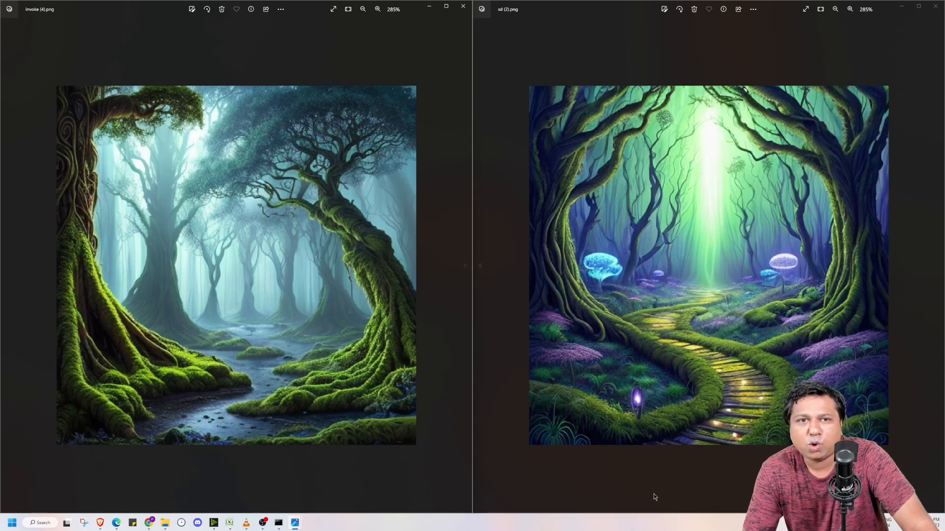
mouse_move(665, 361)
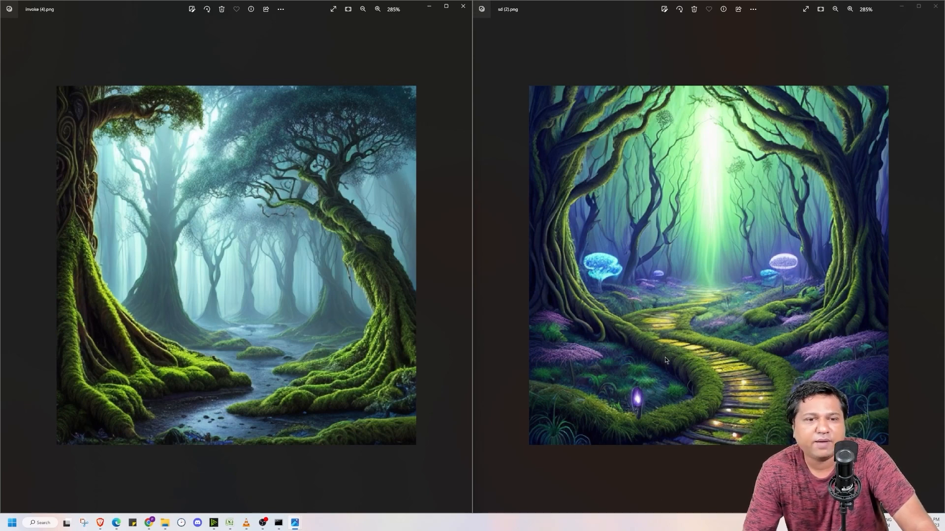
mouse_move(666, 269)
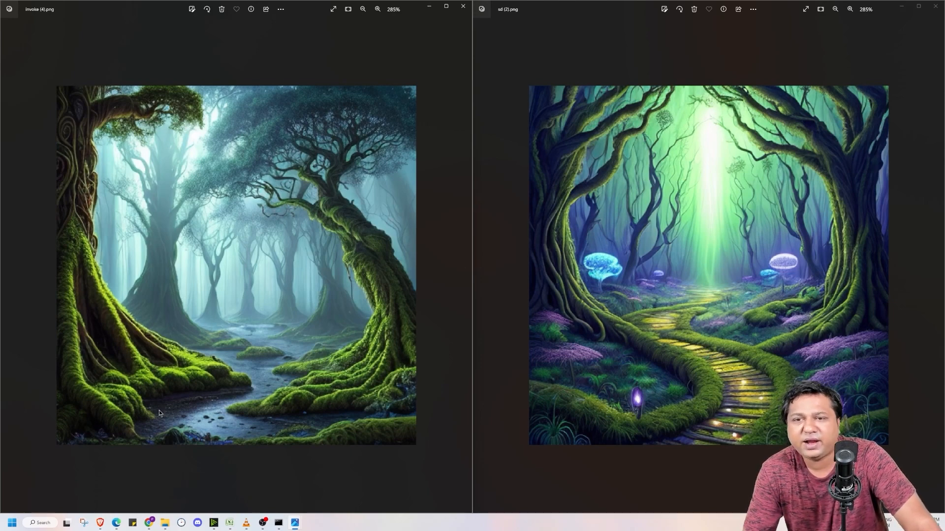
mouse_move(259, 205)
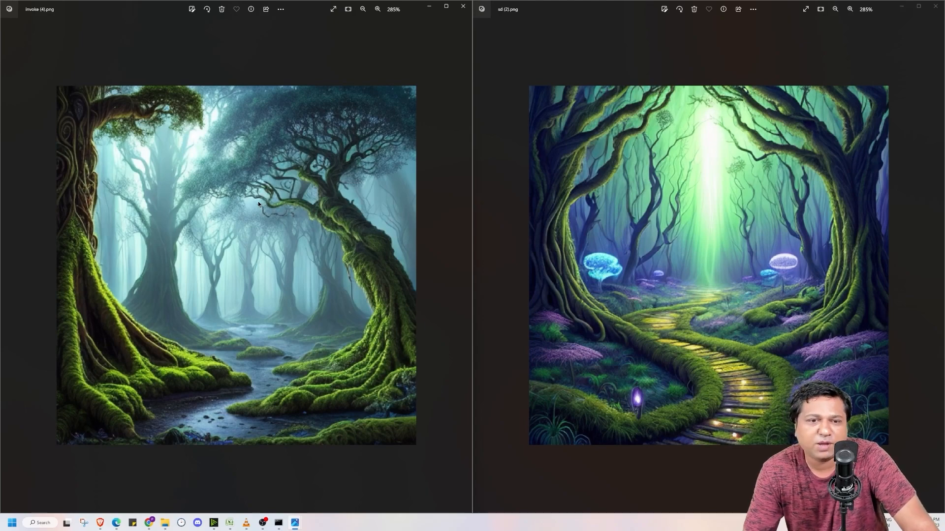